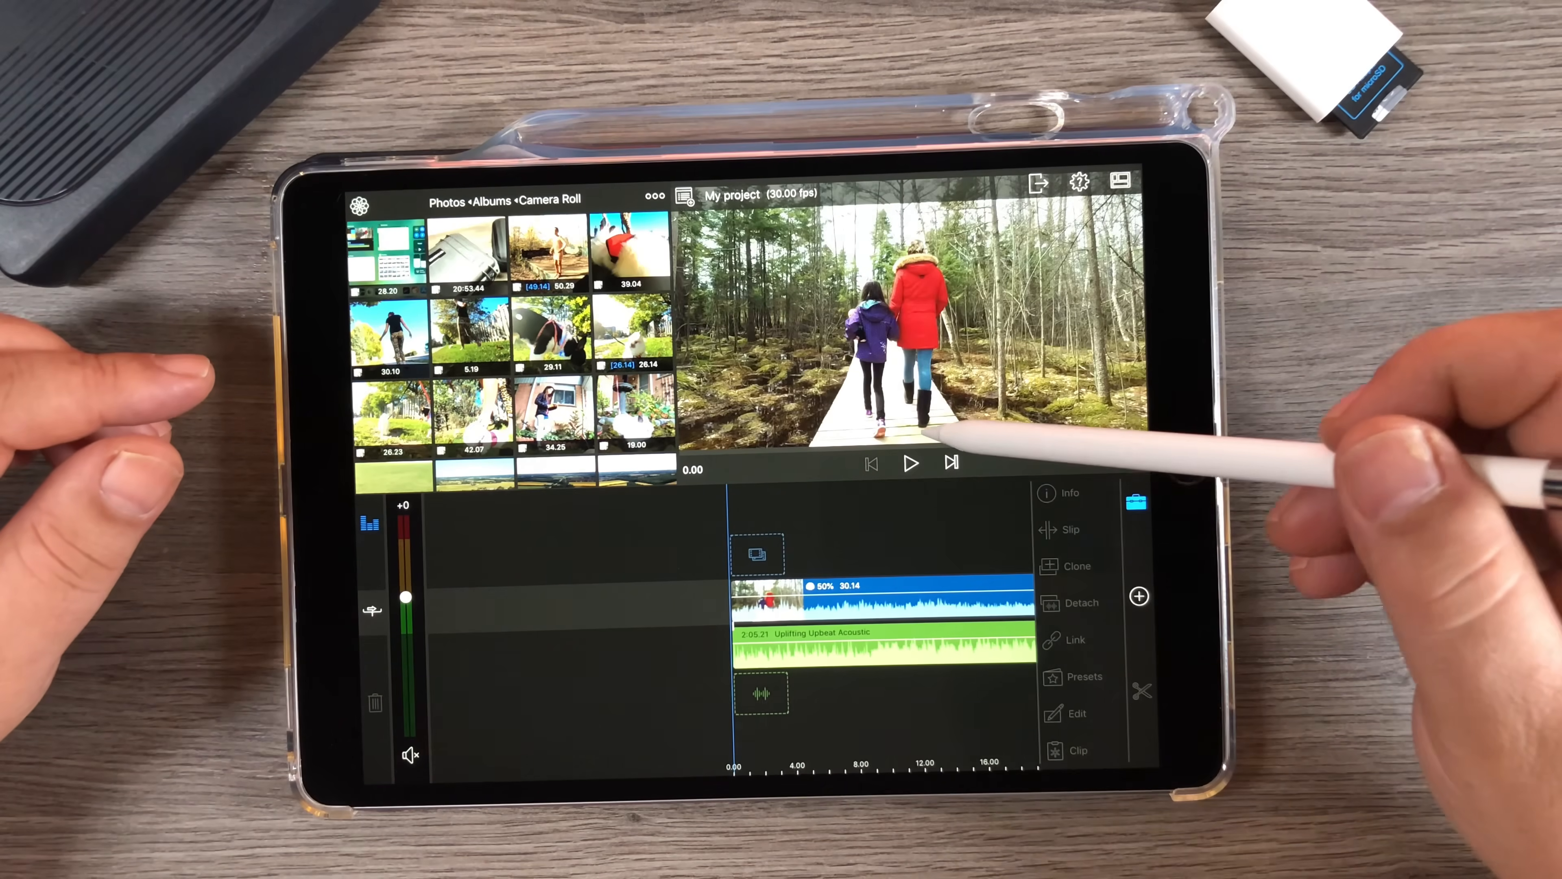
# Preview the hiking clip briefly in LumaFusion before switching apps
pyautogui.click(909, 462)
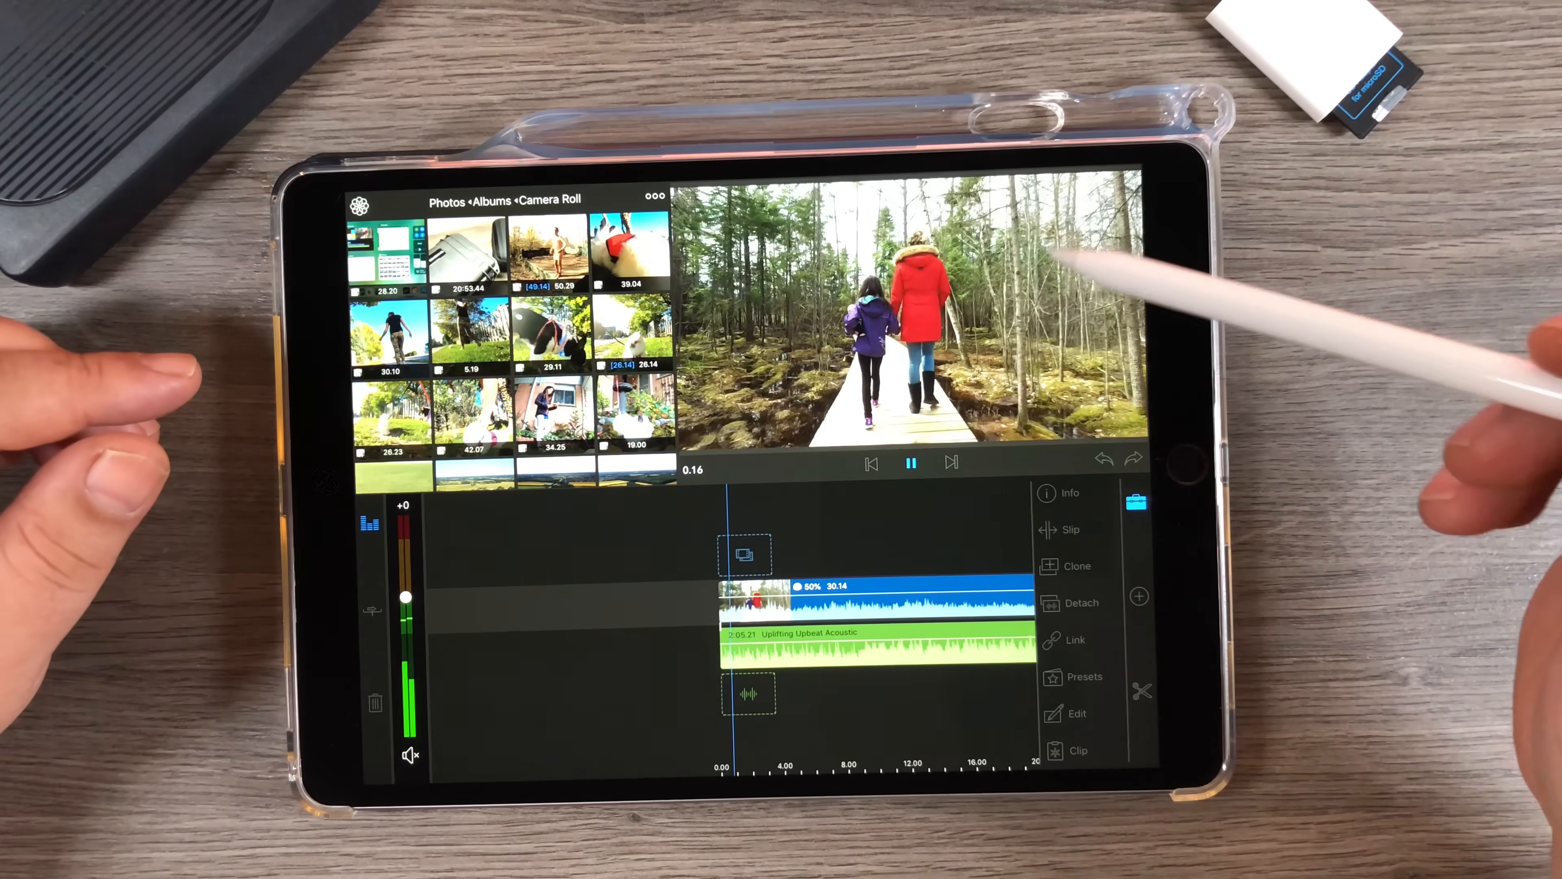
pyautogui.click(909, 461)
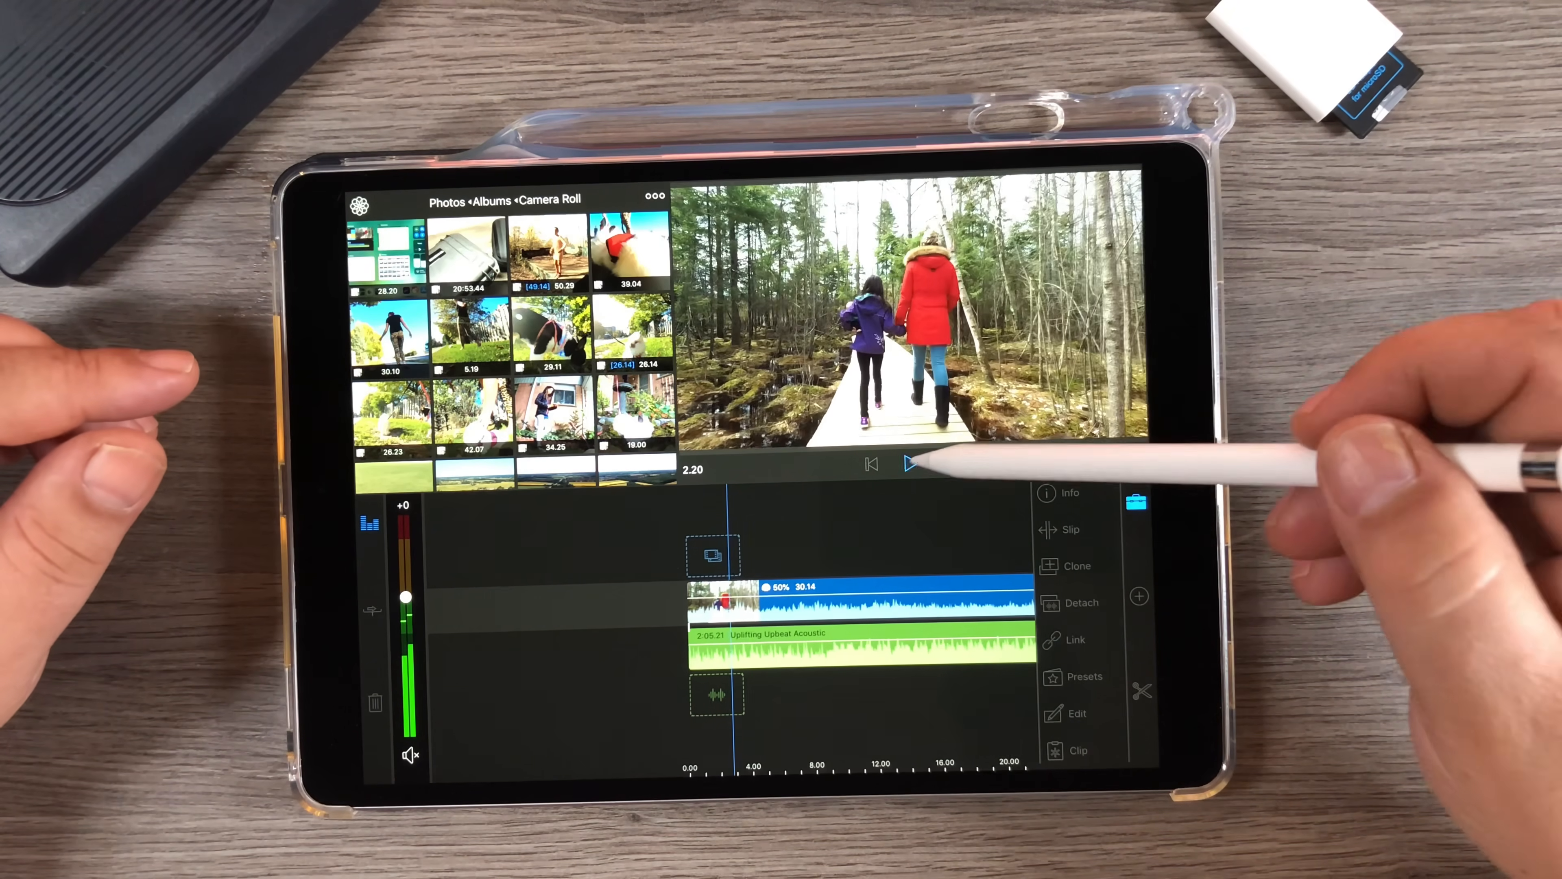
pyautogui.click(909, 463)
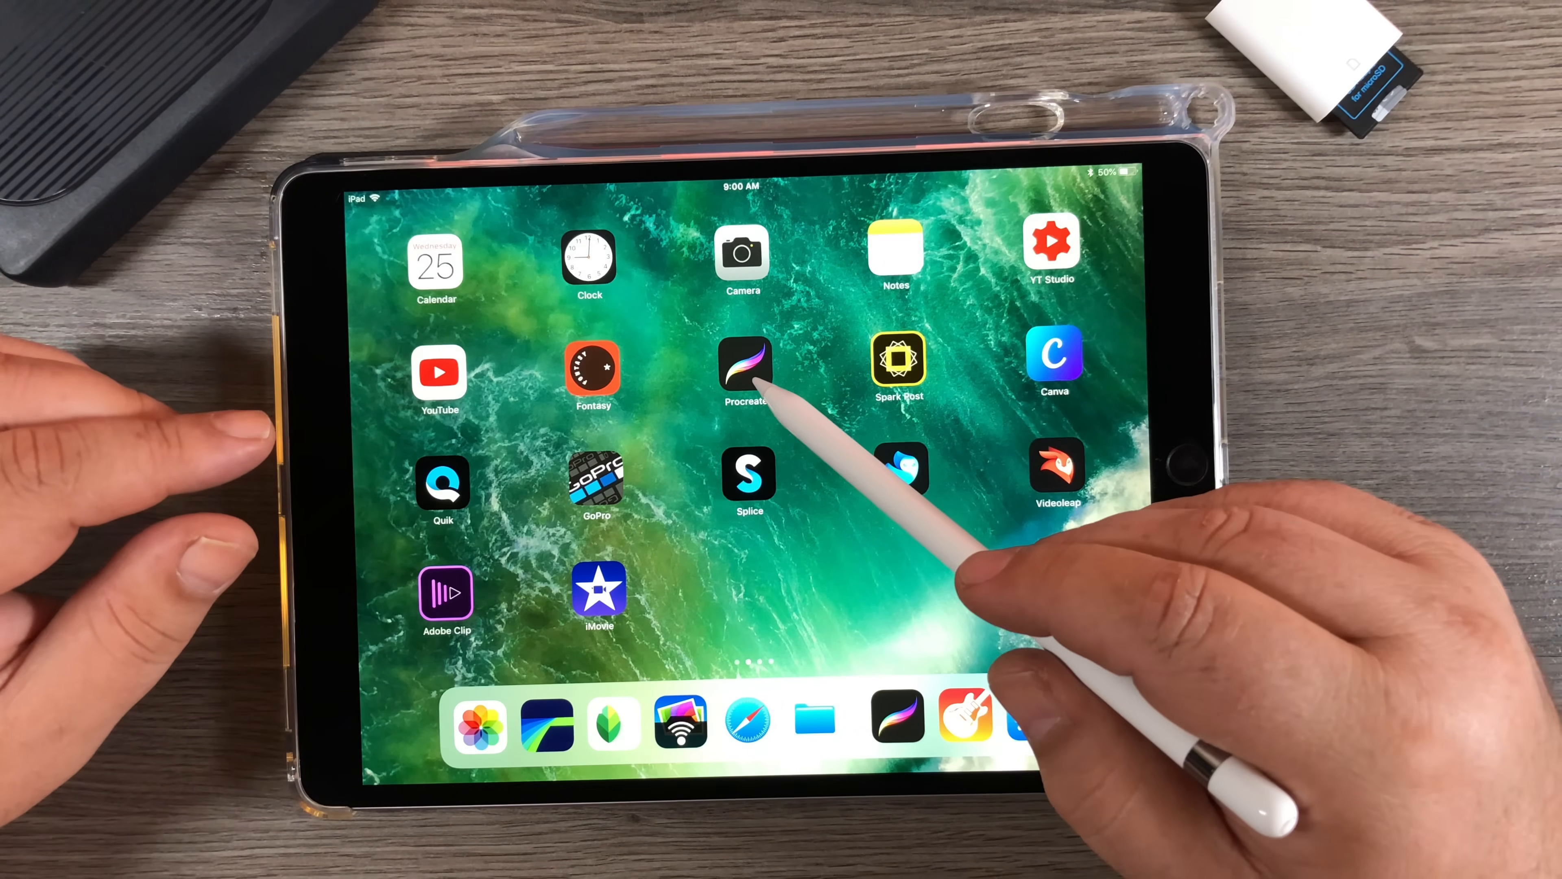
# Launch Procreate, create a new blank canvas and bring up the colour choices for a green fill
pyautogui.click(745, 361)
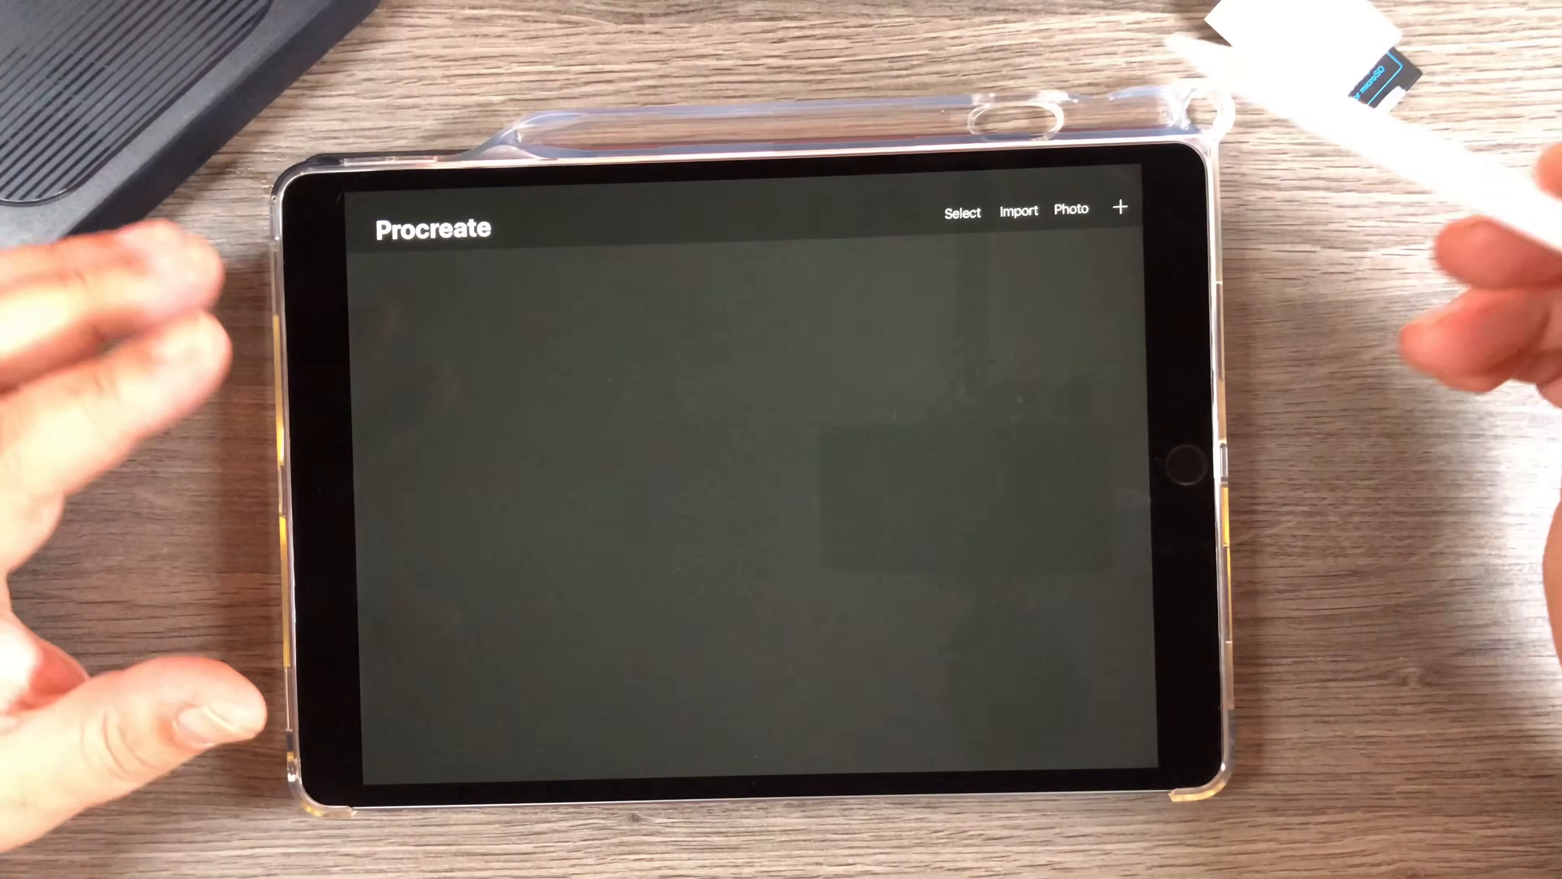
pyautogui.click(1119, 207)
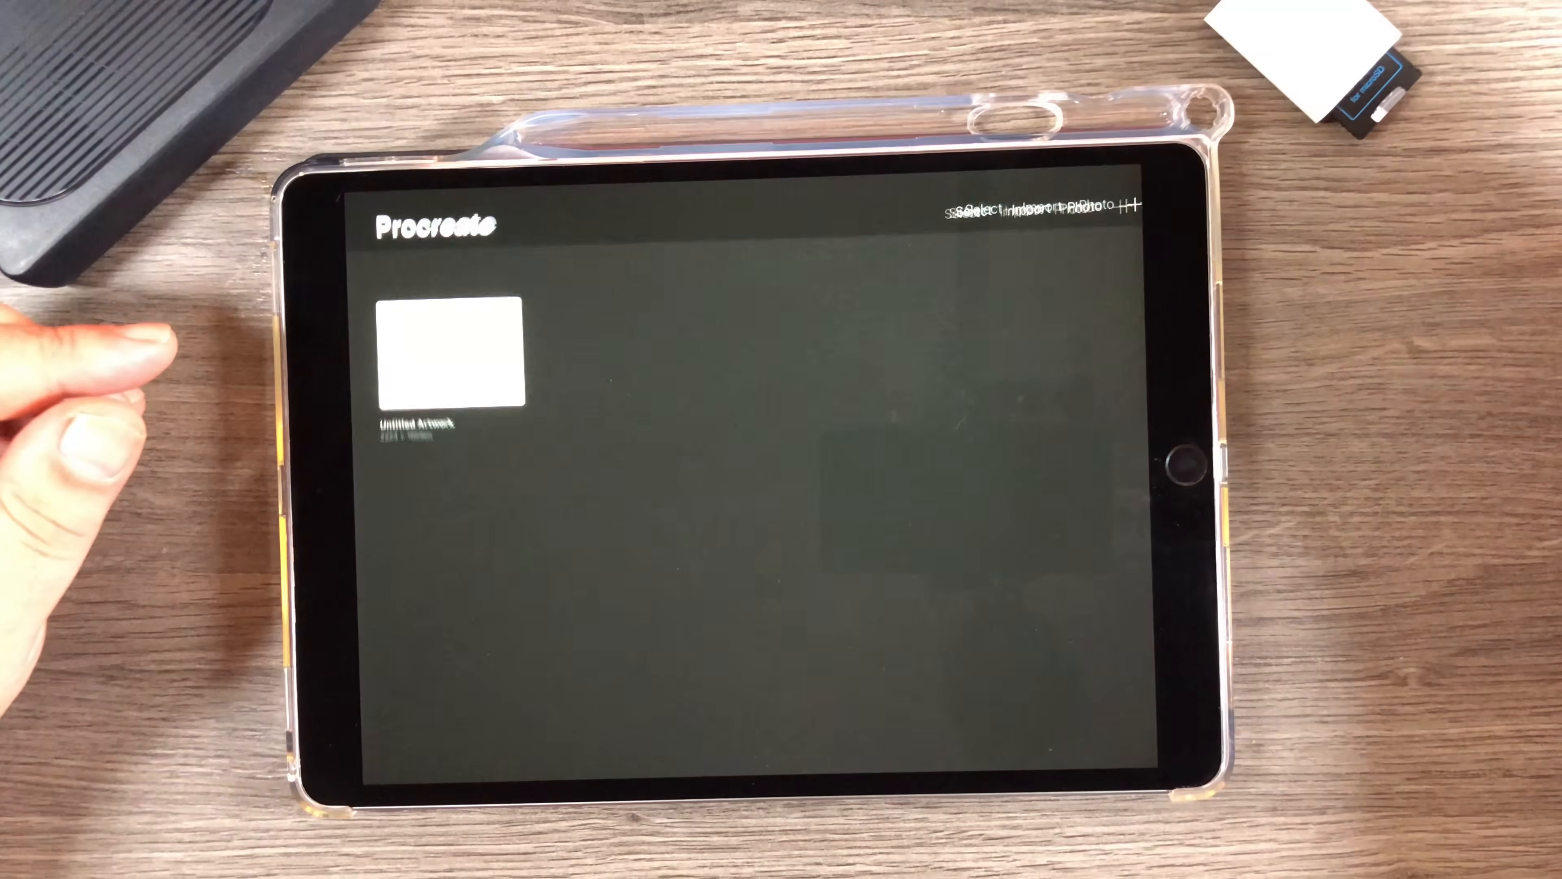
pyautogui.click(449, 349)
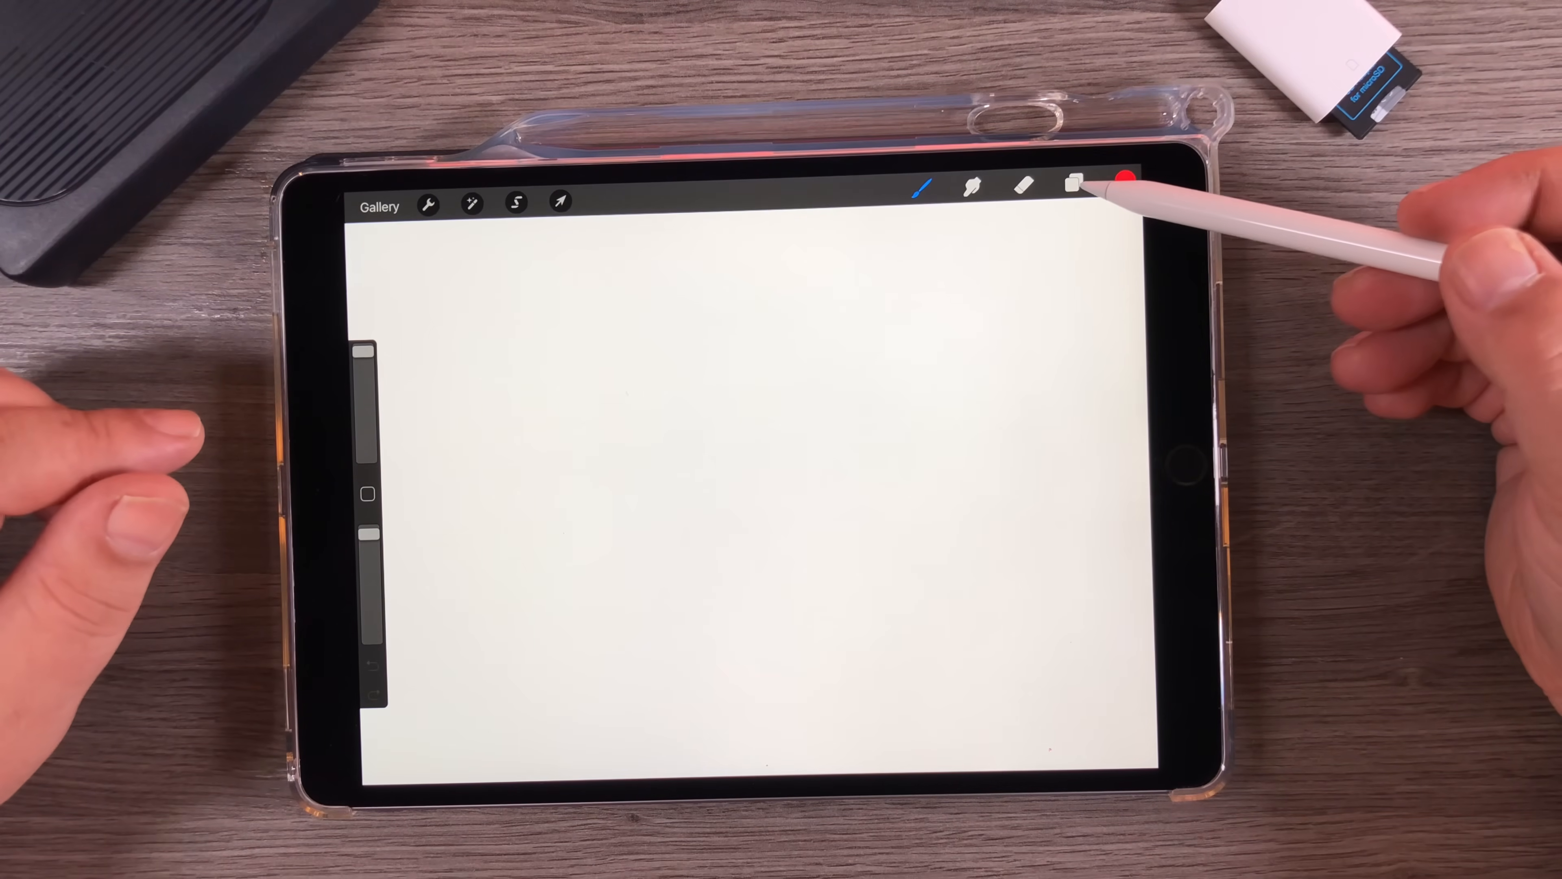
pyautogui.click(1073, 186)
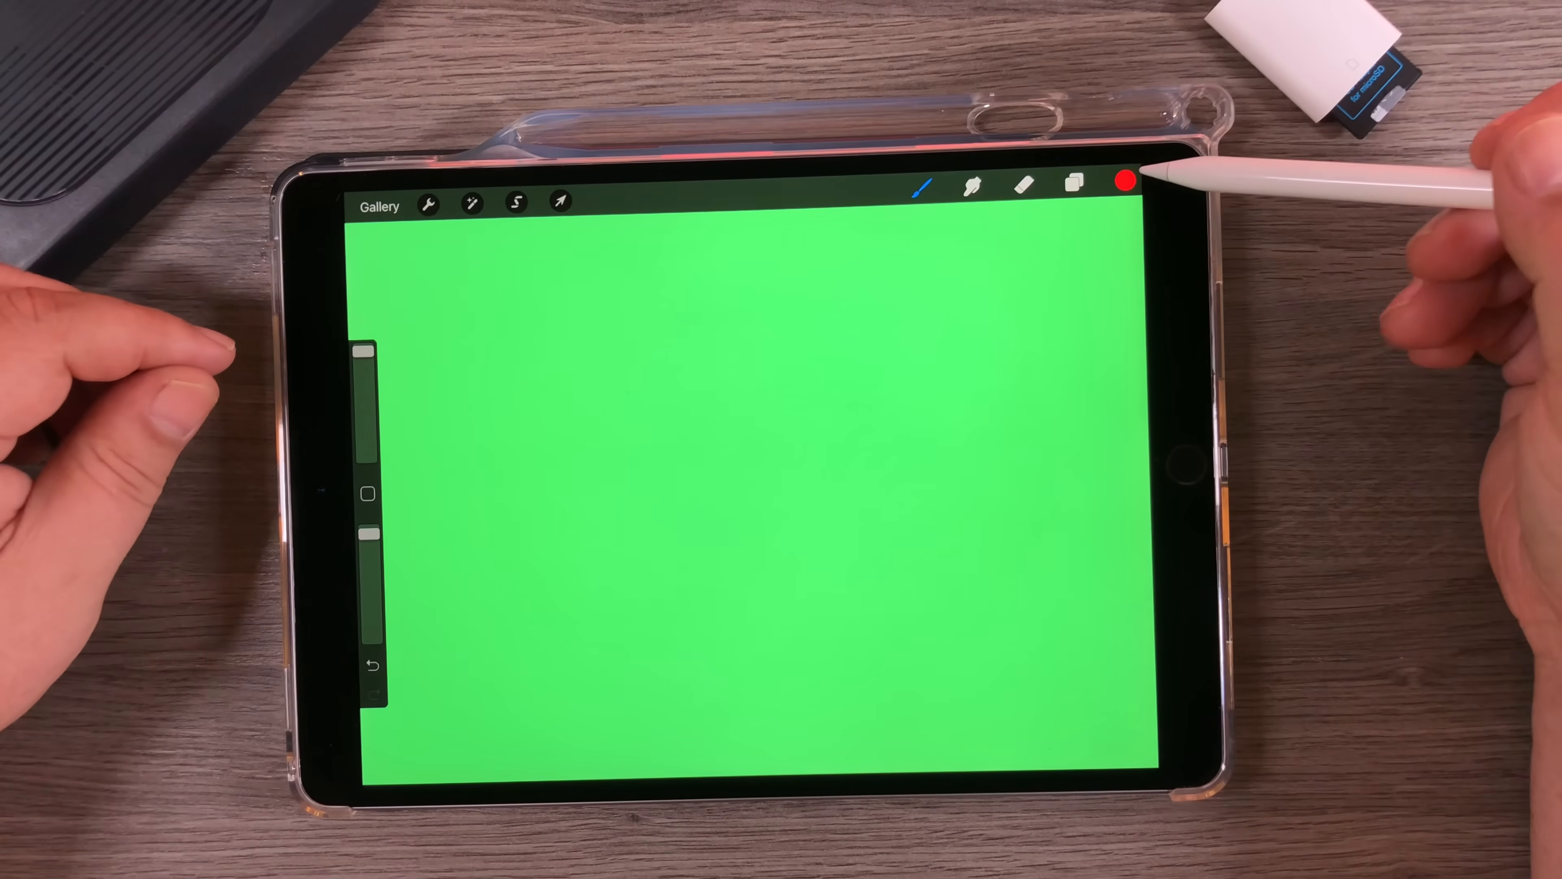
pyautogui.moveTo(995, 448)
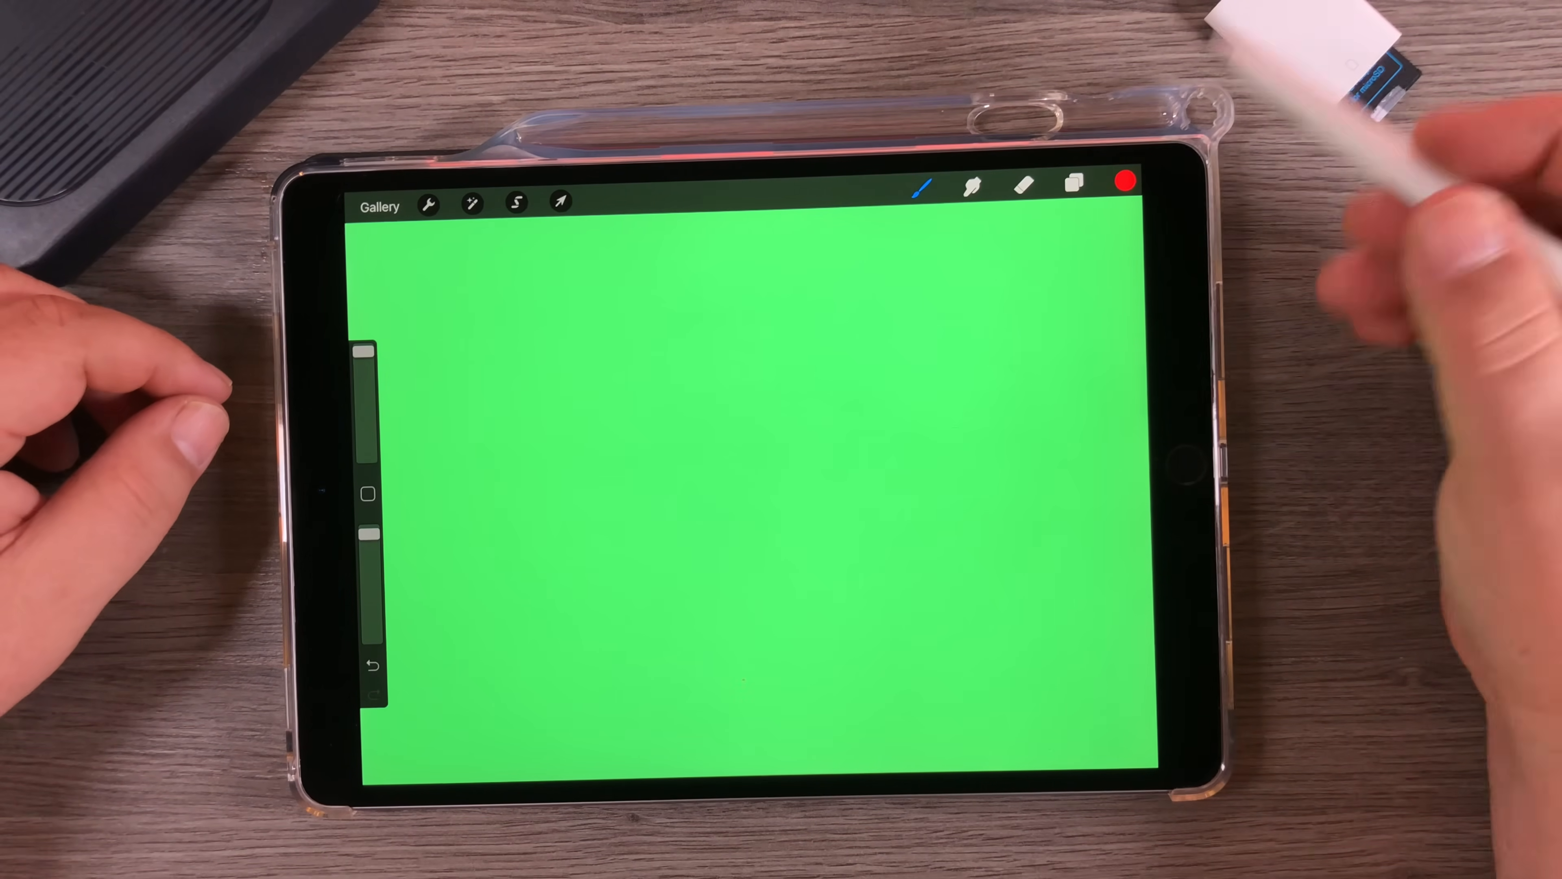
pyautogui.click(1127, 182)
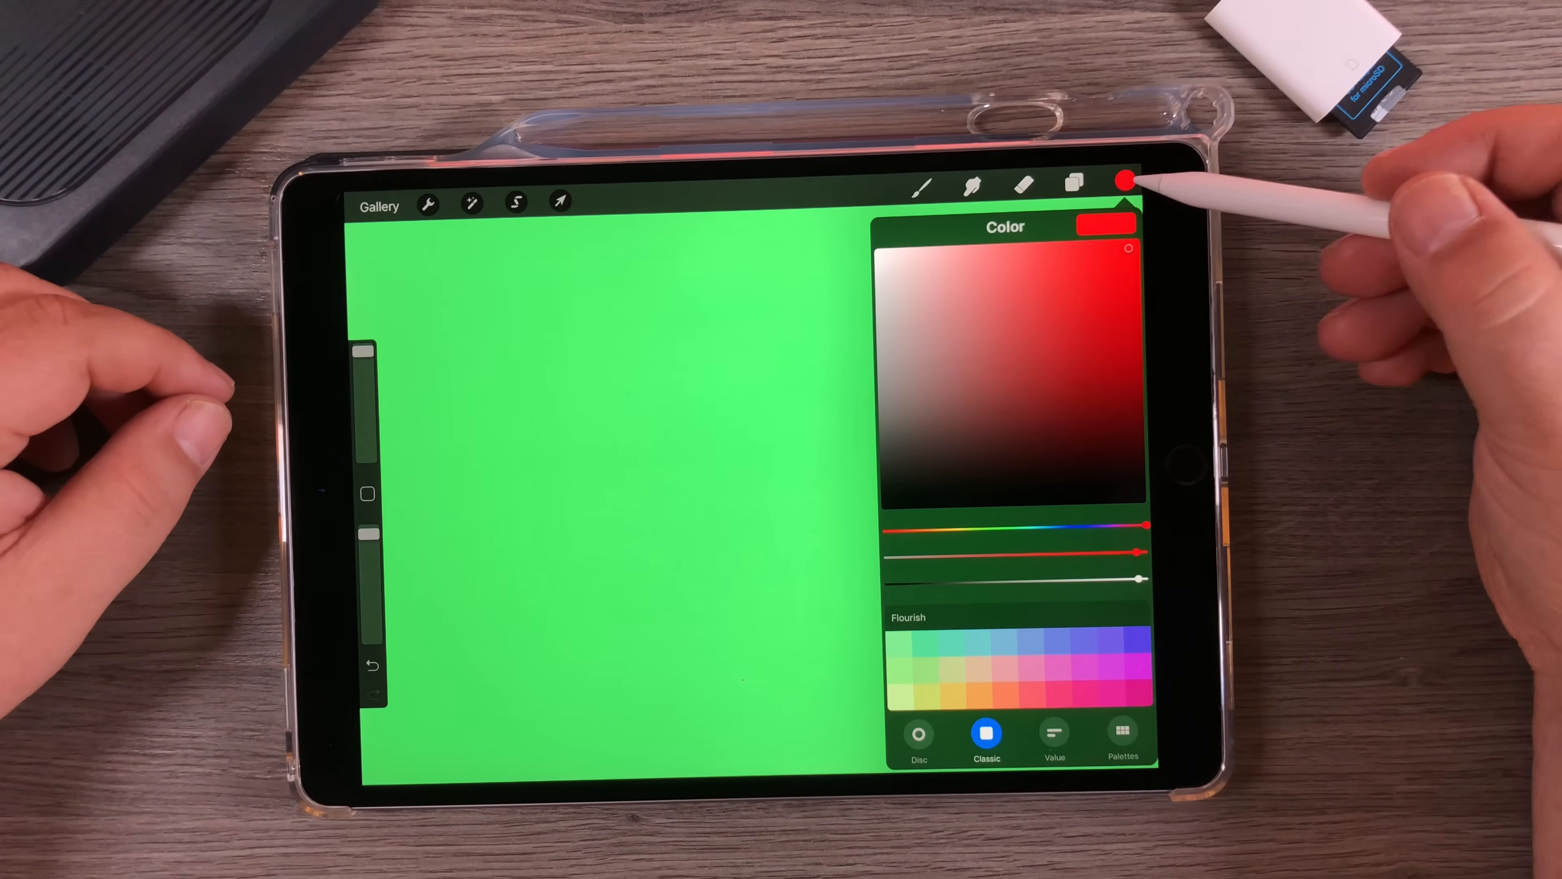
pyautogui.click(1124, 182)
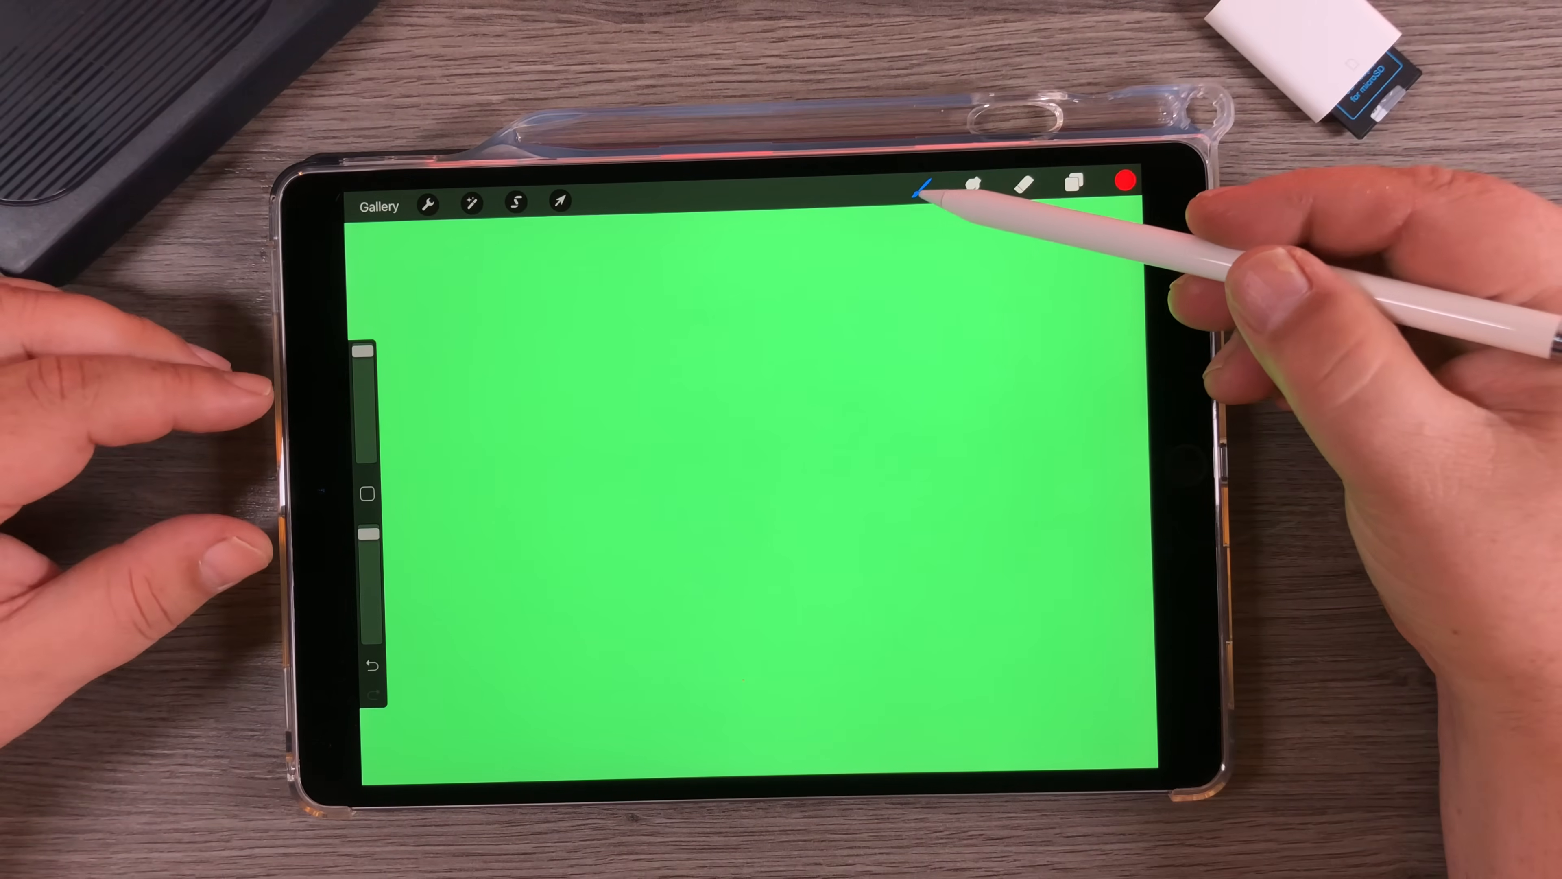
pyautogui.click(918, 182)
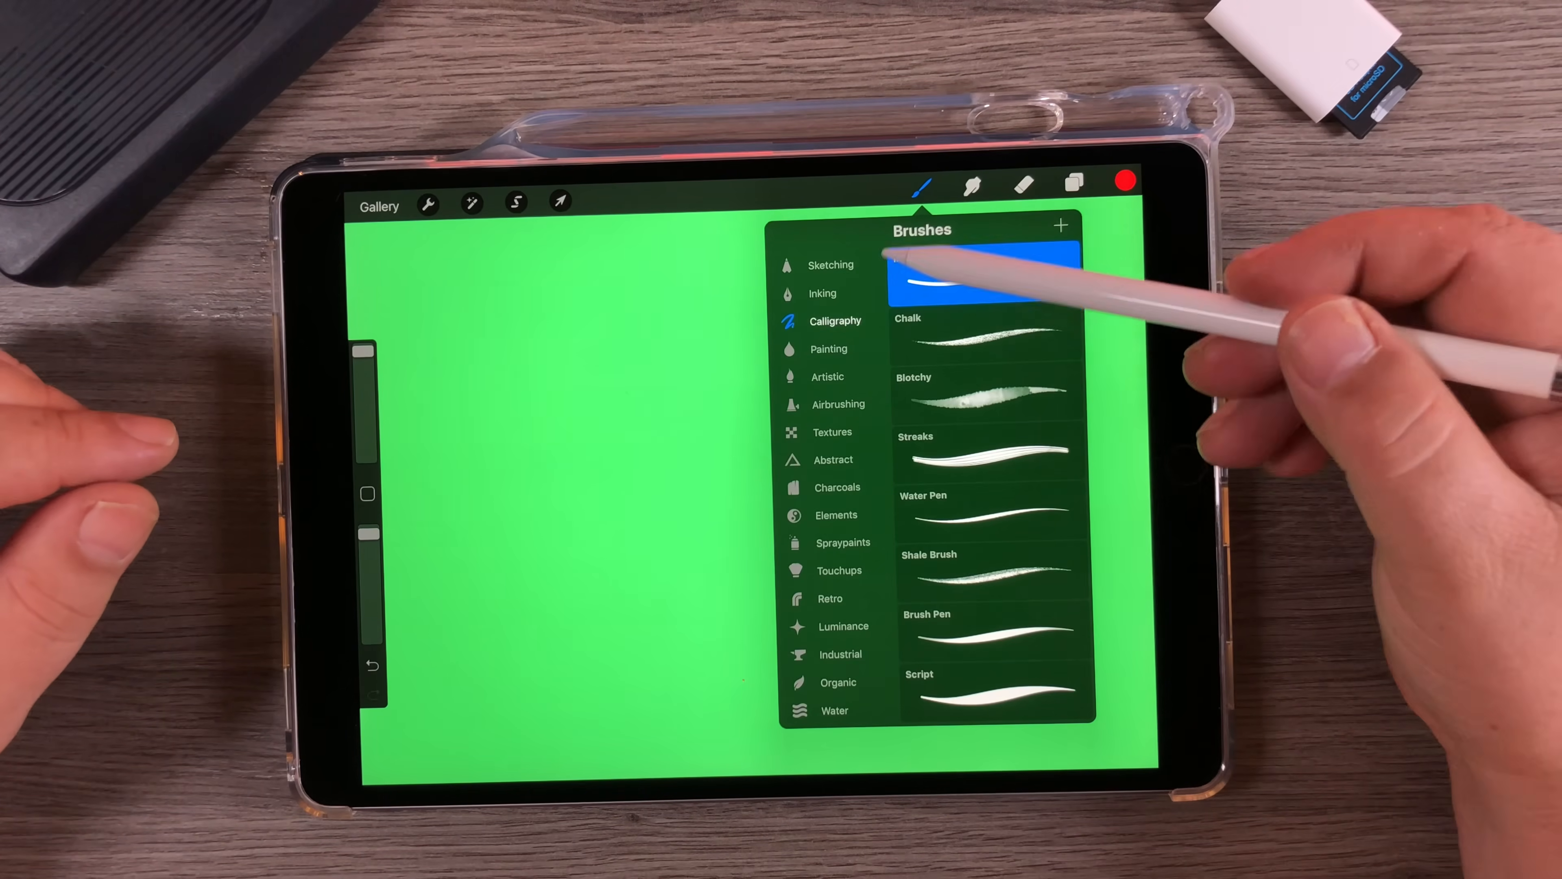
pyautogui.click(982, 274)
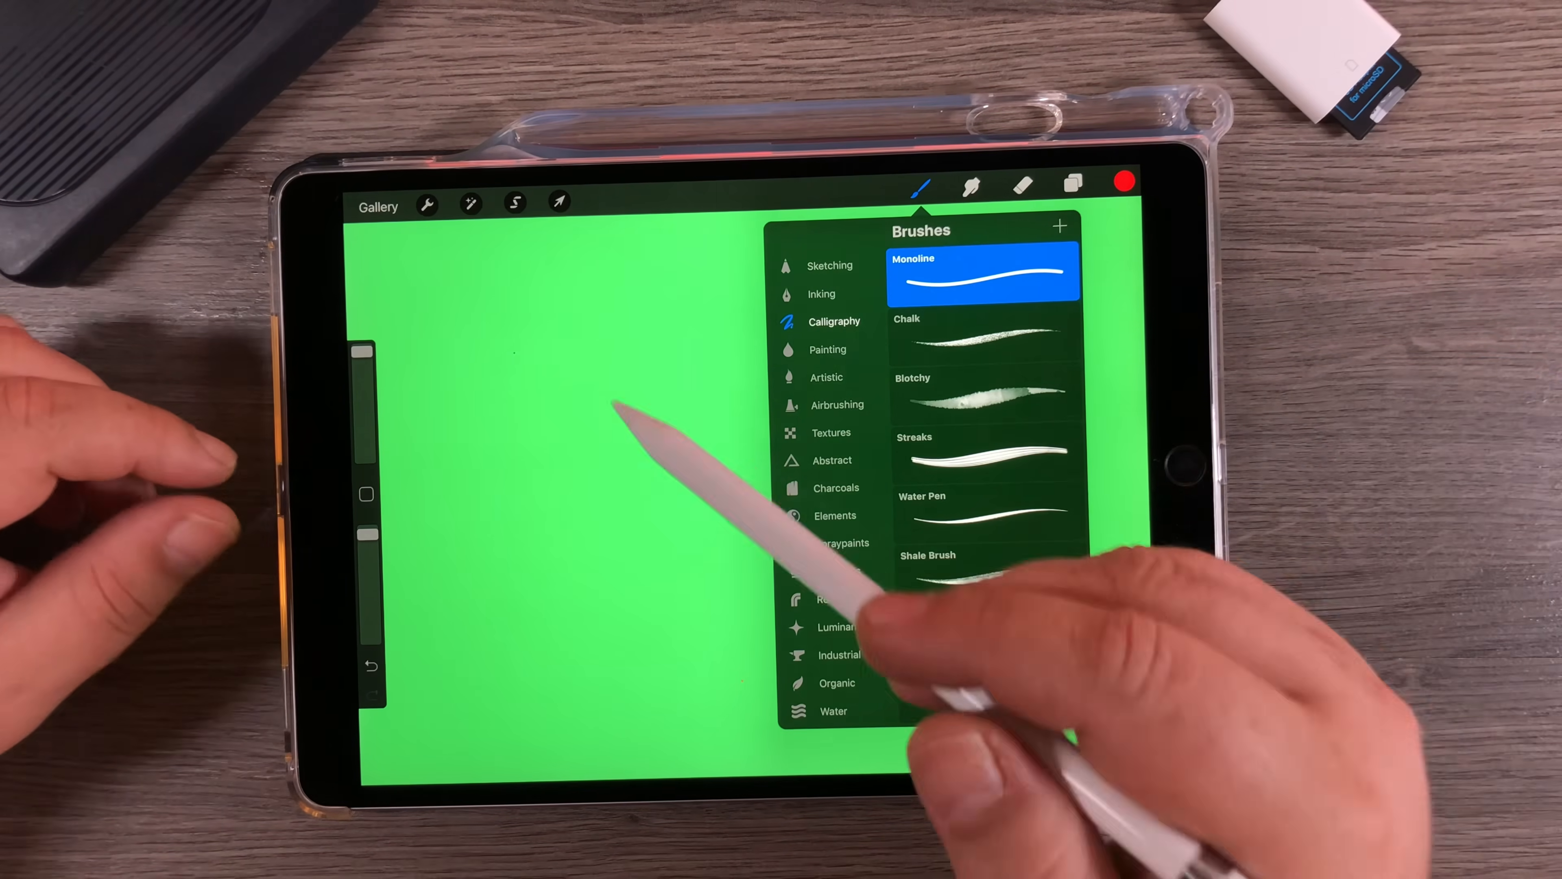
pyautogui.click(917, 187)
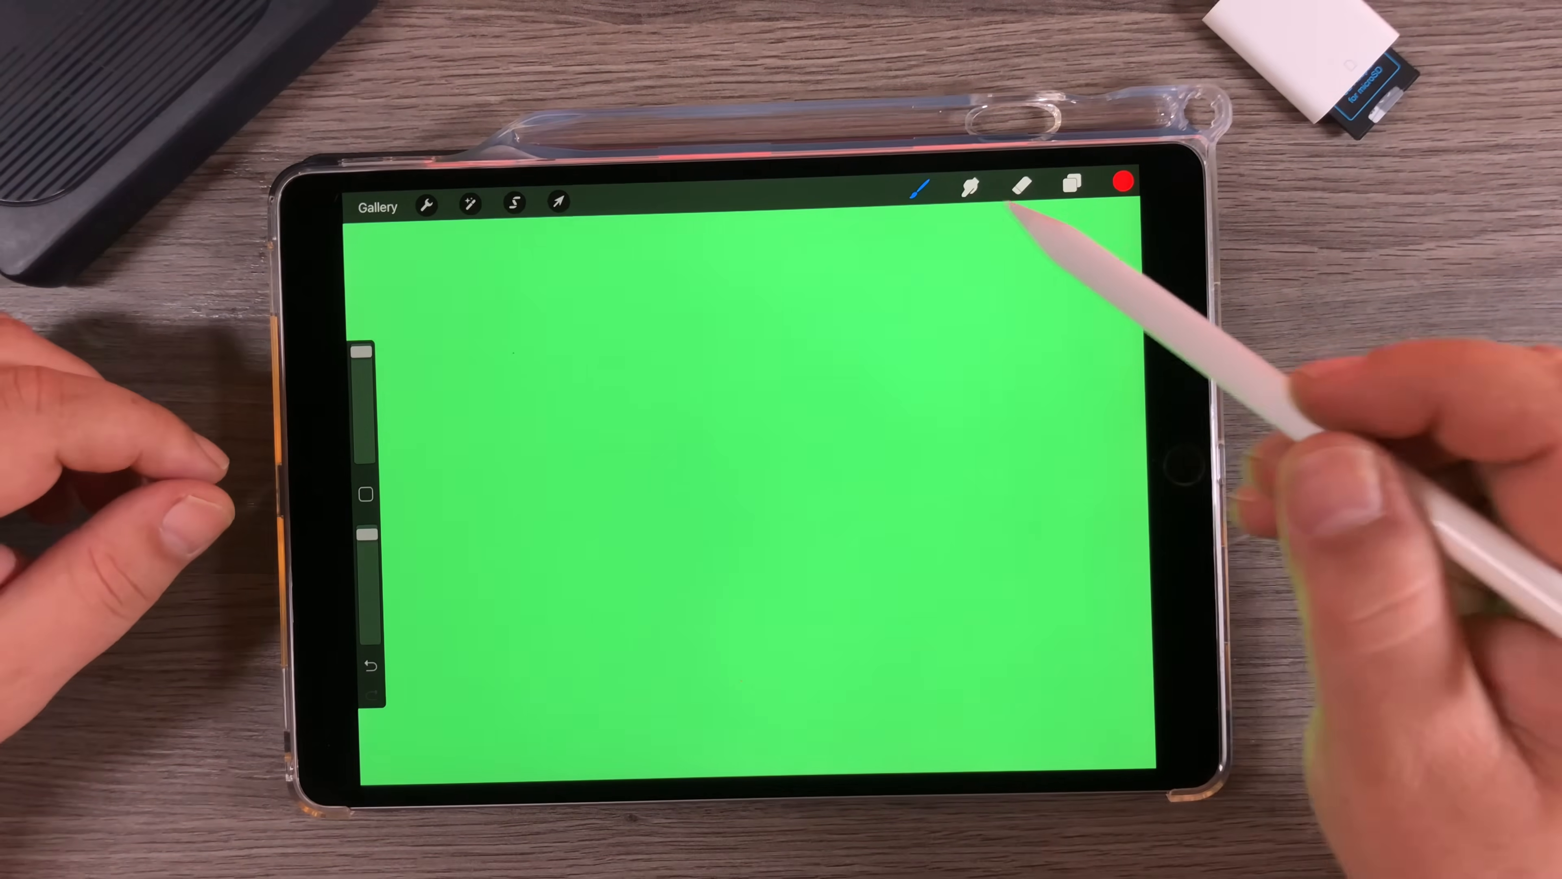
pyautogui.moveTo(558, 488); pyautogui.dragTo(593, 528)
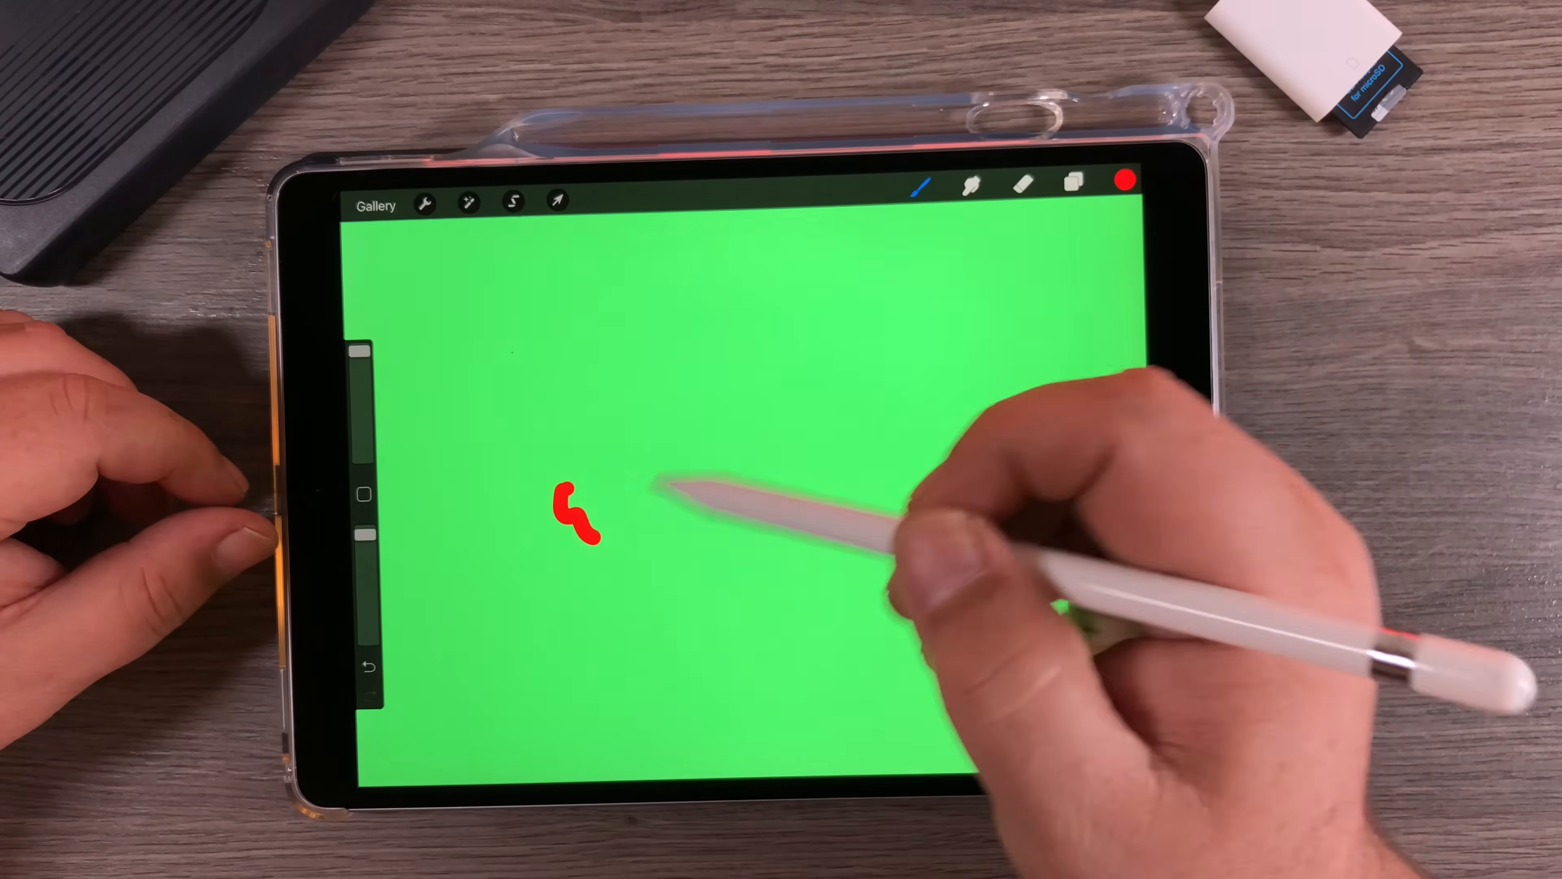
pyautogui.moveTo(627, 359); pyautogui.dragTo(697, 598)
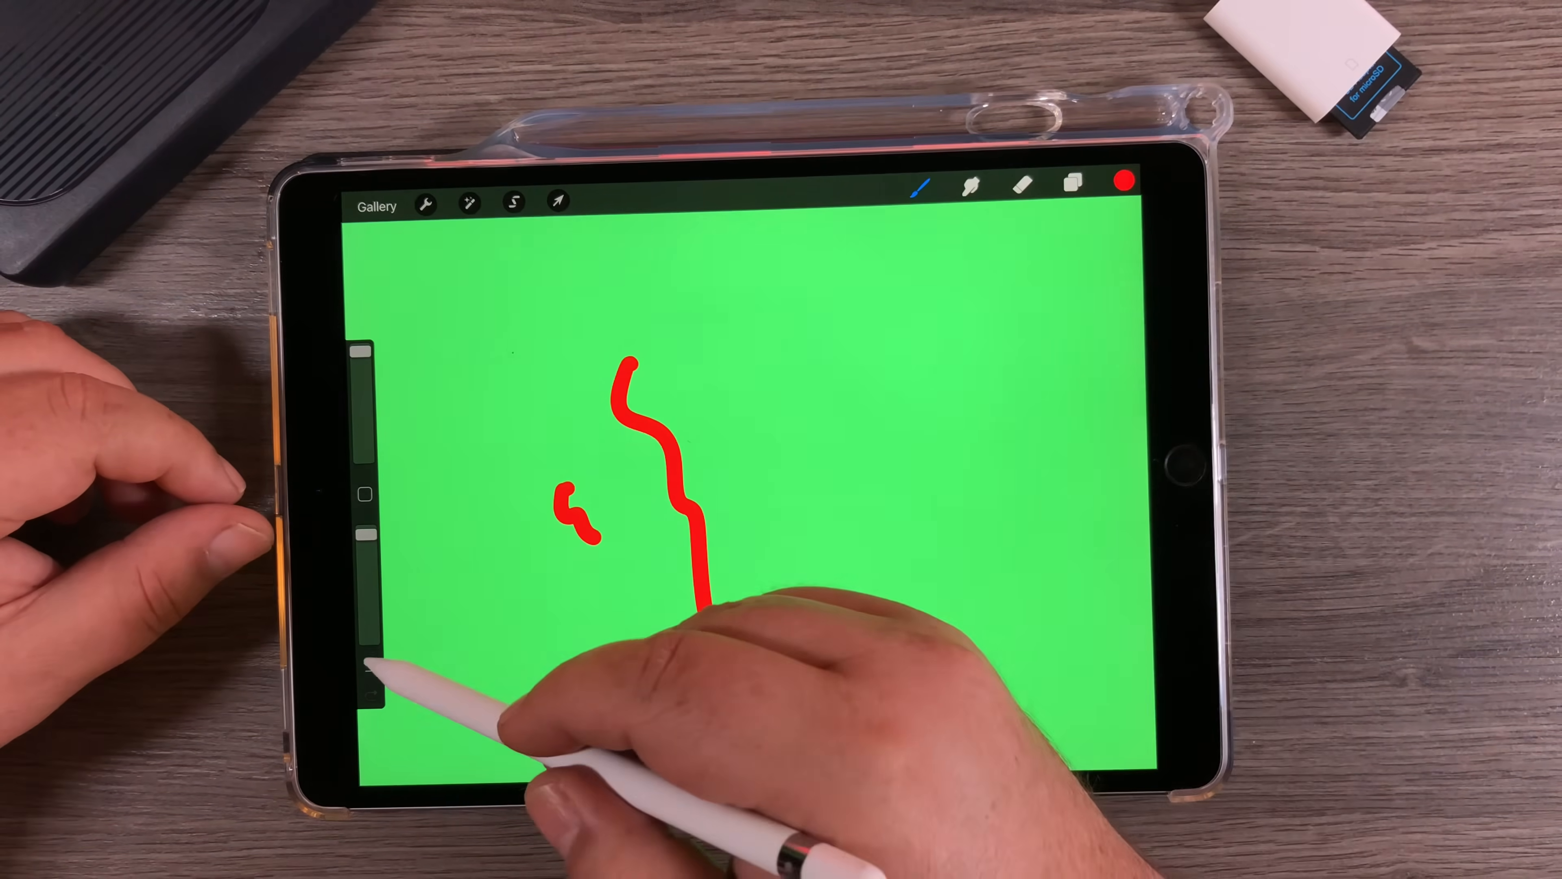
pyautogui.click(365, 662)
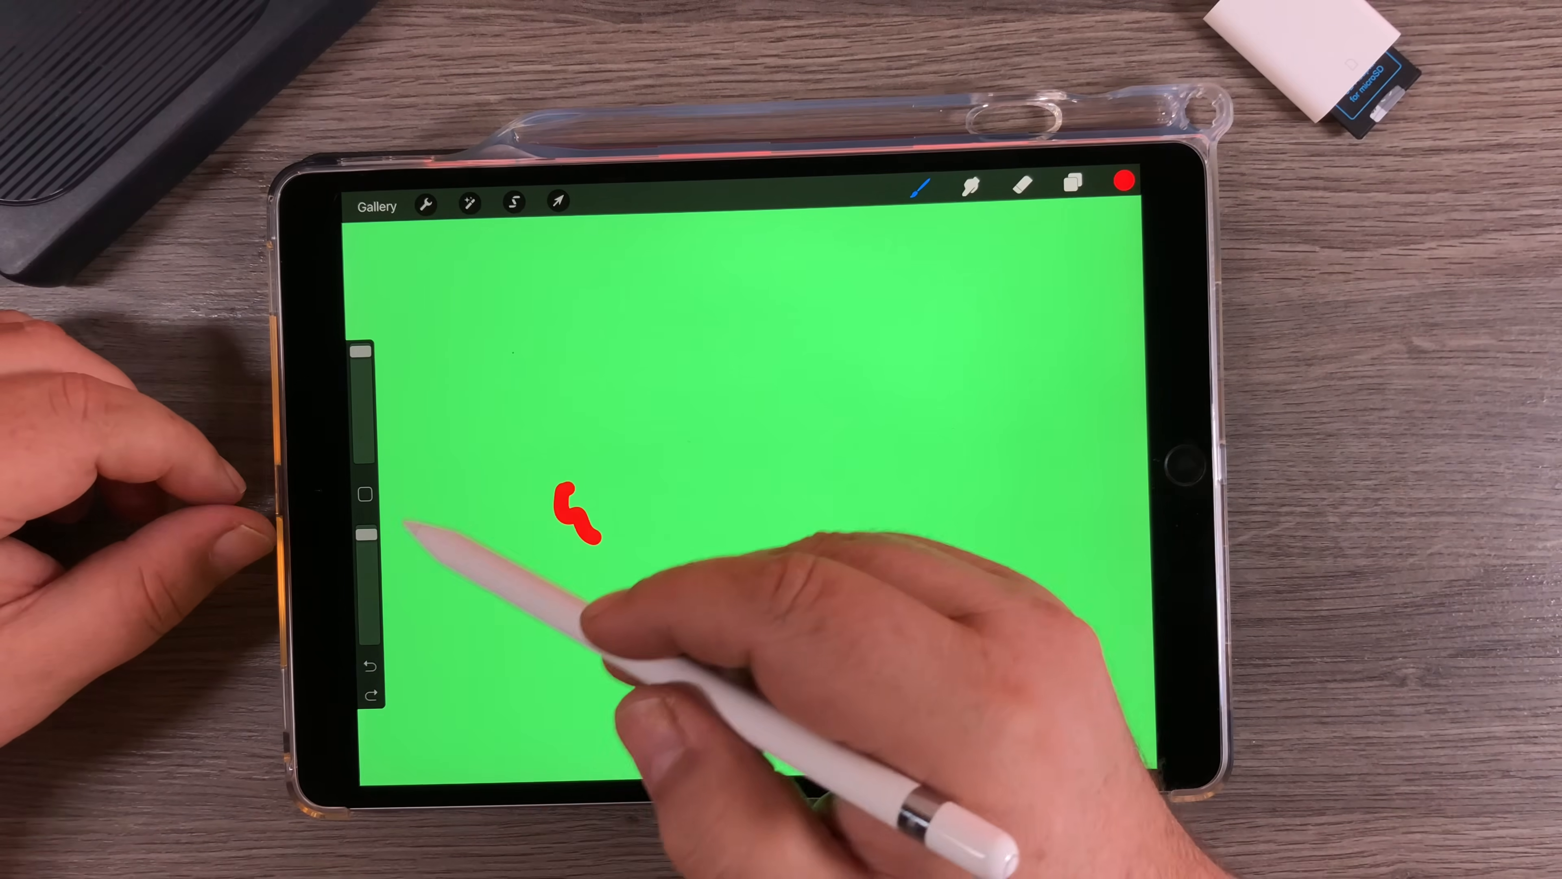
pyautogui.click(372, 690)
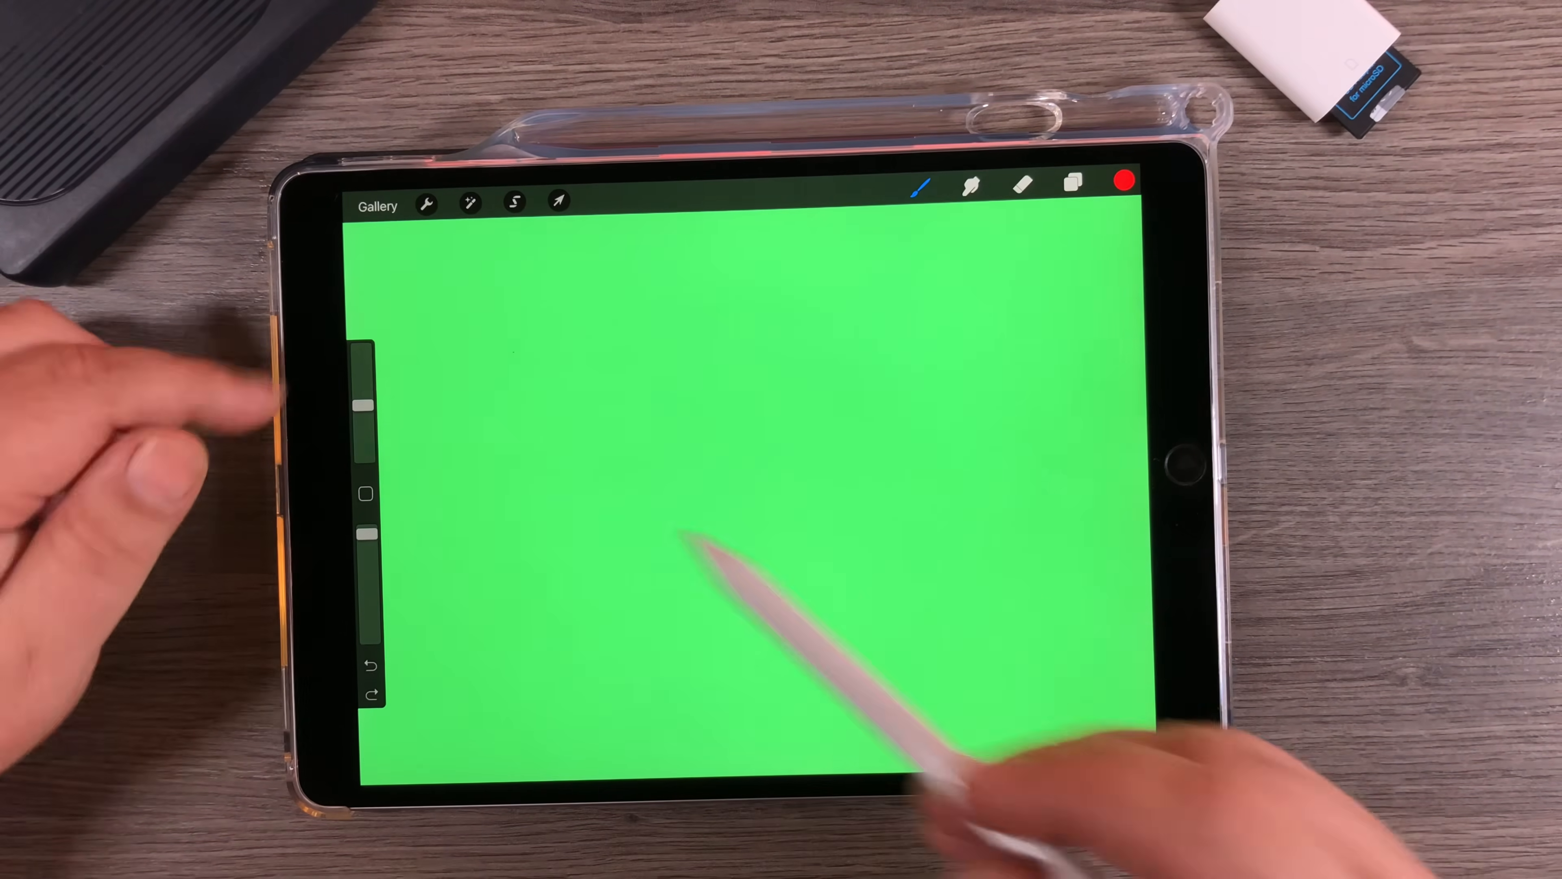
pyautogui.moveTo(543, 399); pyautogui.dragTo(598, 538)
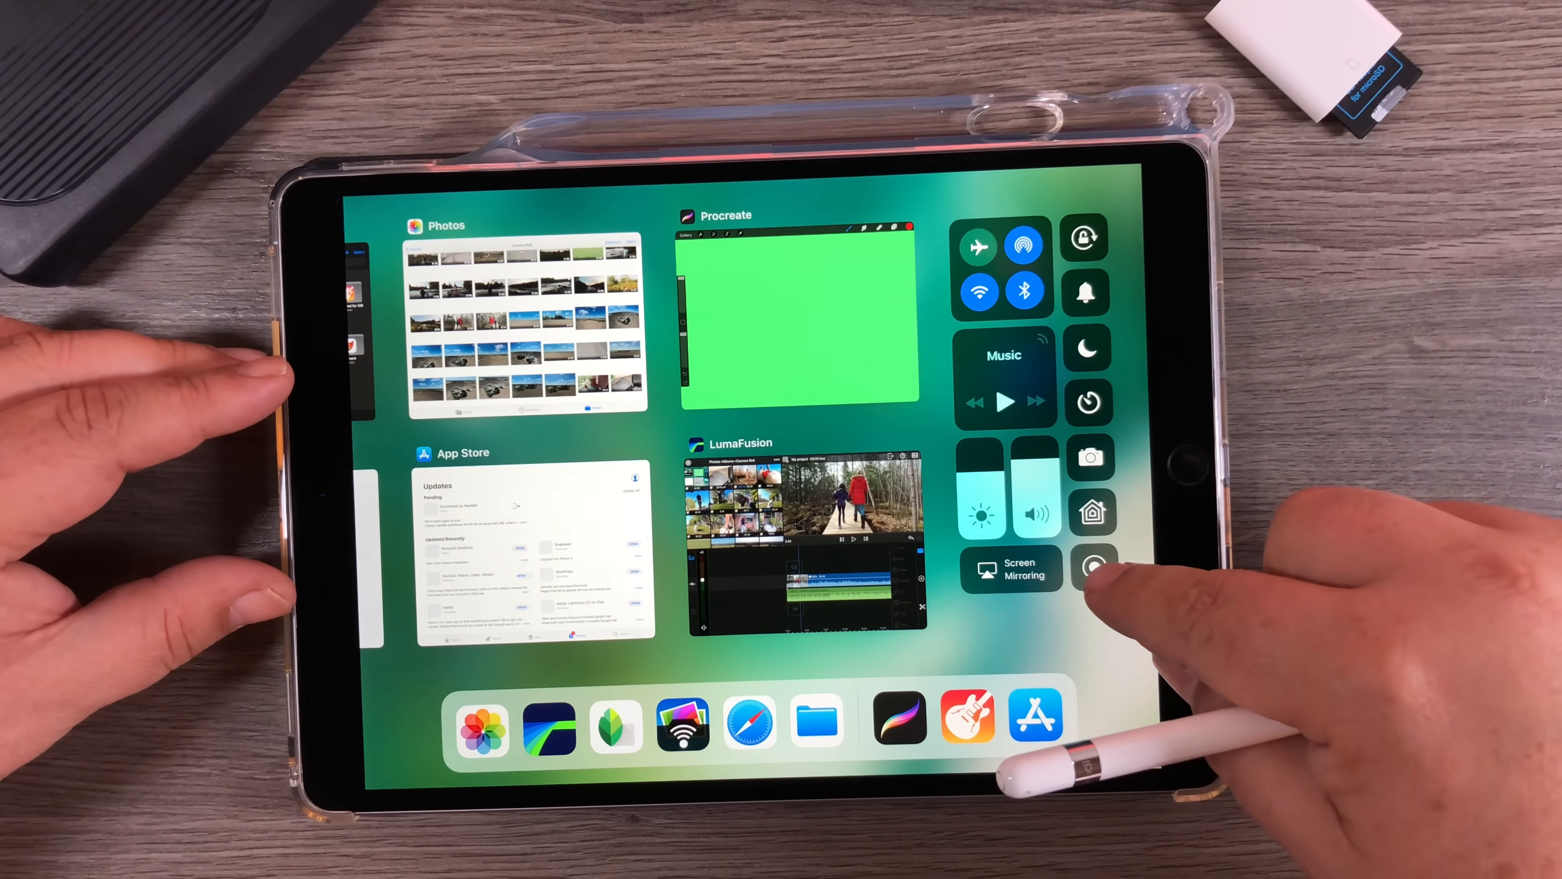
# Start an iOS screen recording from Control Center and return to Procreate to draw
pyautogui.click(1094, 568)
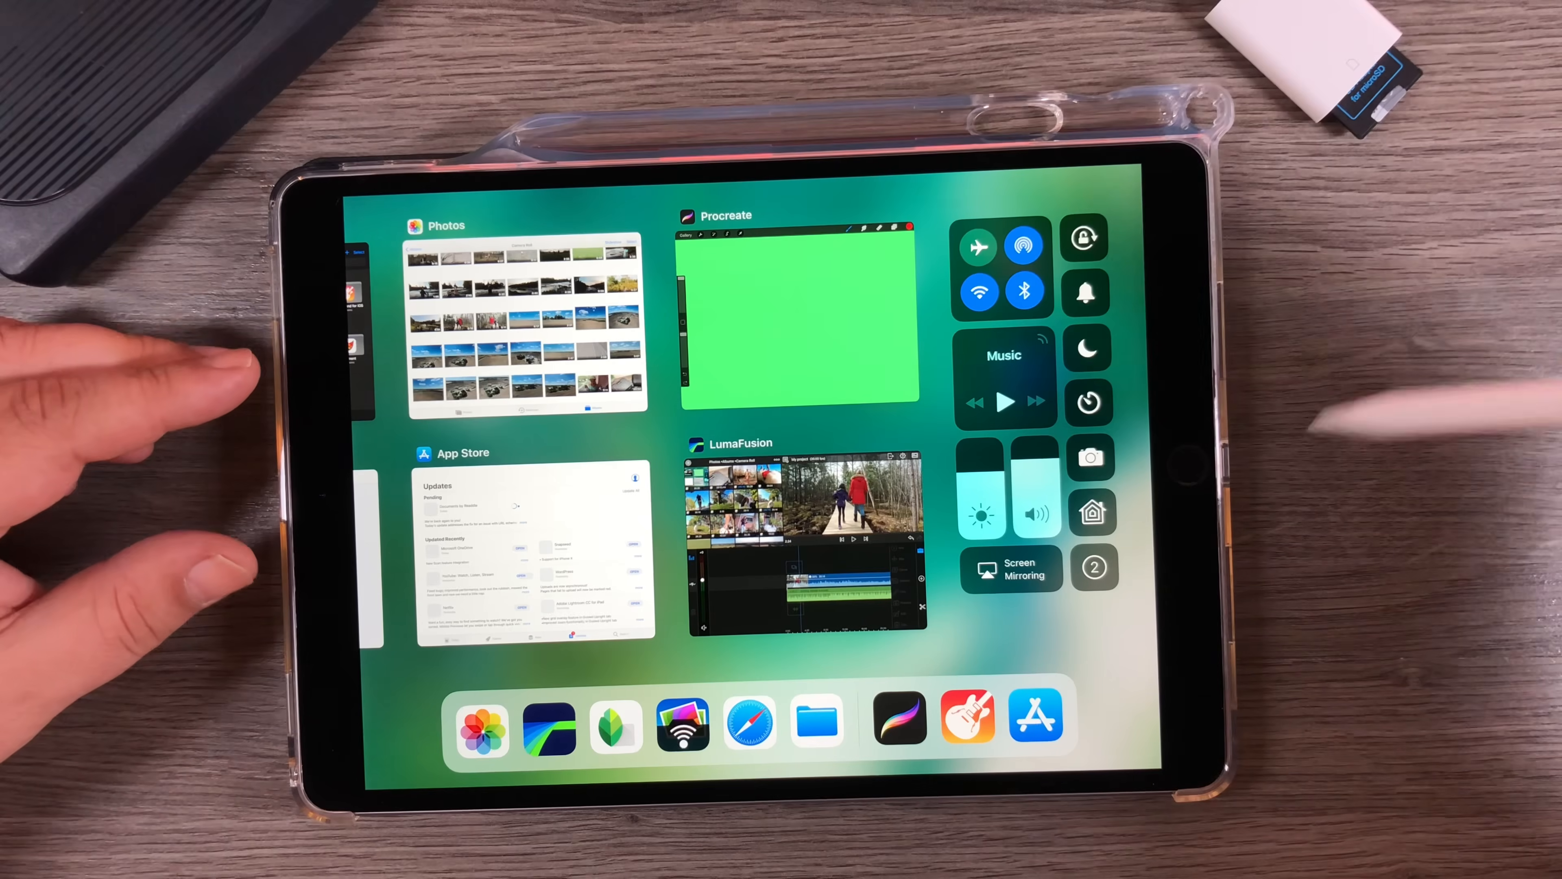
pyautogui.click(1093, 567)
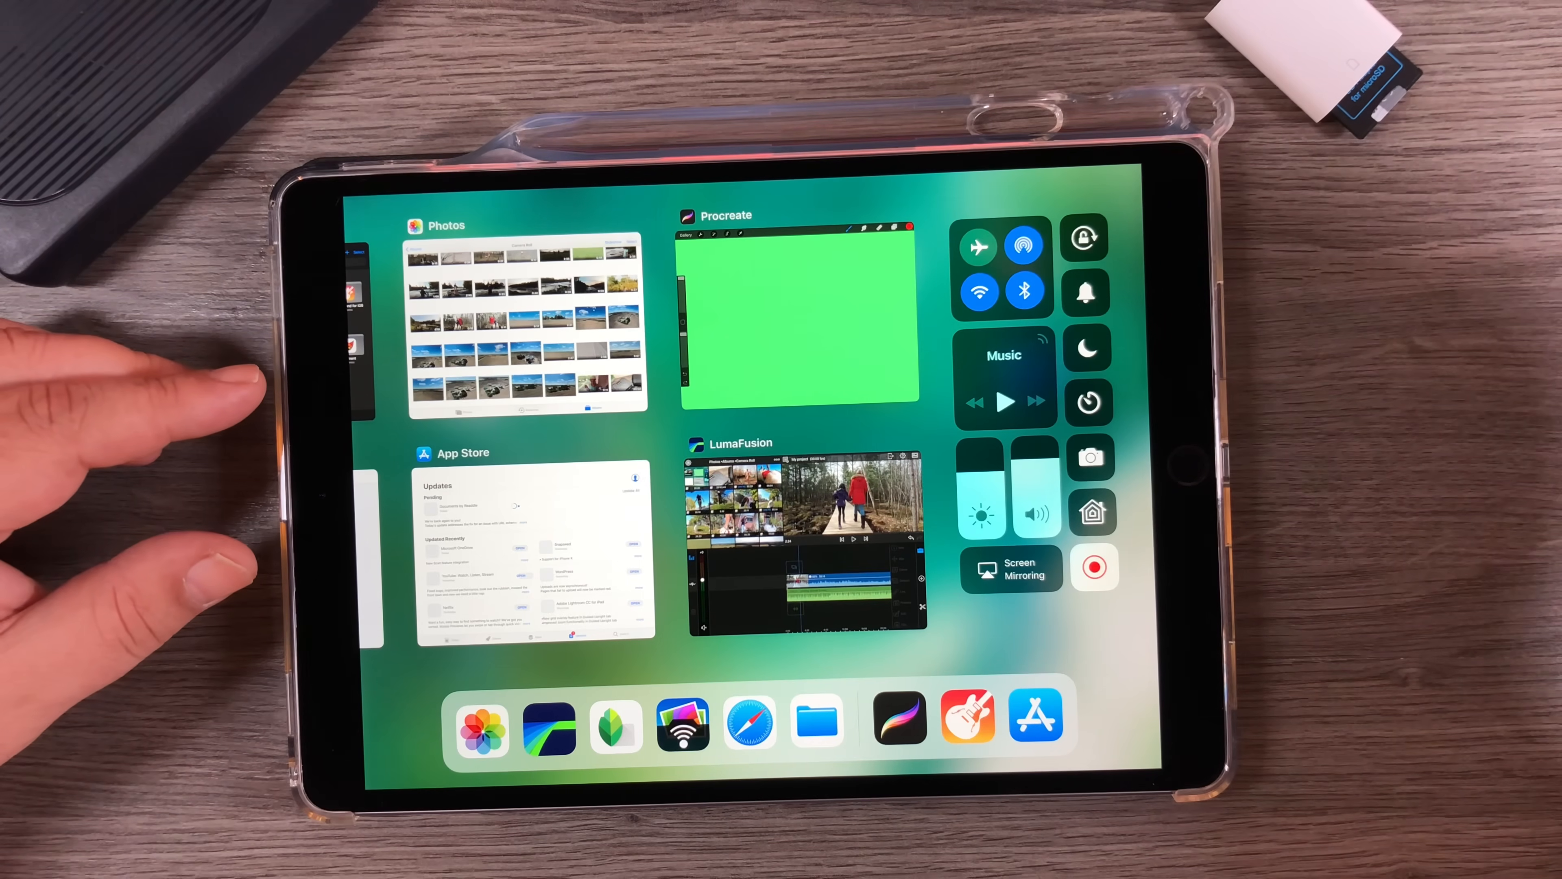
pyautogui.click(798, 318)
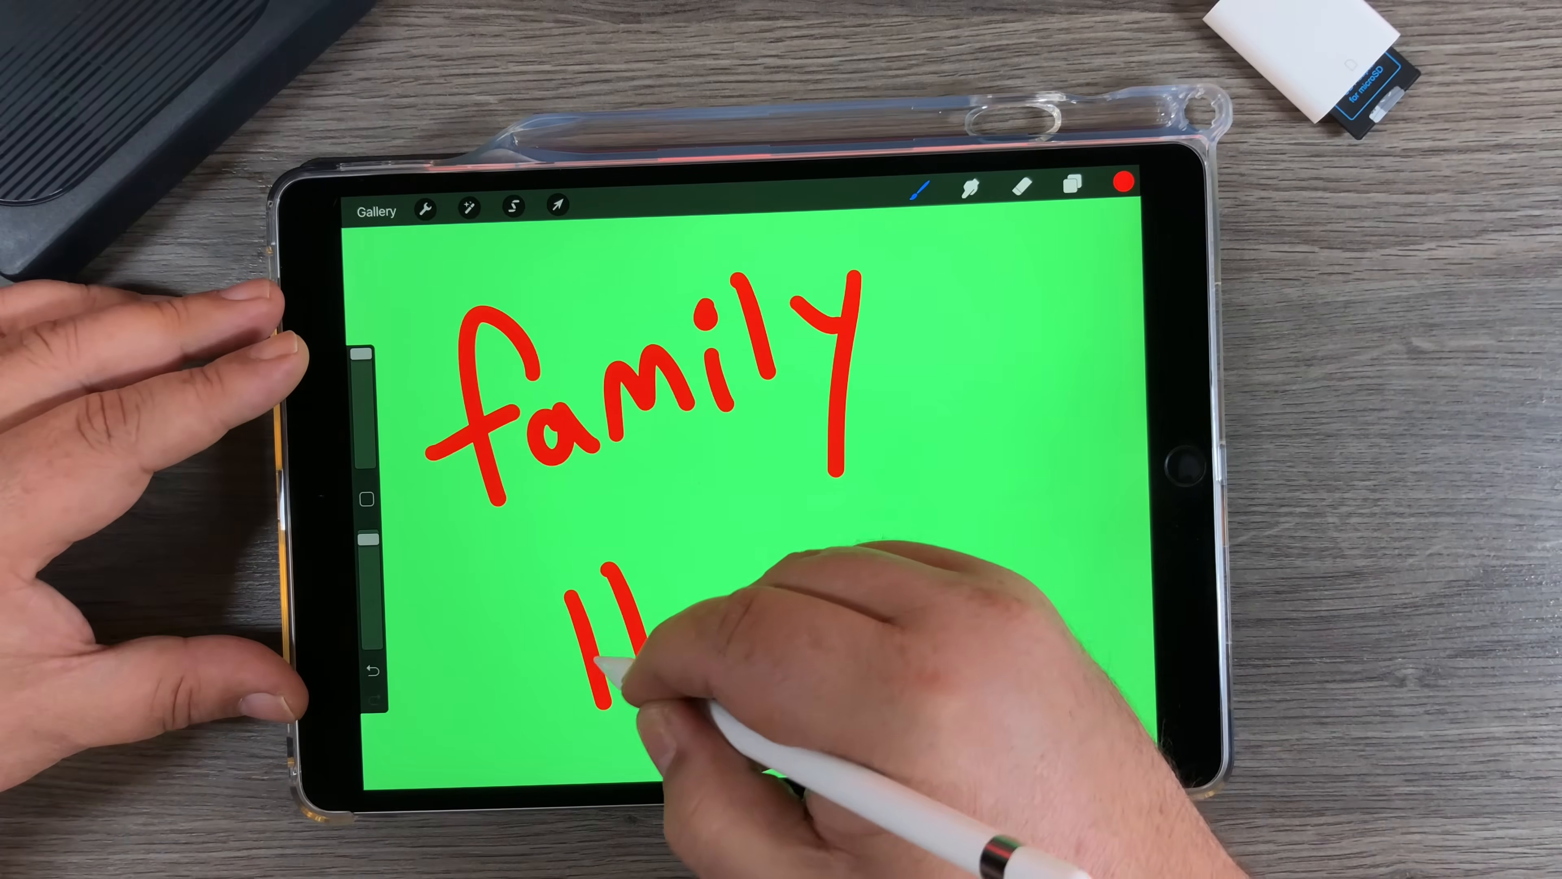
# Handwrite the letters of 'Hiking' in red below 'family' on the green canvas
pyautogui.moveTo(617, 648); pyautogui.dragTo(758, 598)
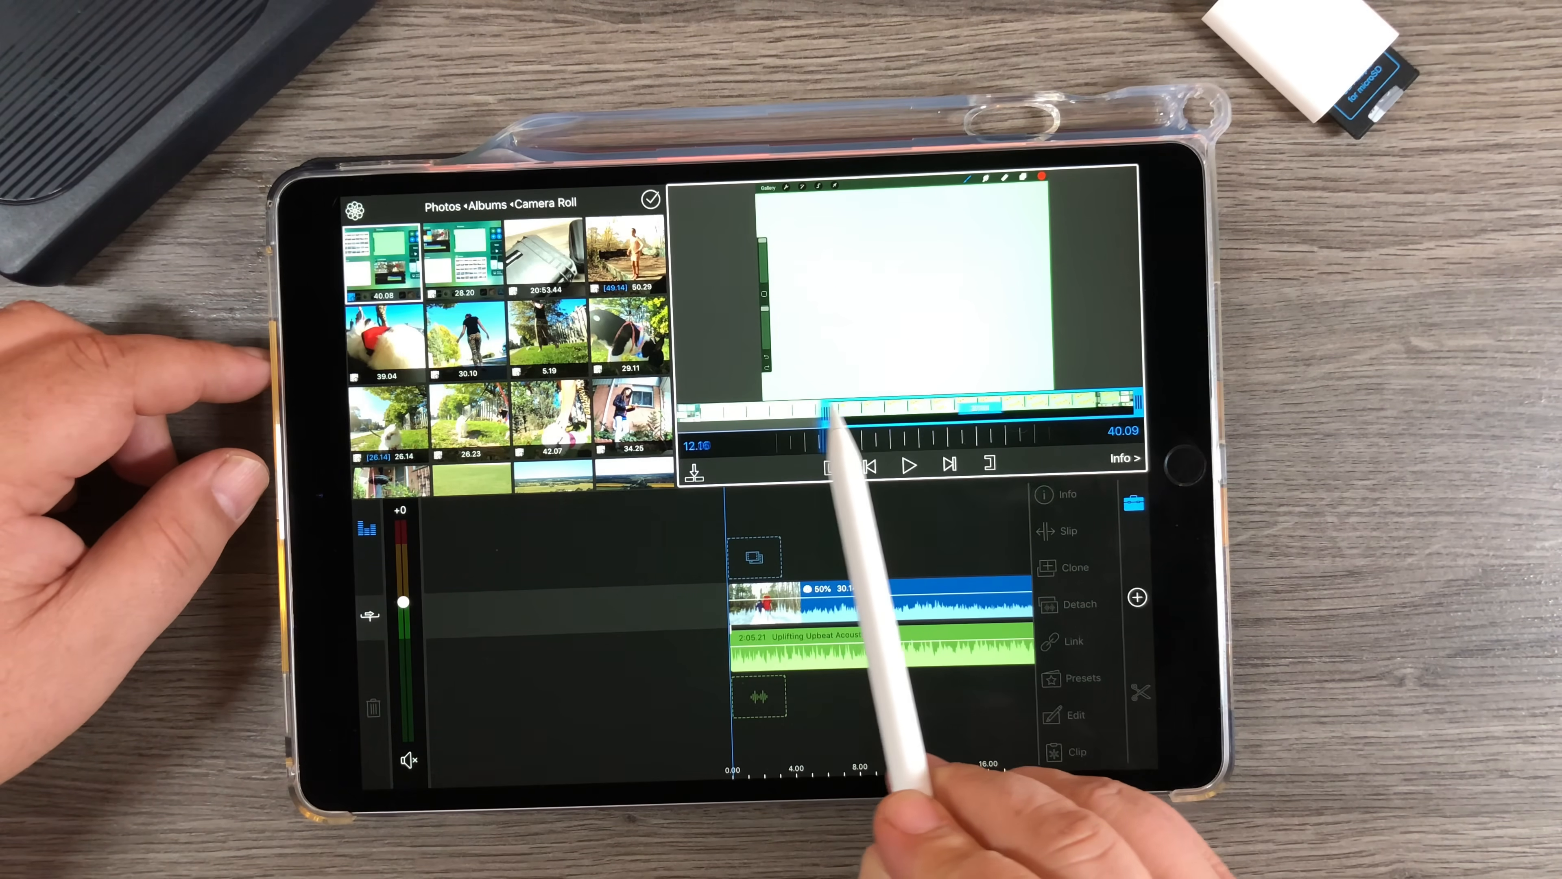
# Trim the screen recording's start point and play the timeline to check the title above the hiking clip
pyautogui.moveTo(838, 408); pyautogui.dragTo(807, 409)
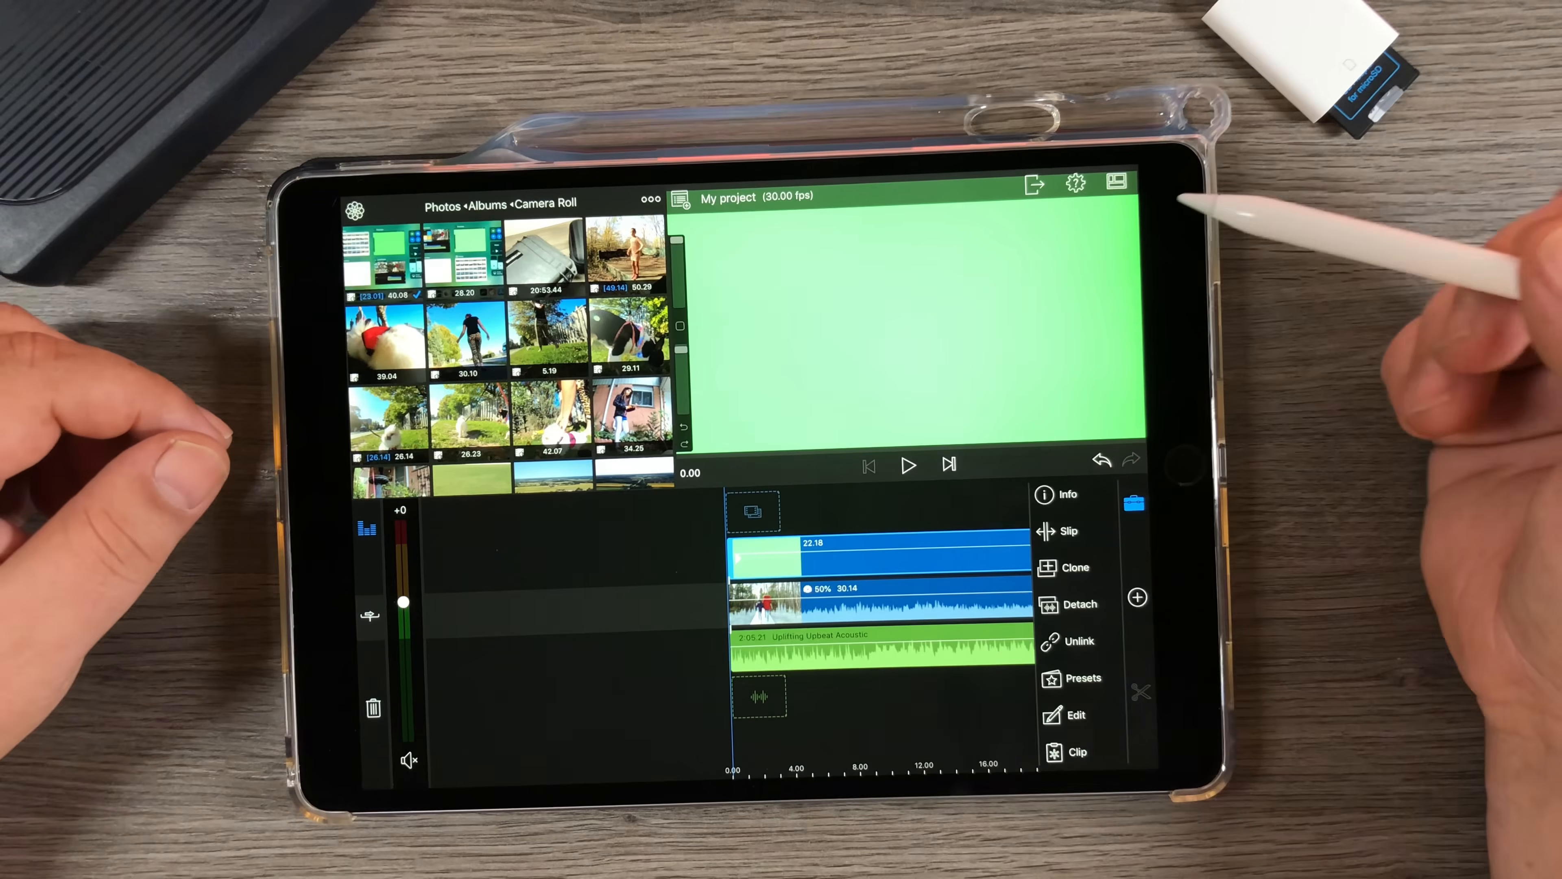
pyautogui.click(906, 463)
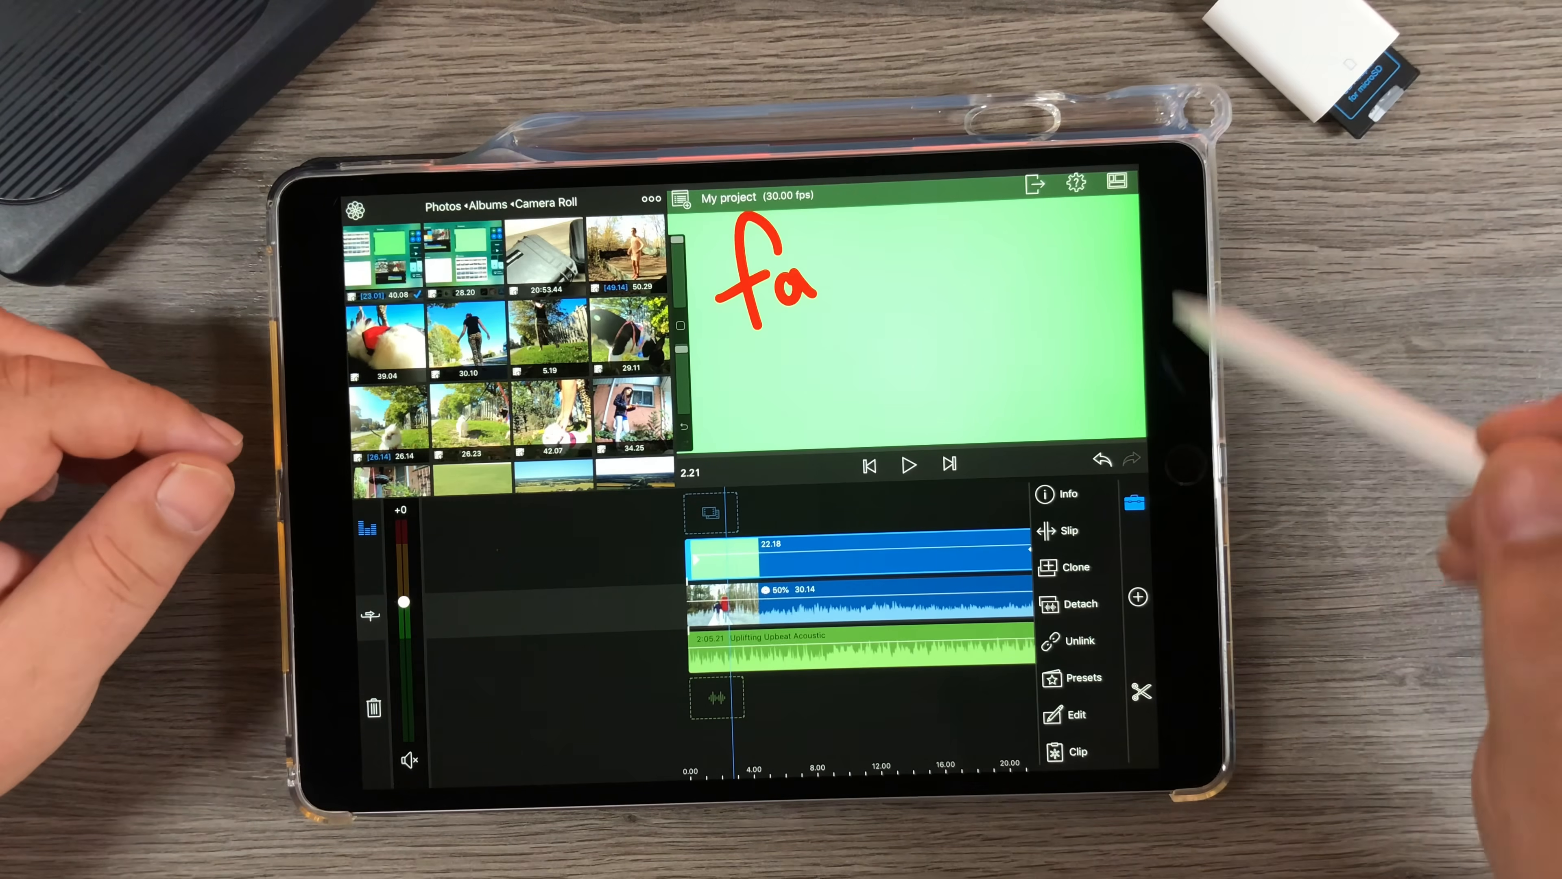
pyautogui.moveTo(1046, 259)
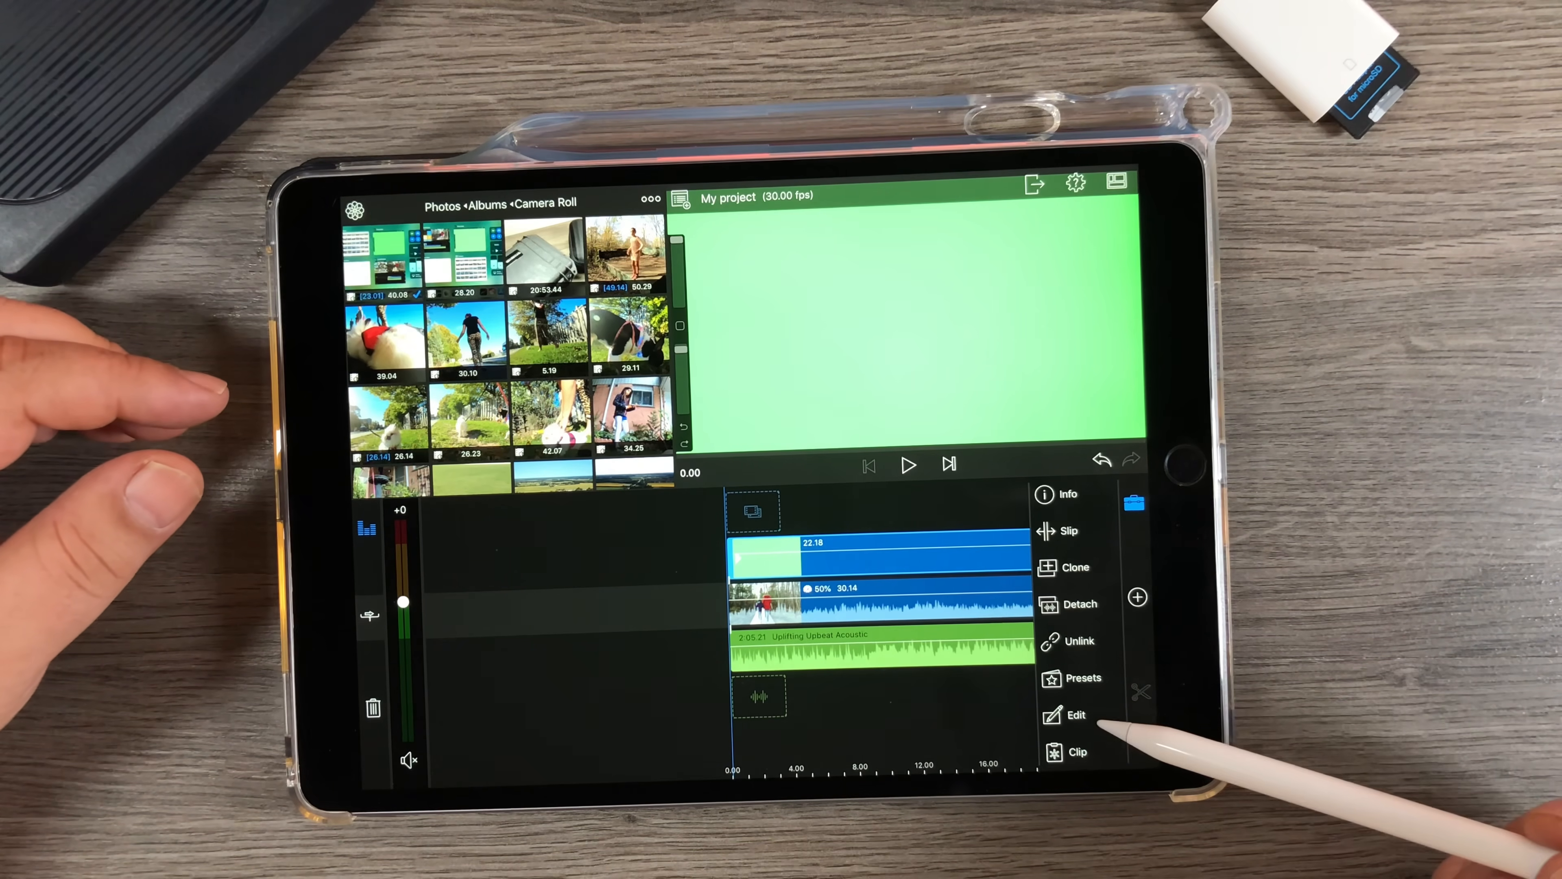
# Crop the dark Procreate border off the bottom of the title clip in Frame & Fit cropping
pyautogui.click(1075, 714)
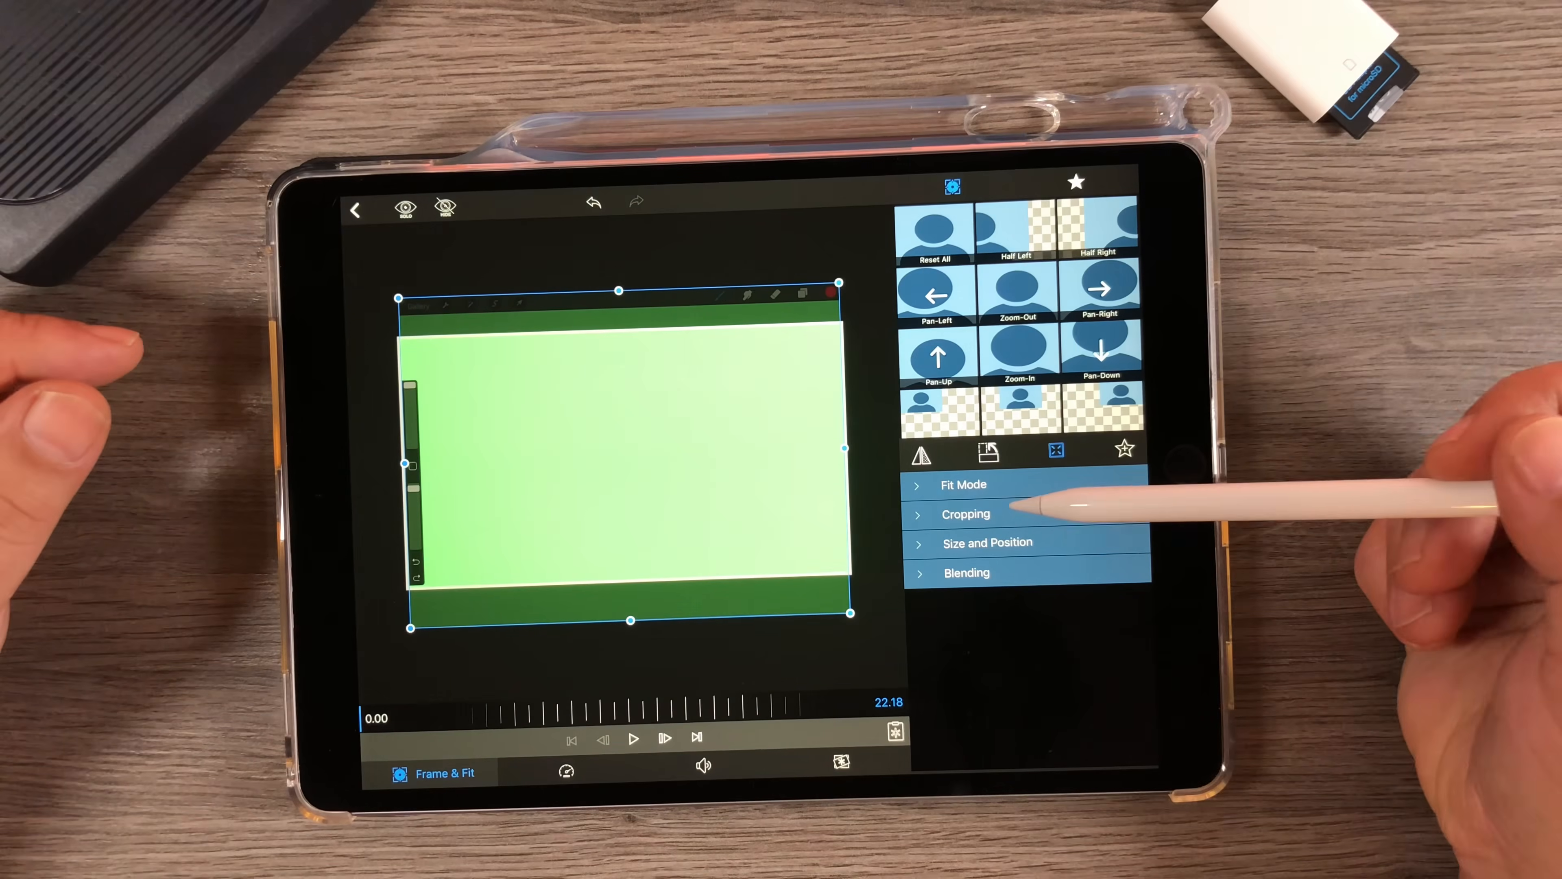
pyautogui.click(966, 514)
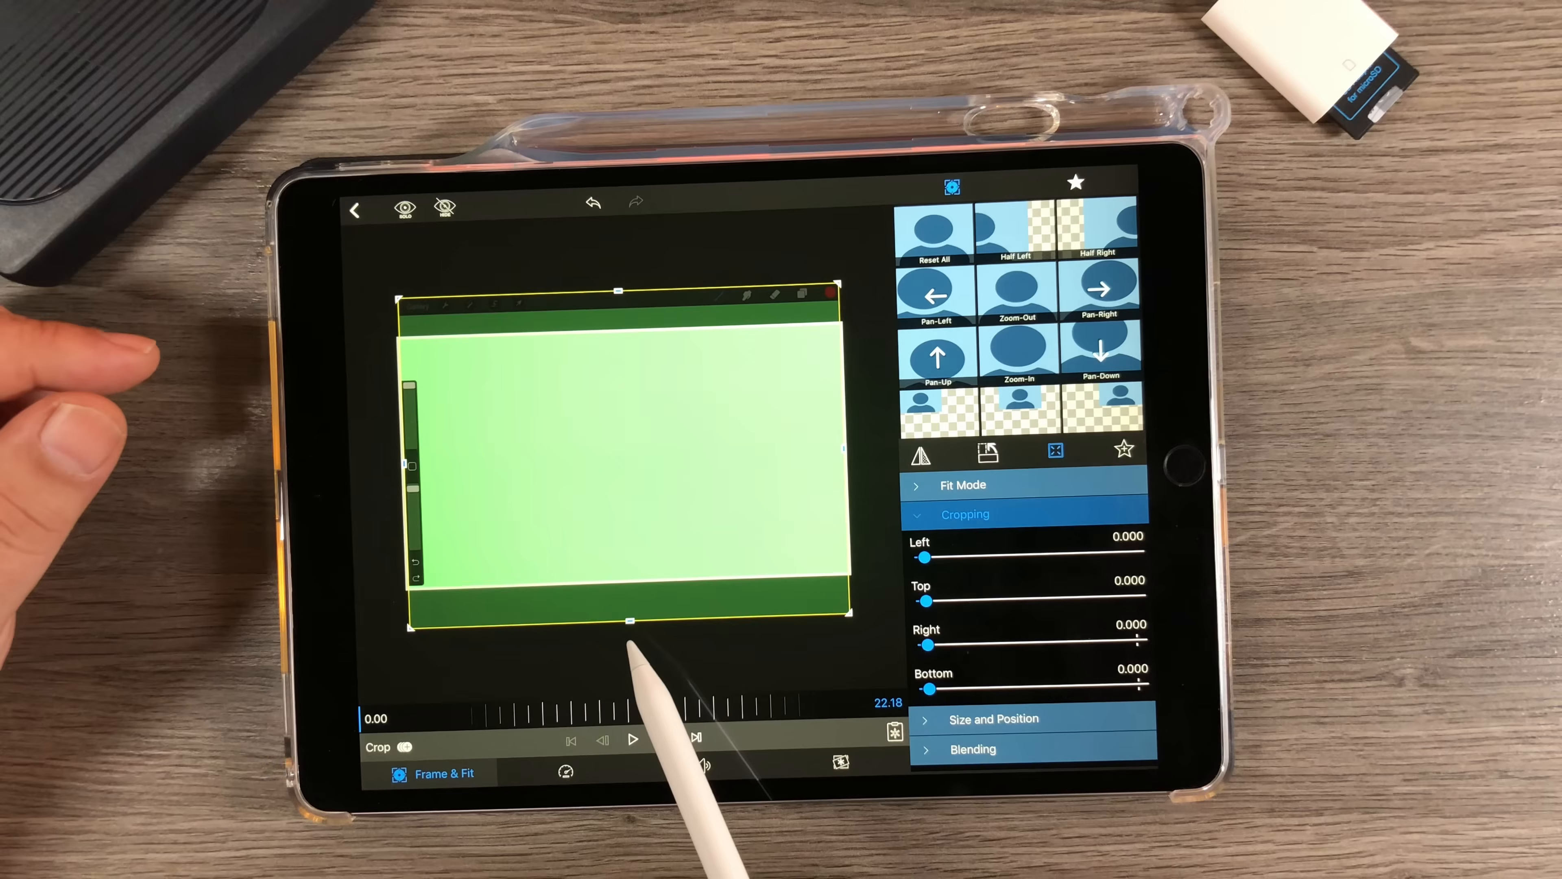
pyautogui.moveTo(629, 618); pyautogui.dragTo(629, 572)
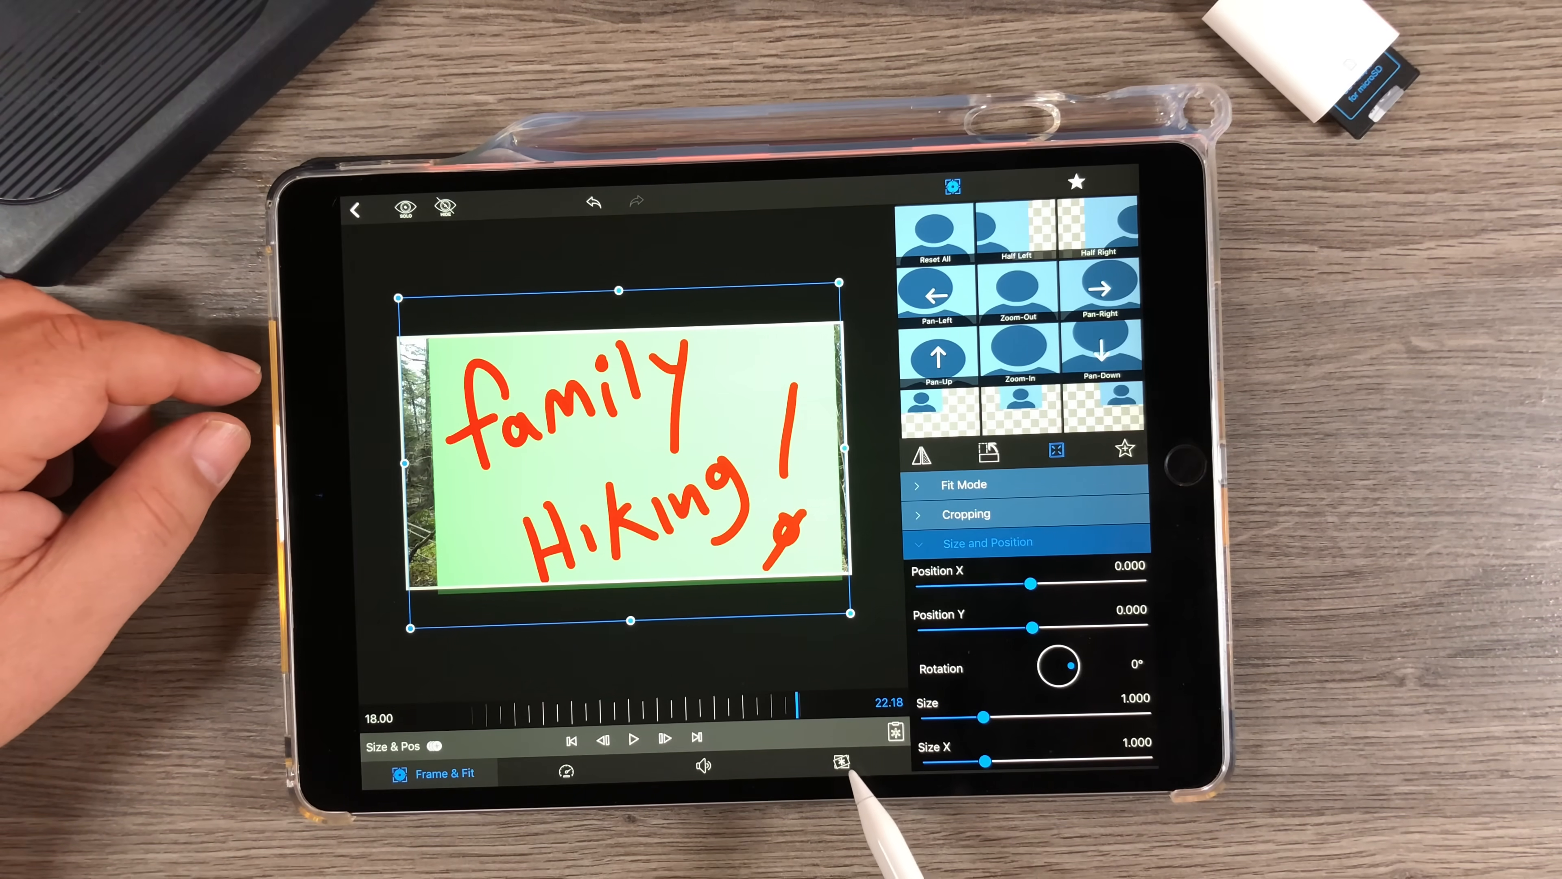
# Apply the green-screen chroma key to the title clip and return the preview to the clip start
pyautogui.click(839, 762)
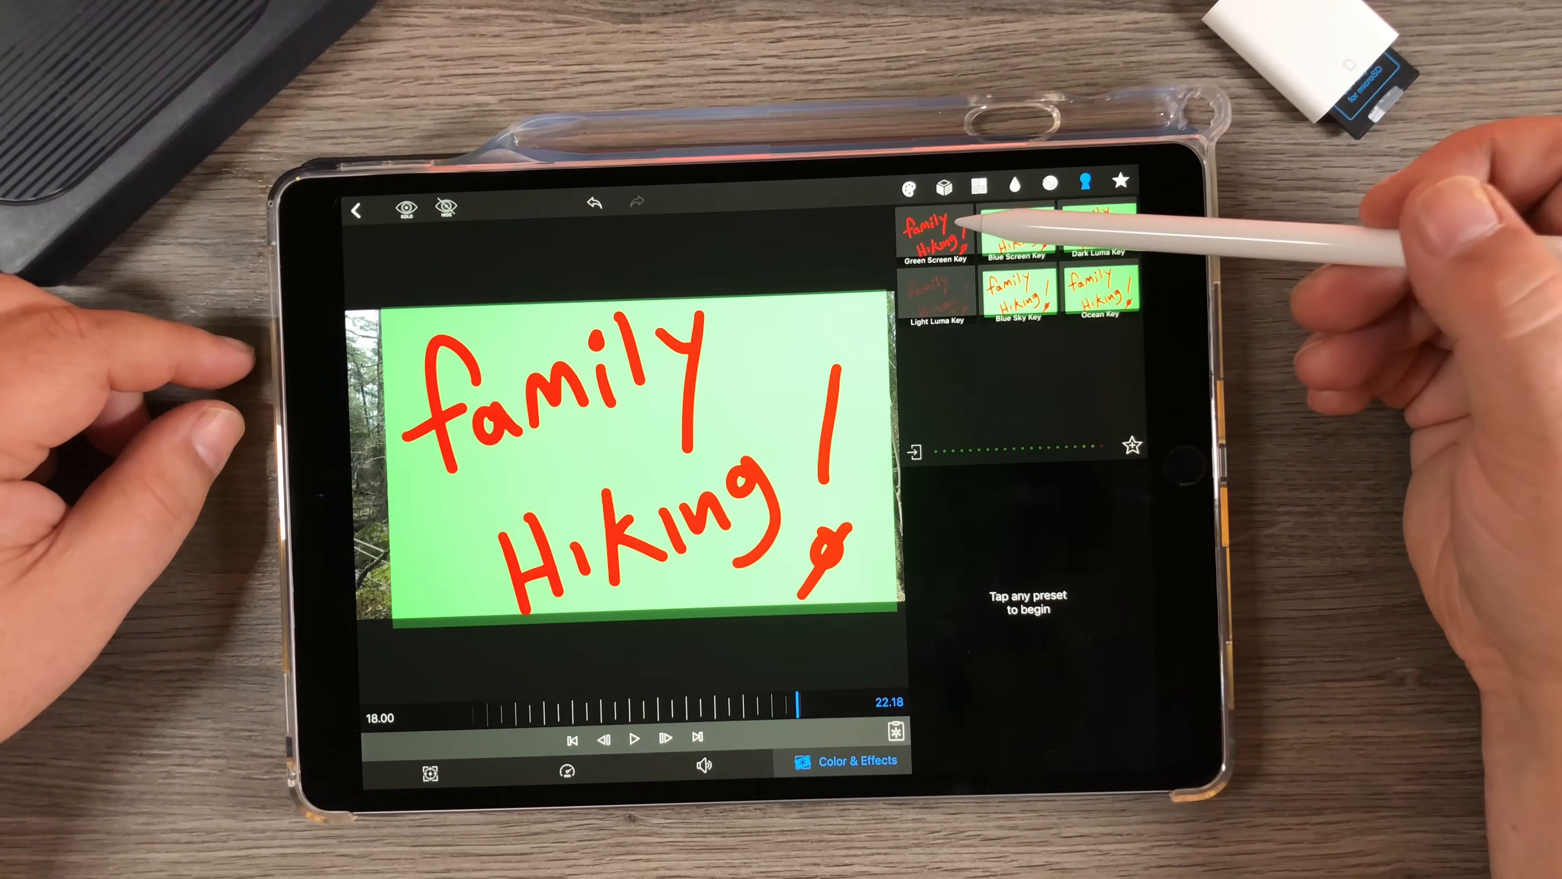
pyautogui.click(932, 230)
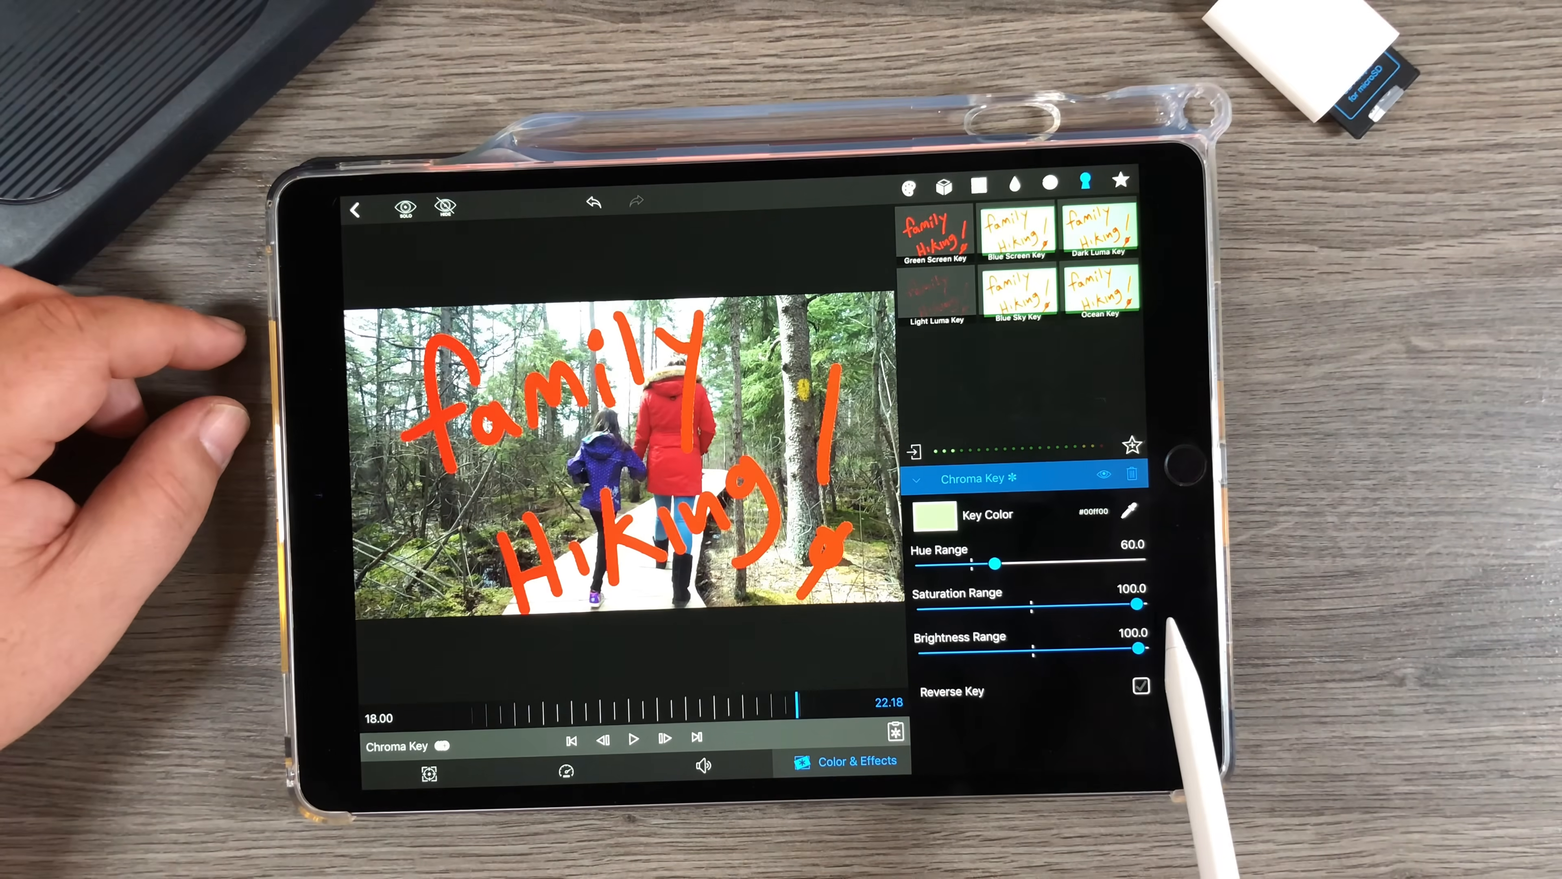
pyautogui.click(1140, 687)
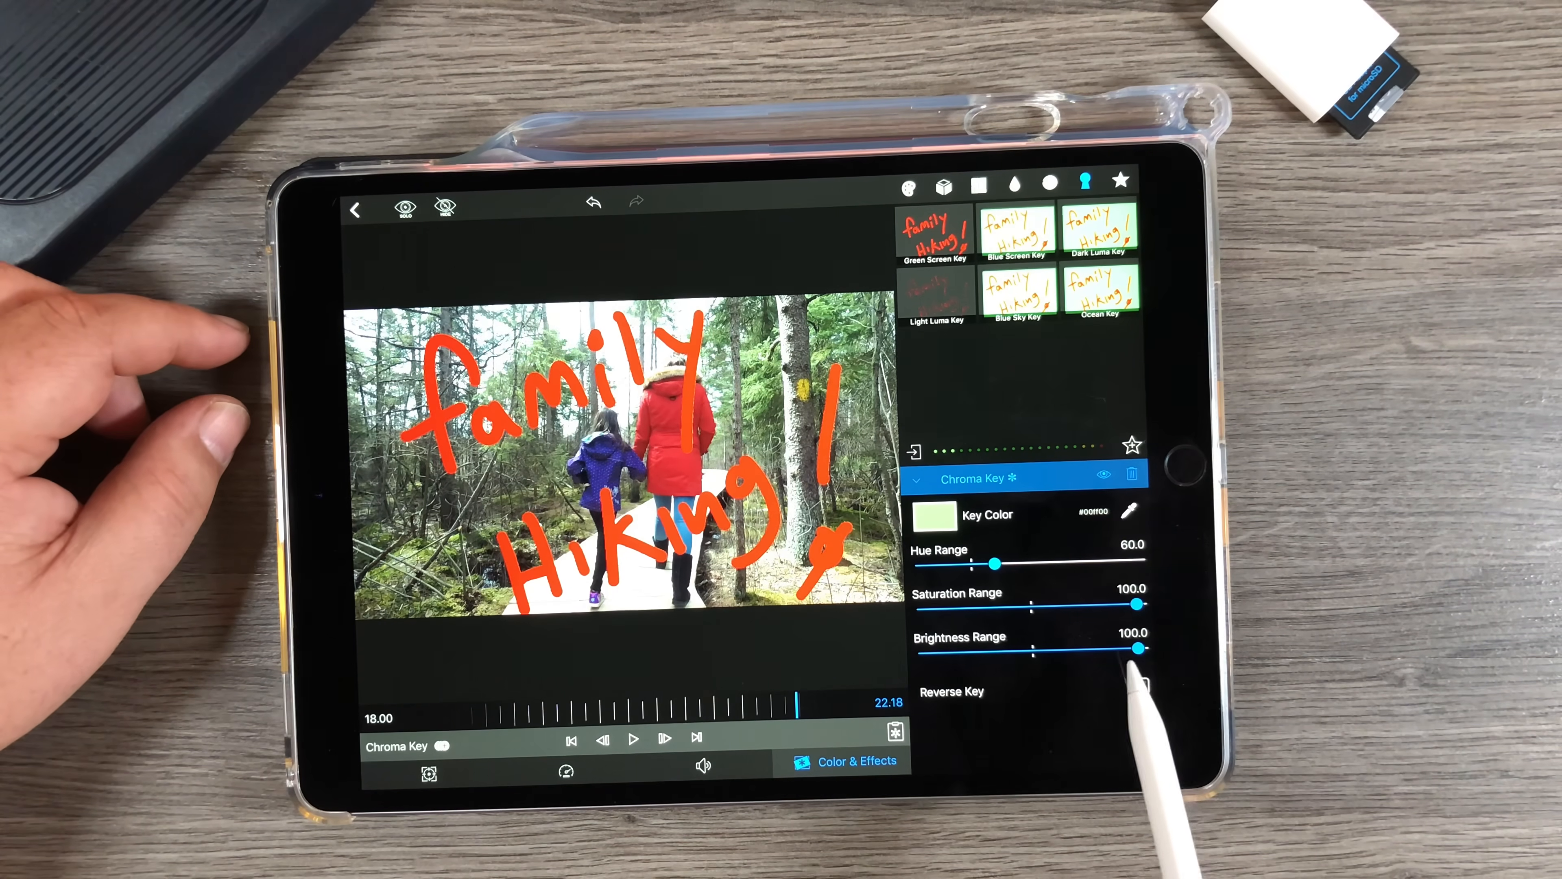
pyautogui.click(1141, 685)
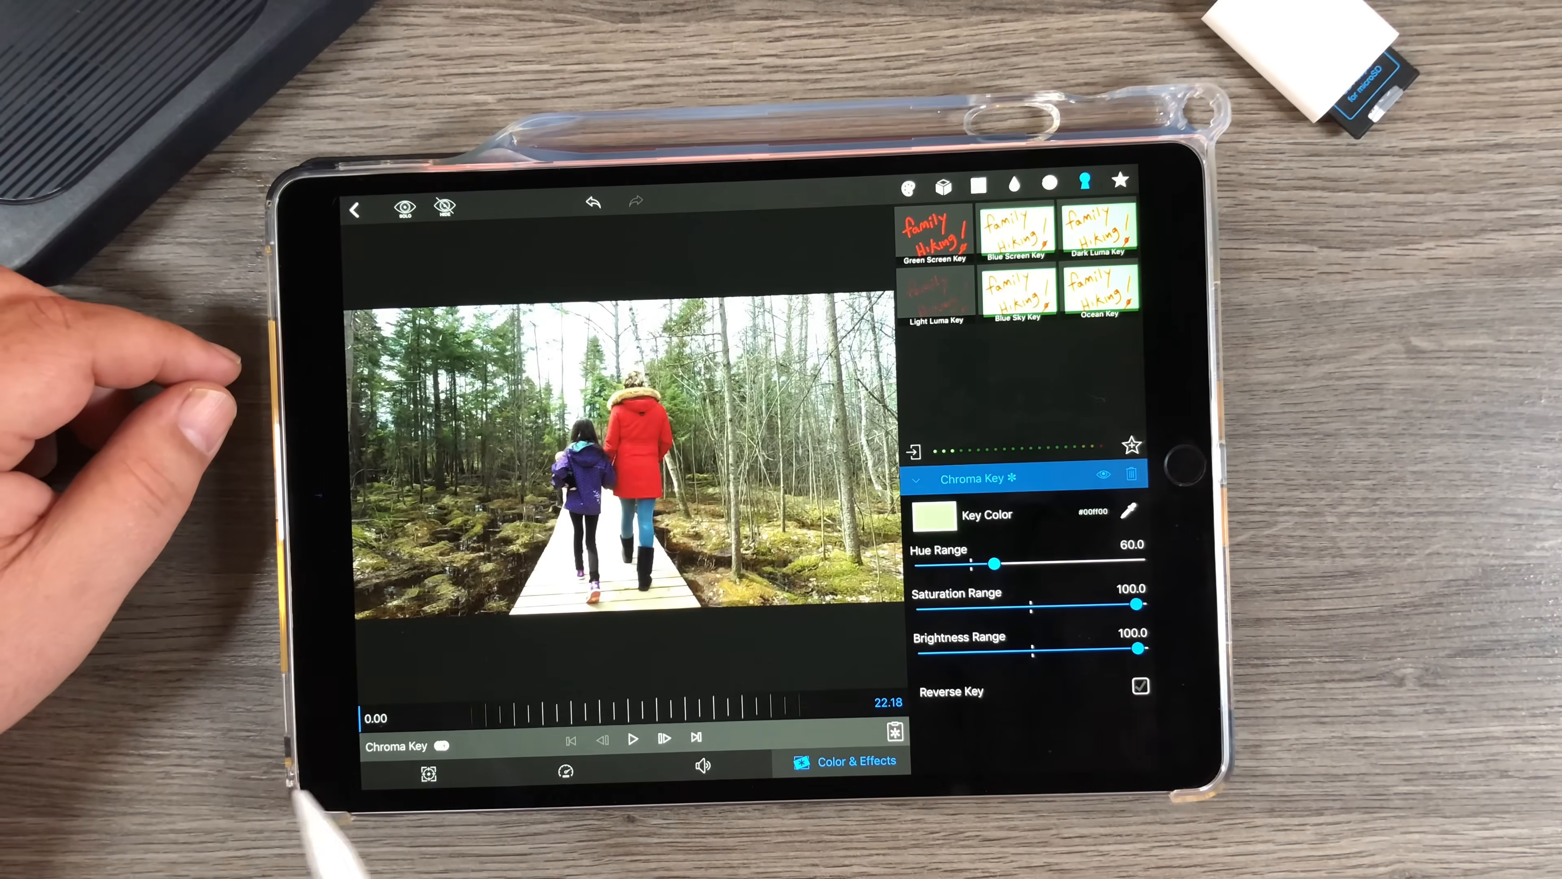
# Play the keyed red title writing itself over the hiking footage, then pause
pyautogui.click(633, 738)
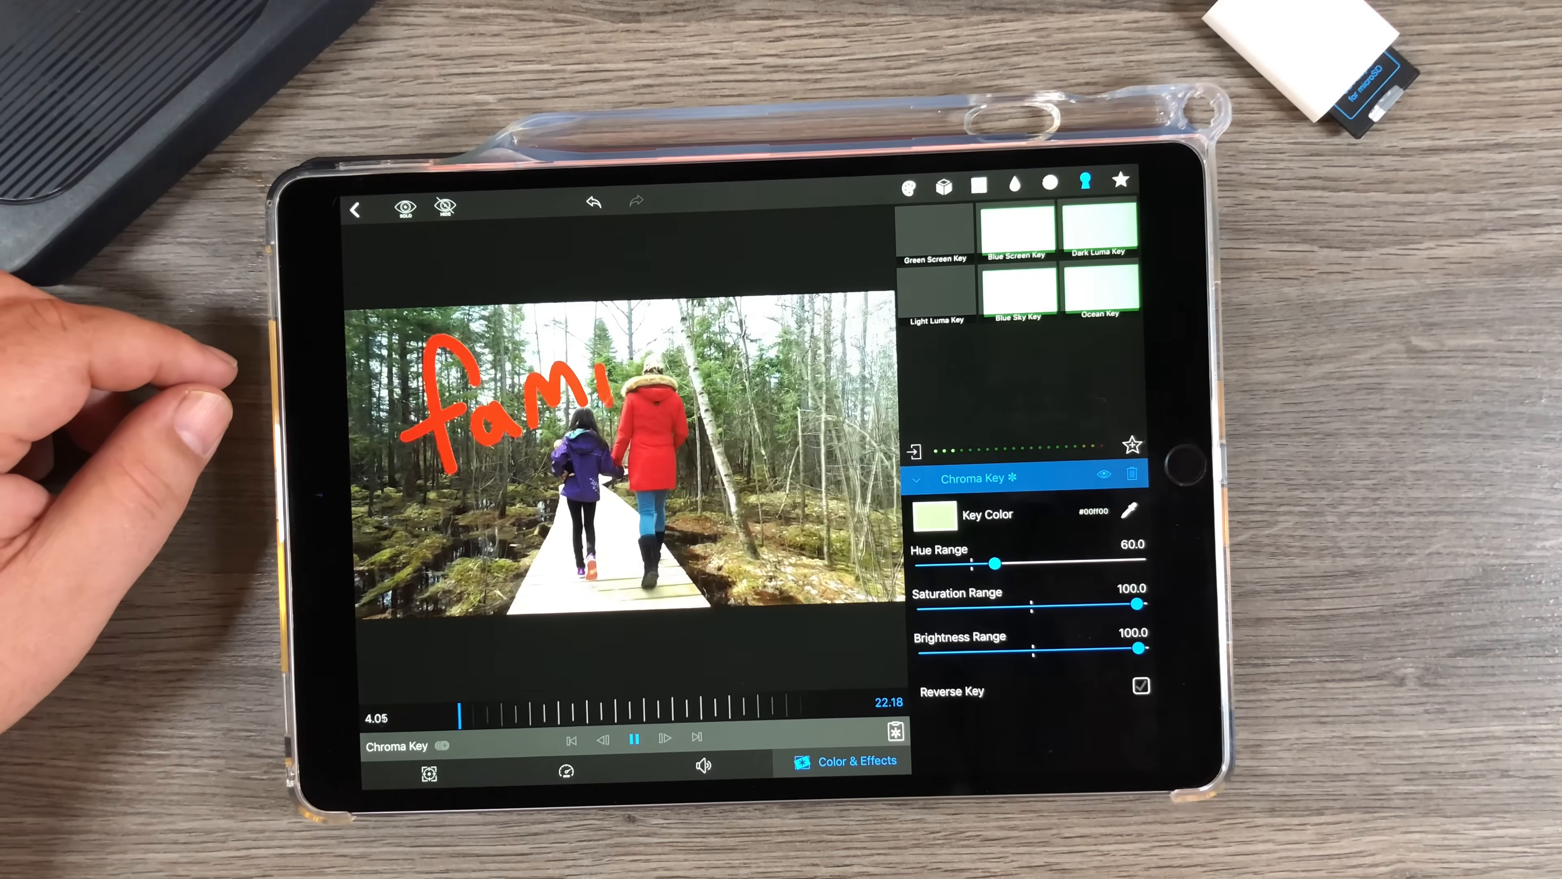
pyautogui.click(634, 738)
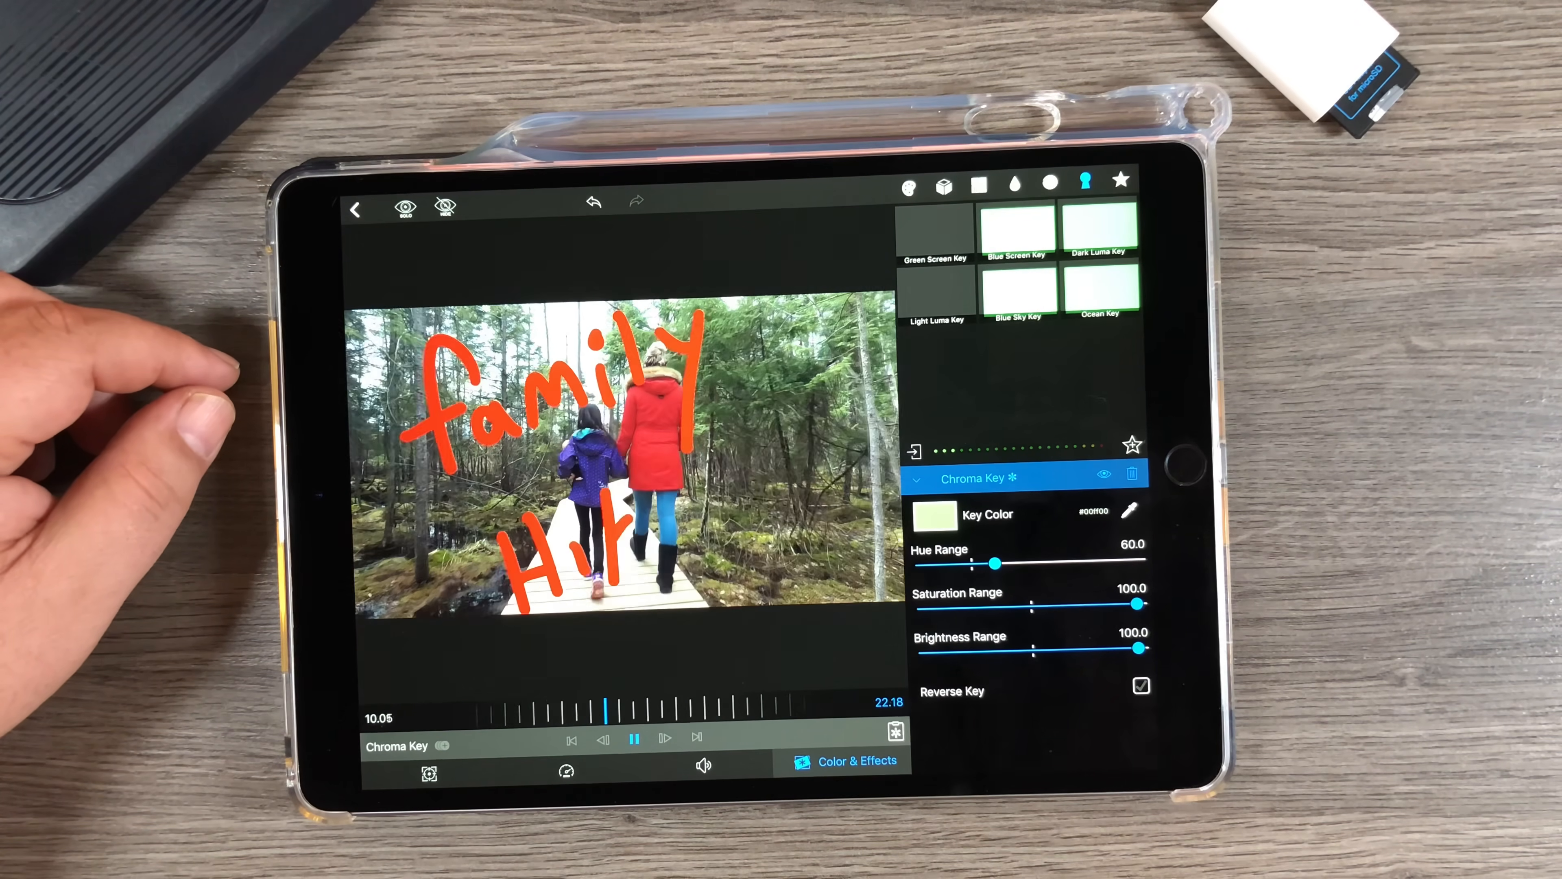
pyautogui.click(634, 738)
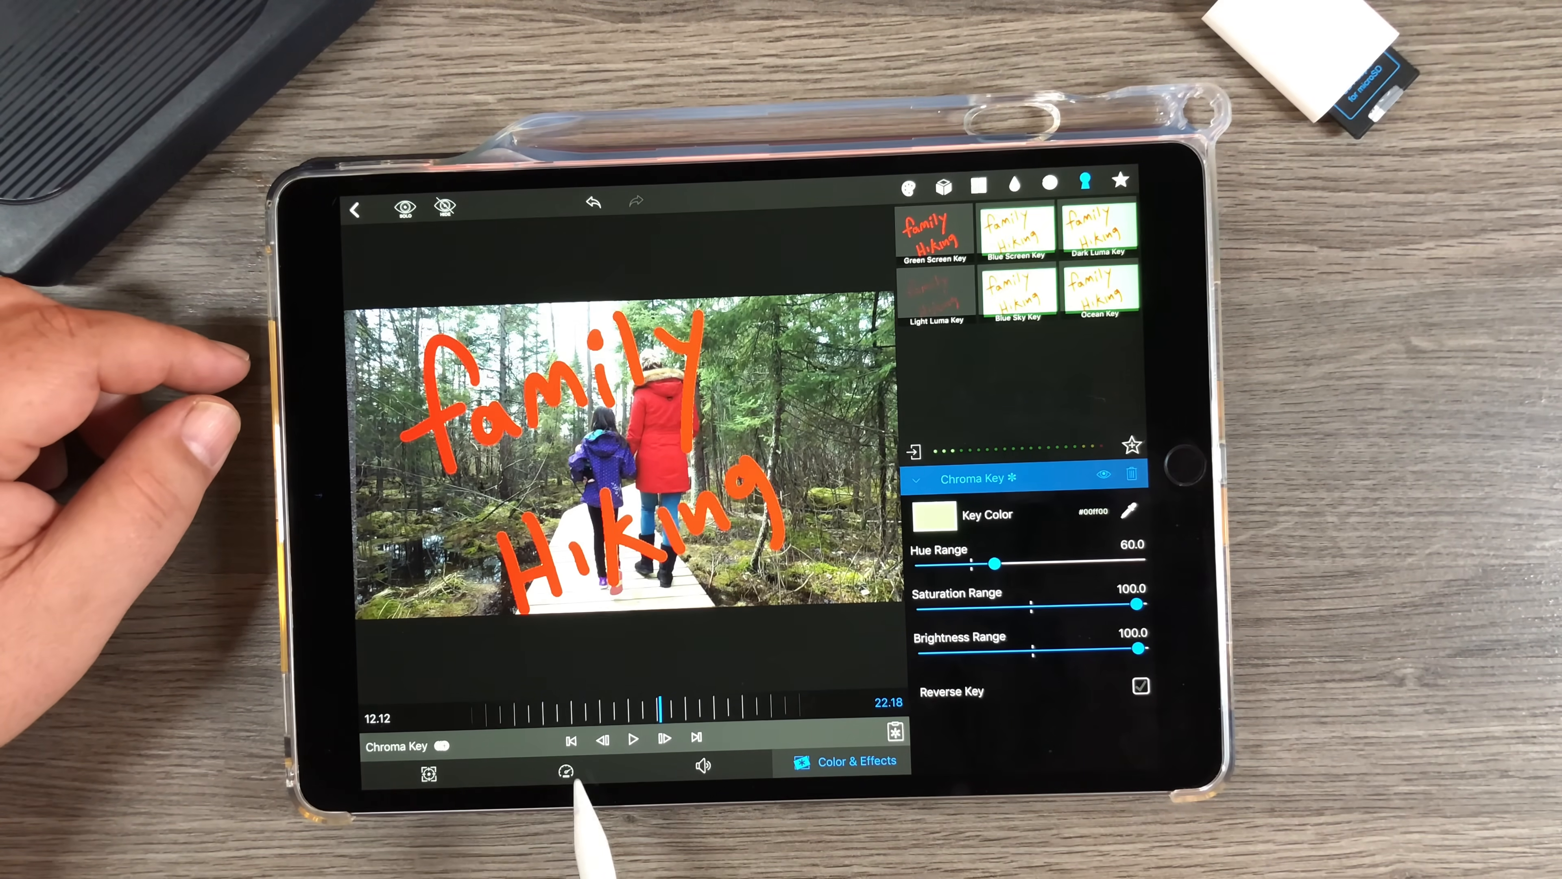
# Set the title clip's speed to 2.00X, halving it to 11.09 seconds, and preview it
pyautogui.click(566, 772)
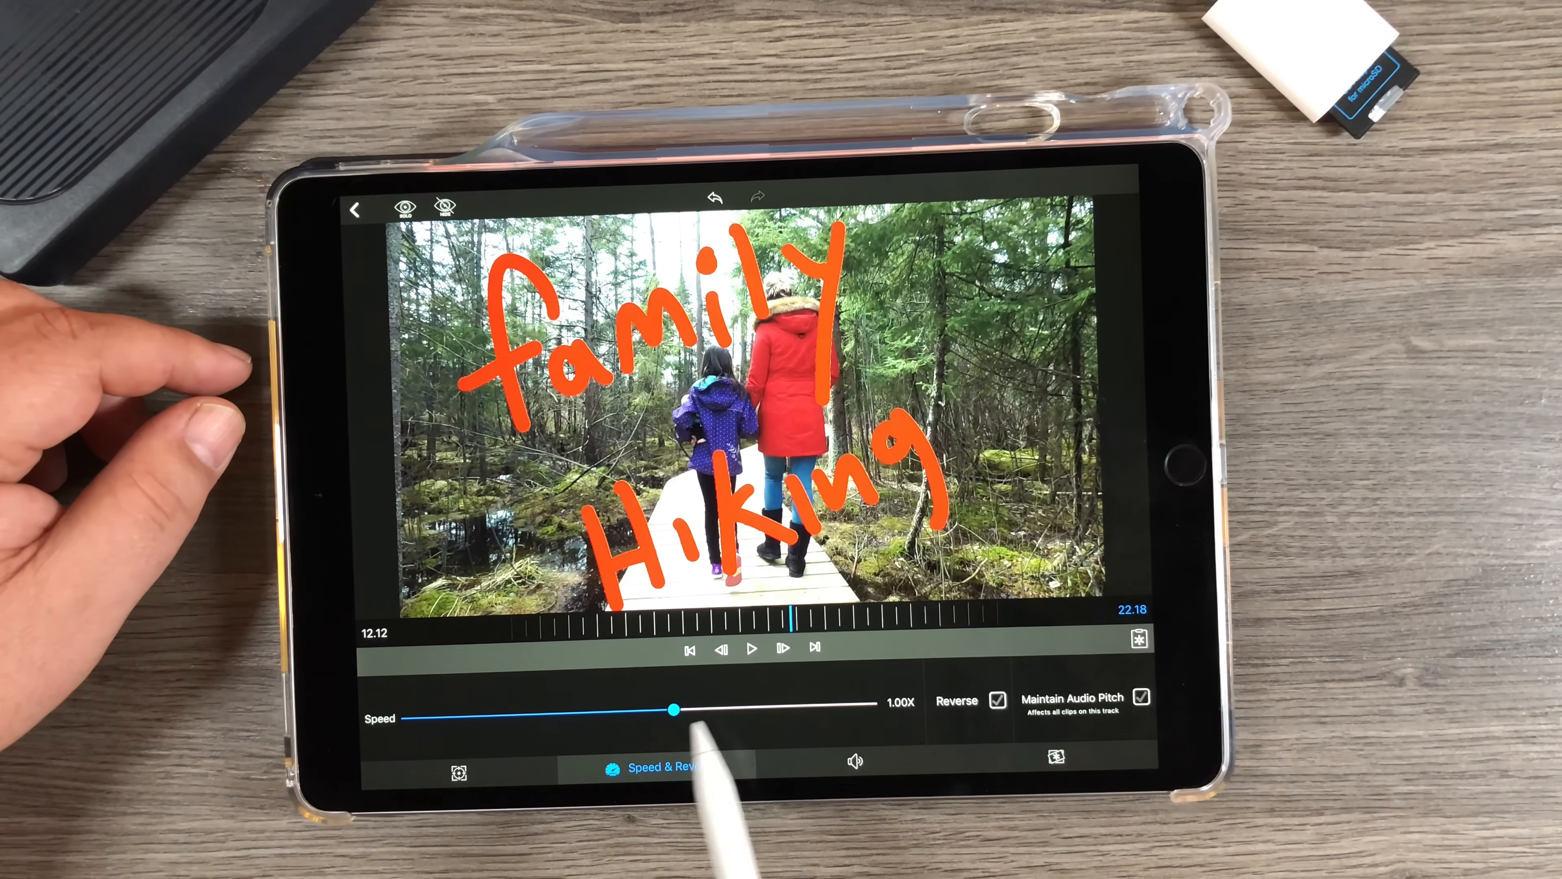
pyautogui.moveTo(673, 709); pyautogui.dragTo(759, 707)
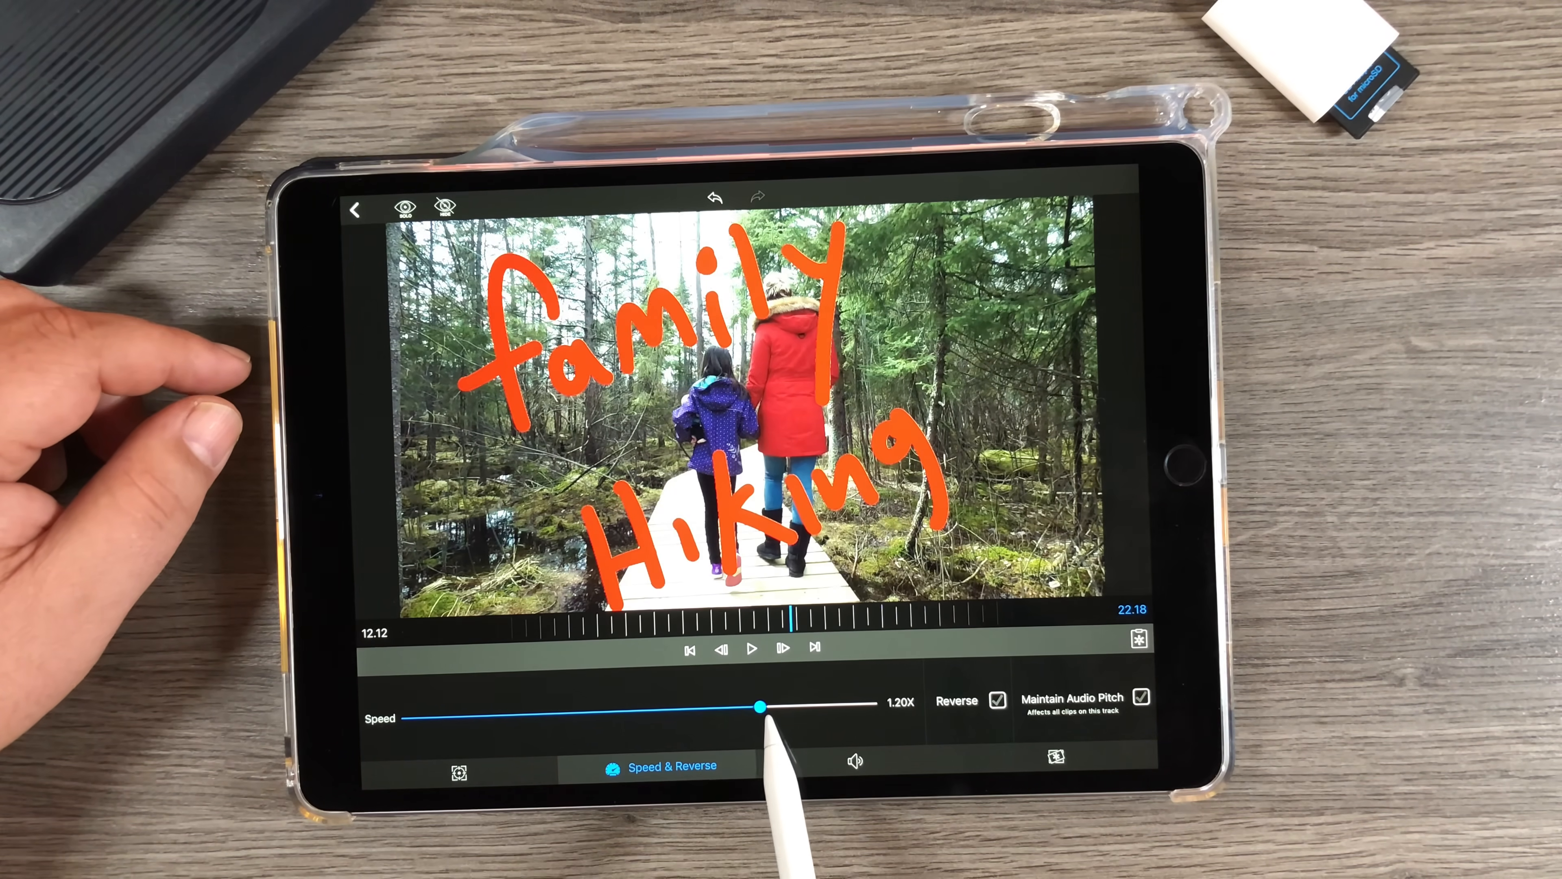
pyautogui.moveTo(759, 706); pyautogui.dragTo(789, 706)
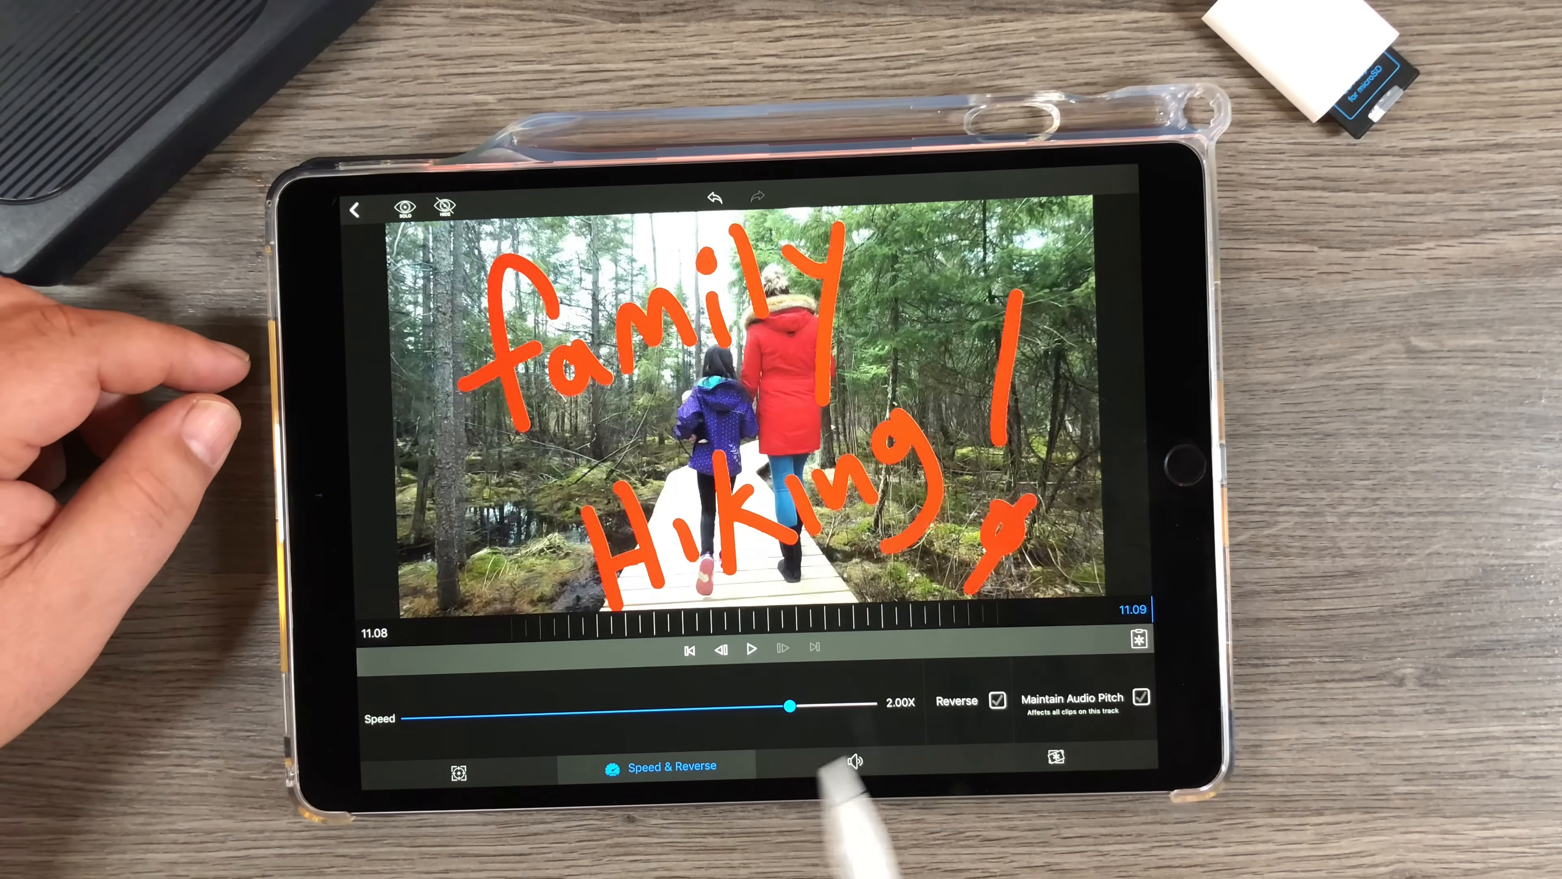
pyautogui.click(750, 648)
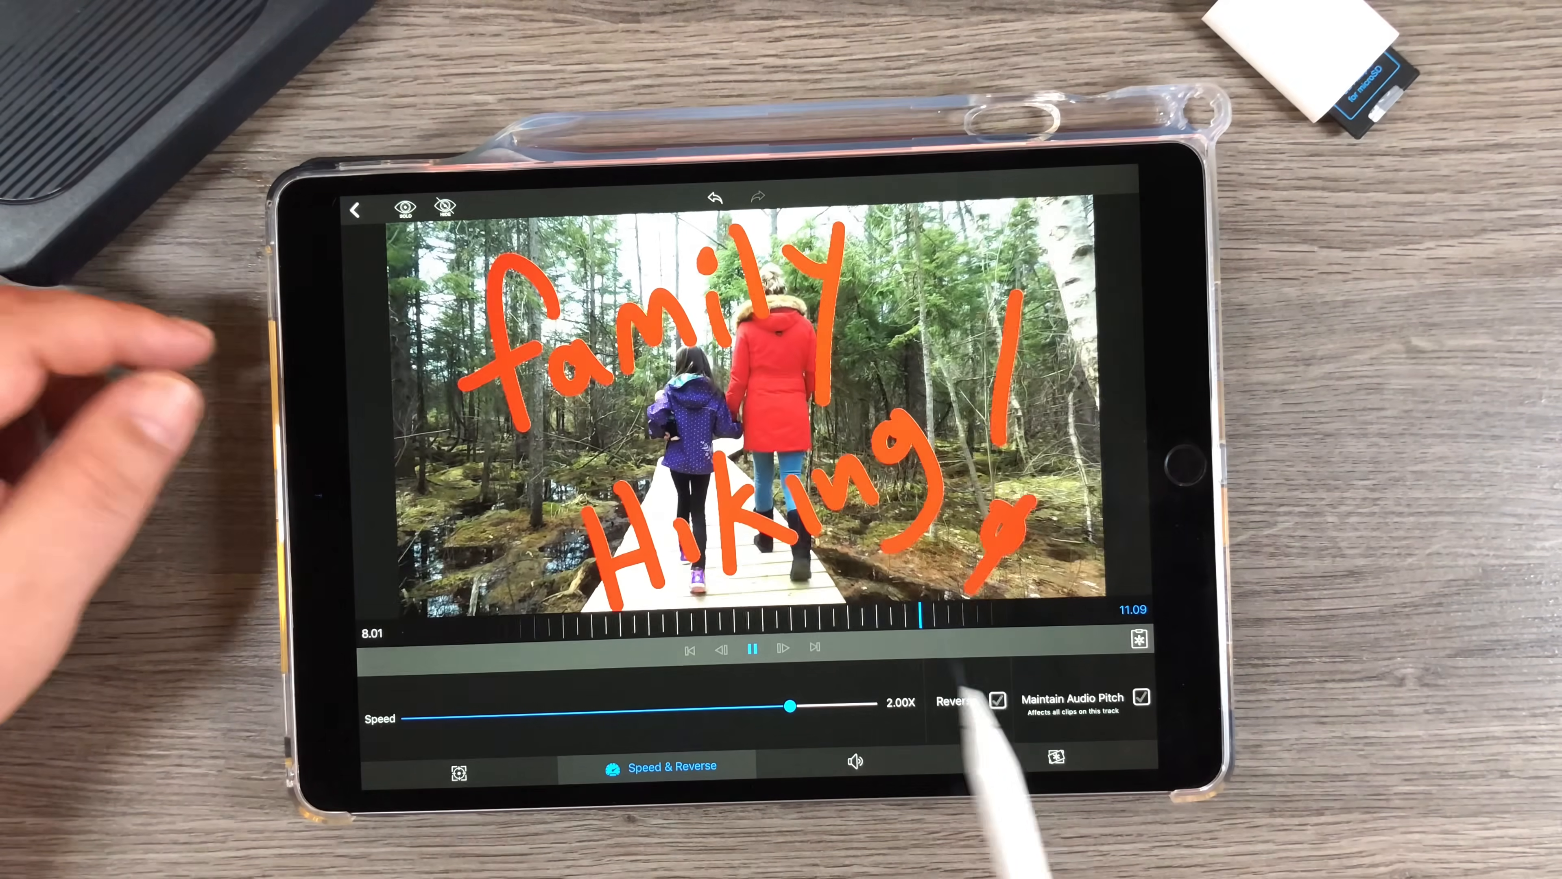
pyautogui.click(750, 648)
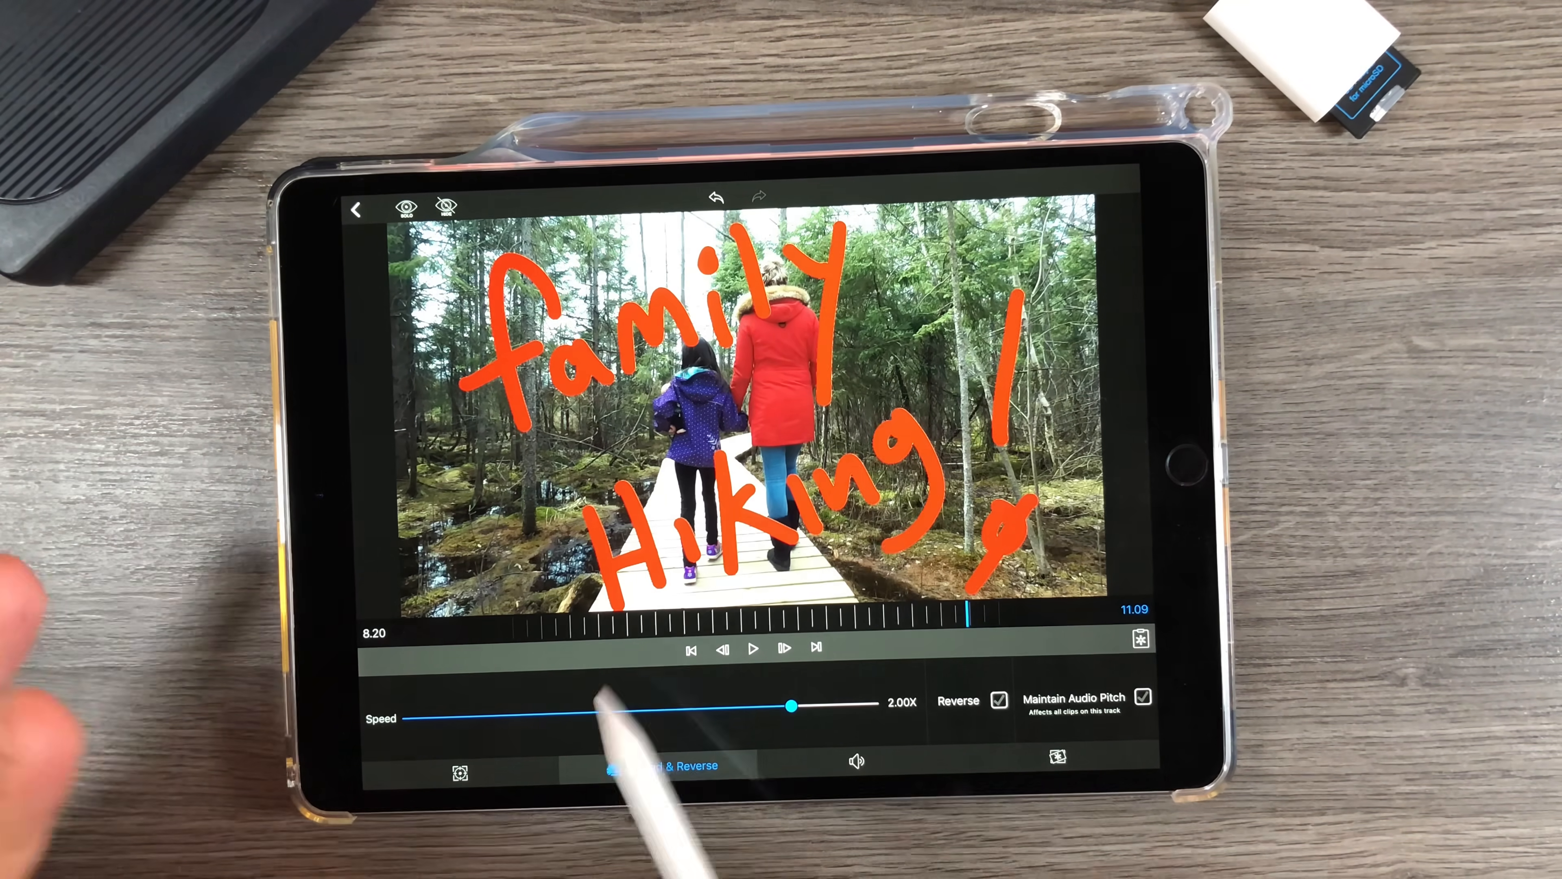
# Resize the title overlay to about 0.85 of the frame and reposition it over the hiking clip
pyautogui.click(439, 772)
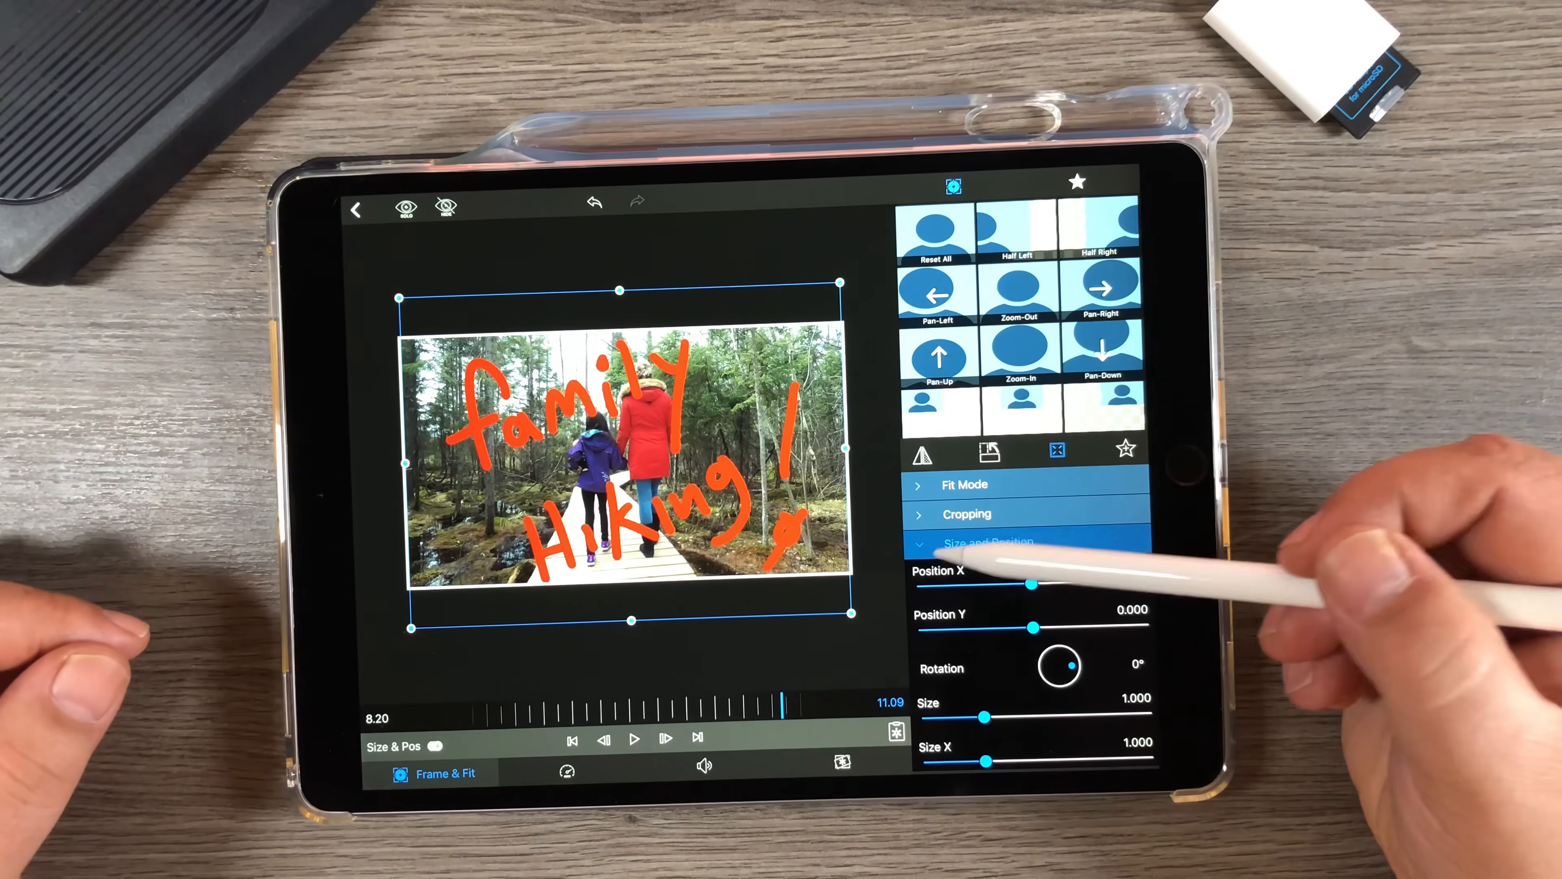
pyautogui.click(988, 542)
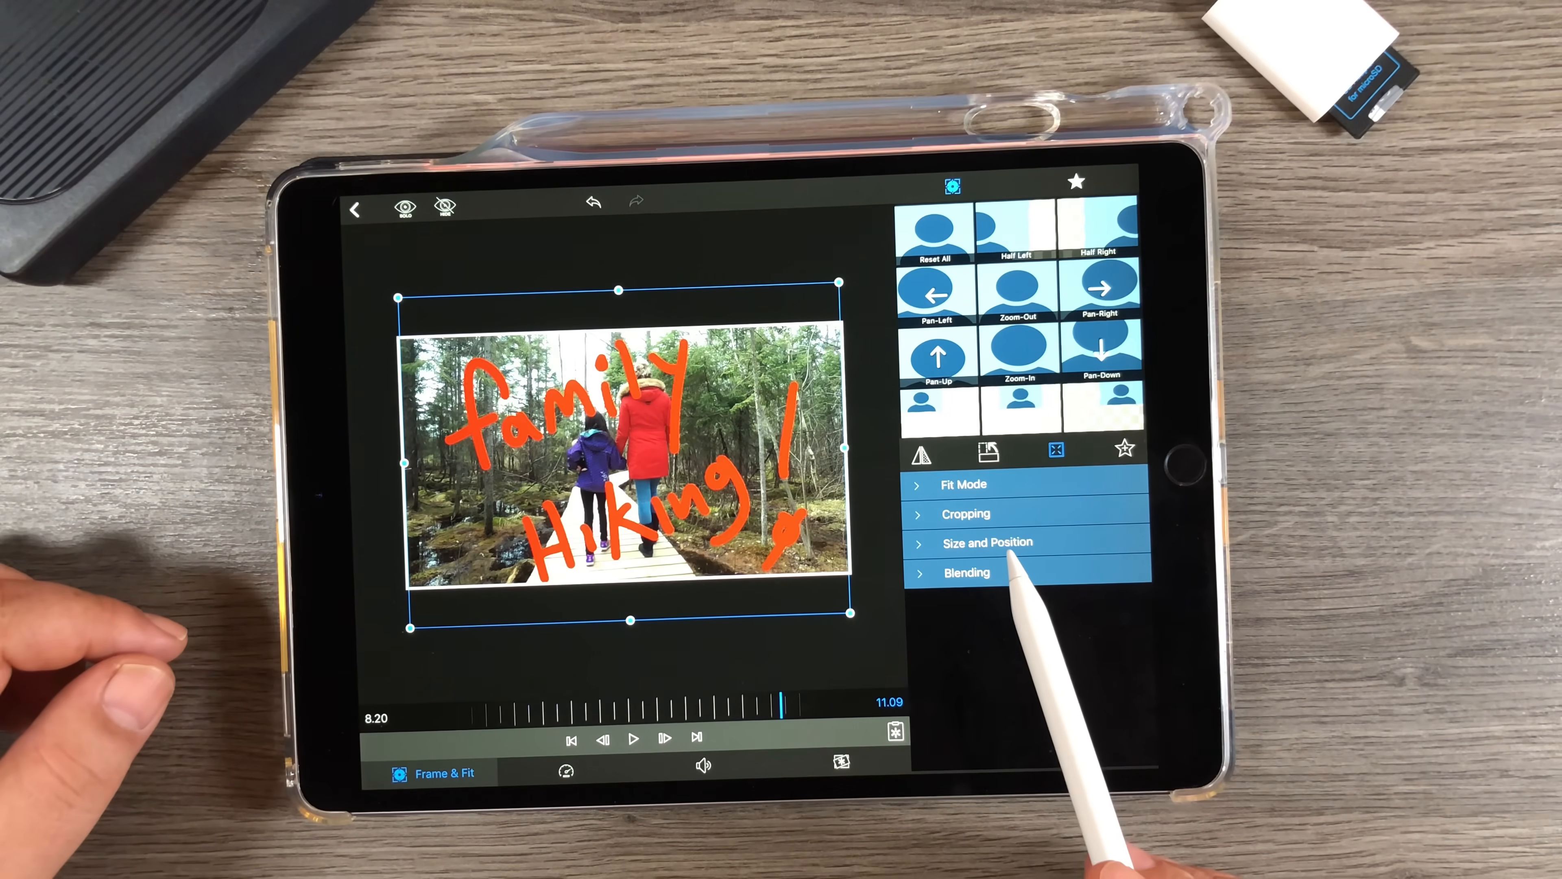
pyautogui.click(986, 542)
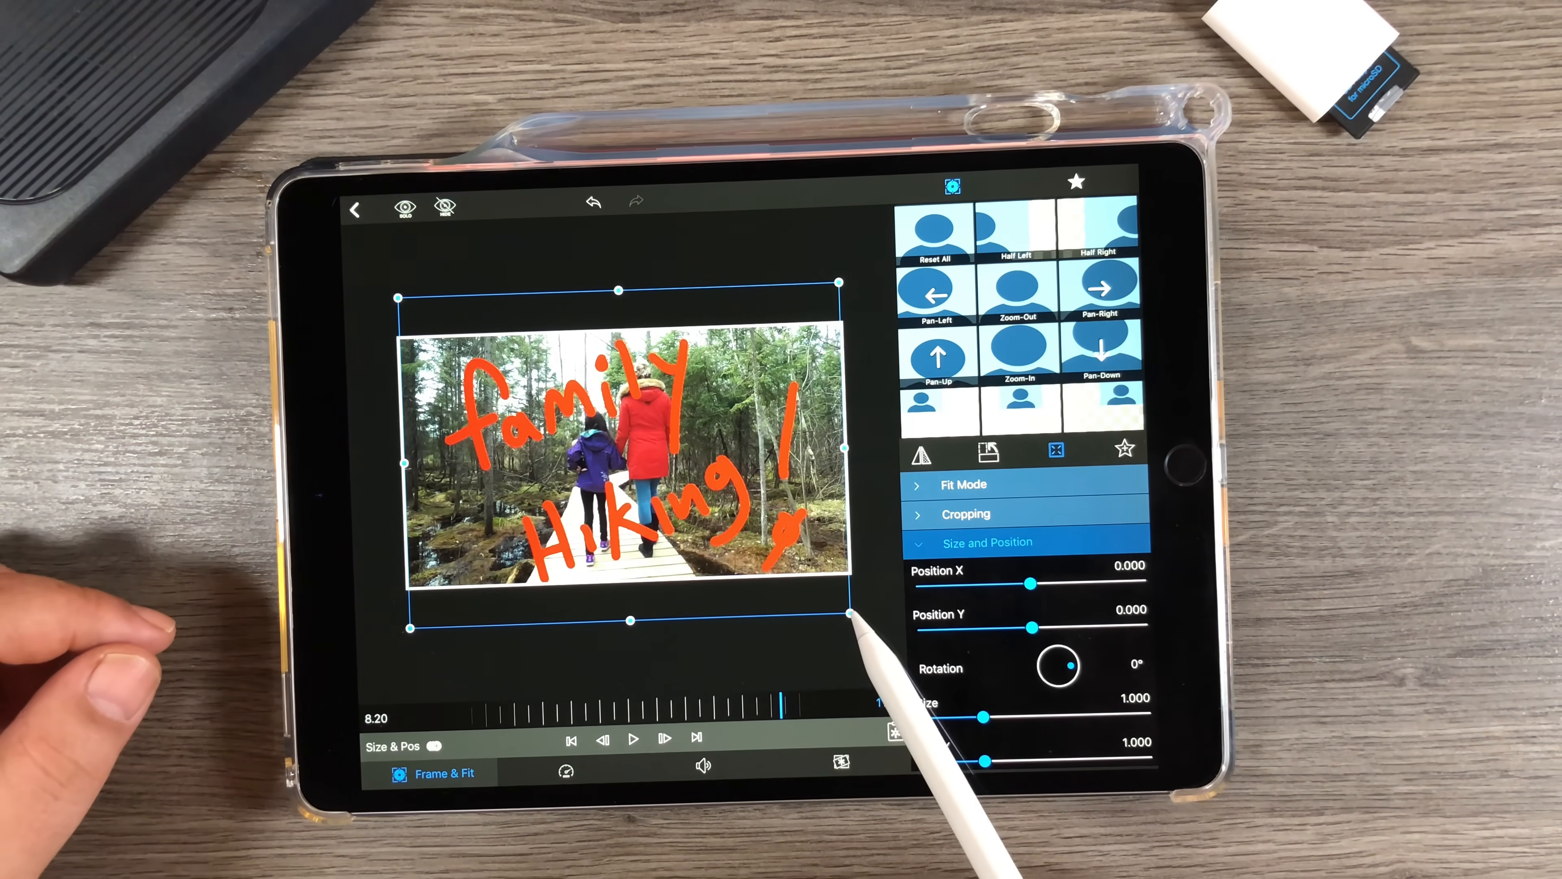
pyautogui.moveTo(839, 618); pyautogui.dragTo(777, 568)
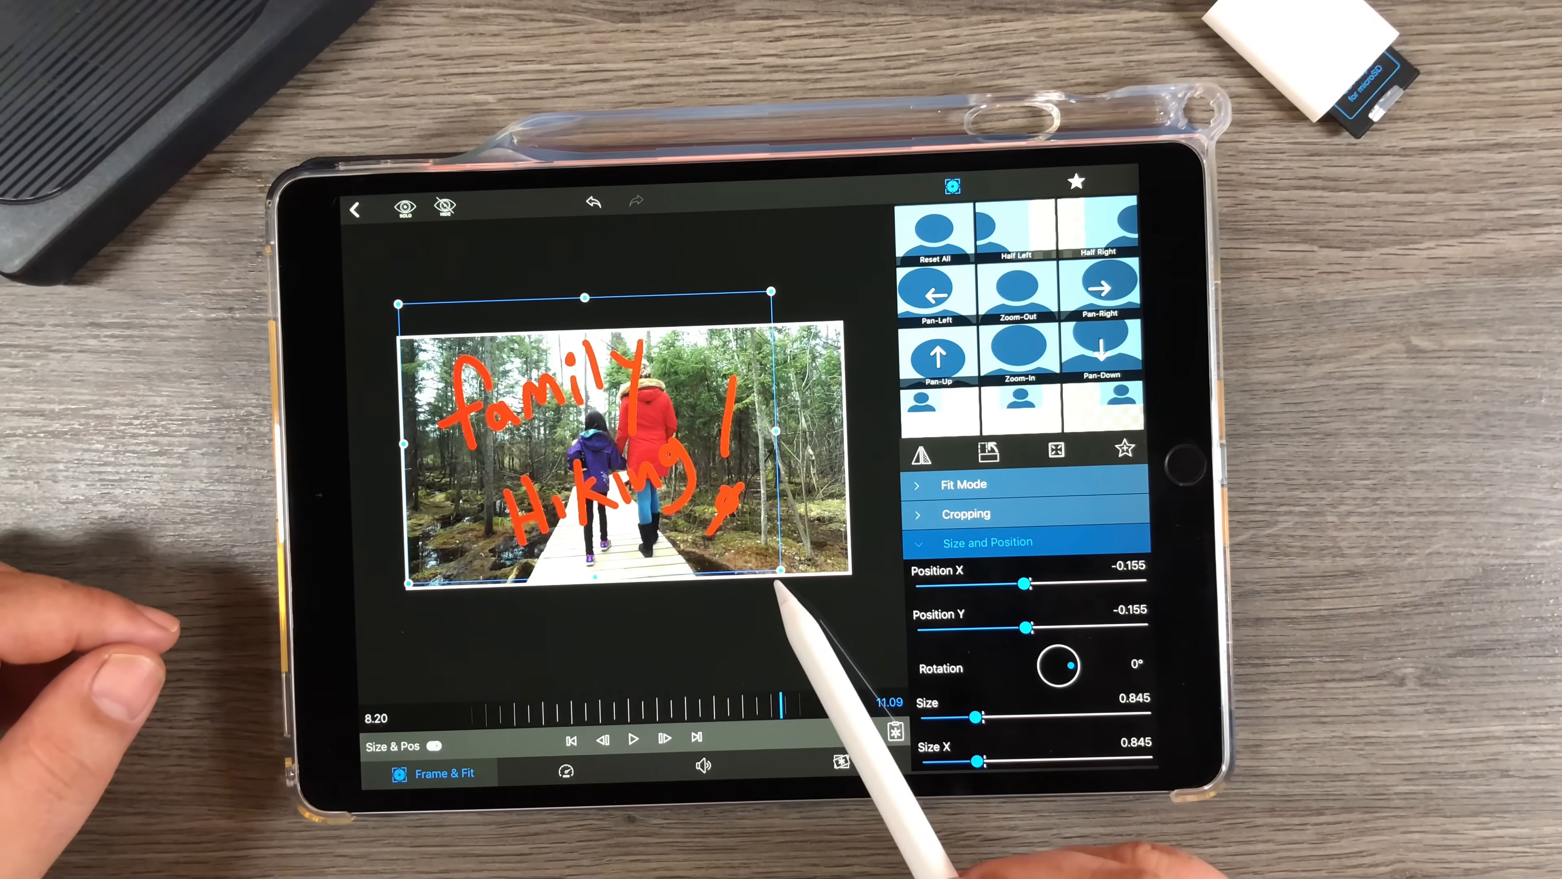
pyautogui.moveTo(780, 567); pyautogui.dragTo(777, 518)
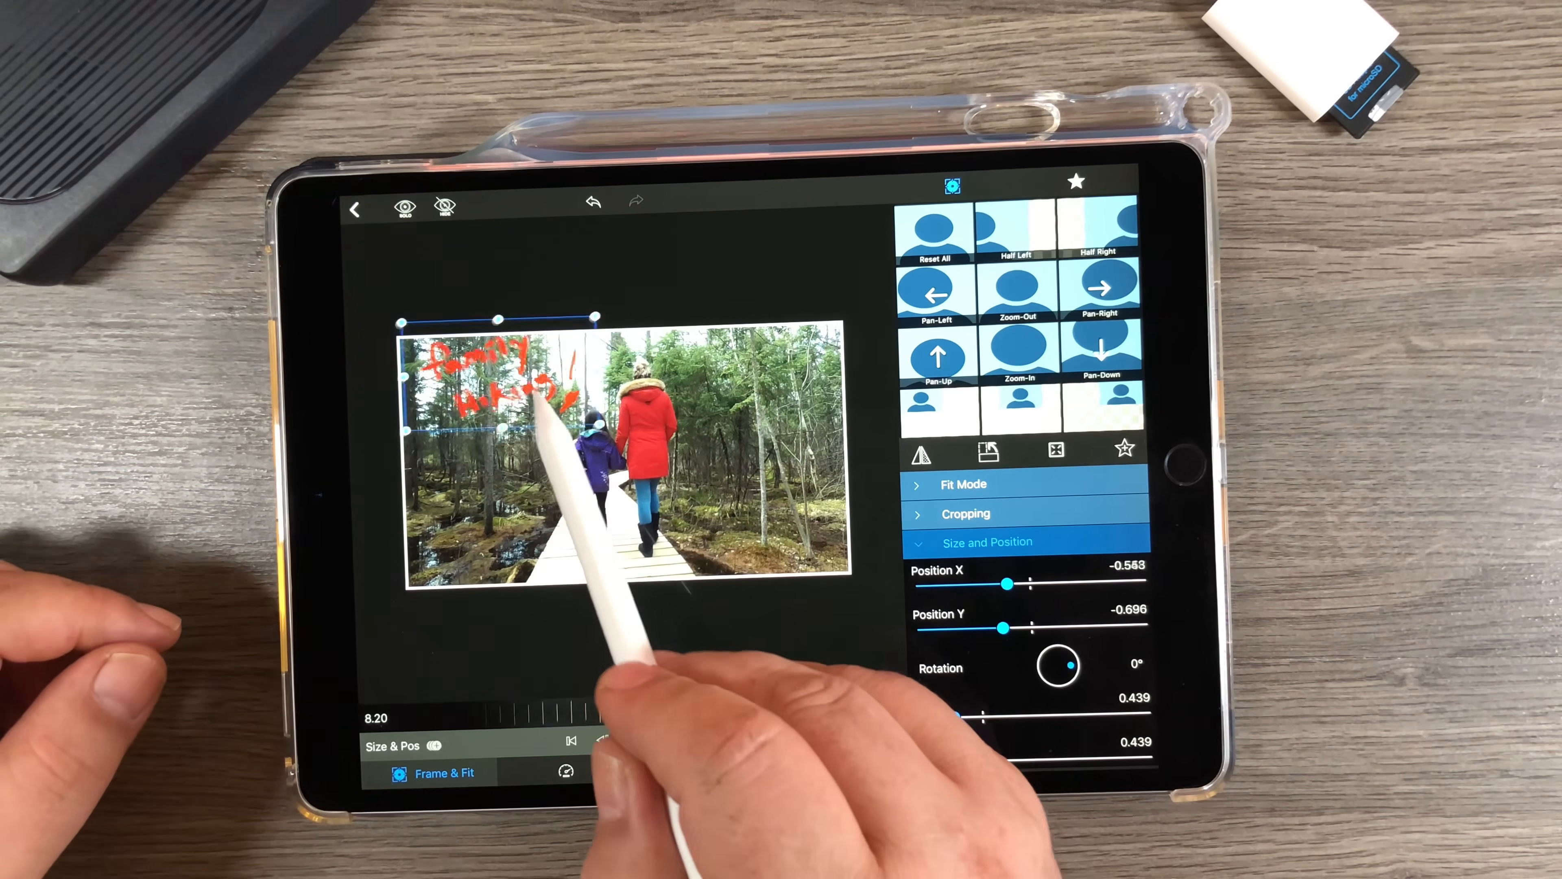
pyautogui.moveTo(498, 389); pyautogui.dragTo(757, 518)
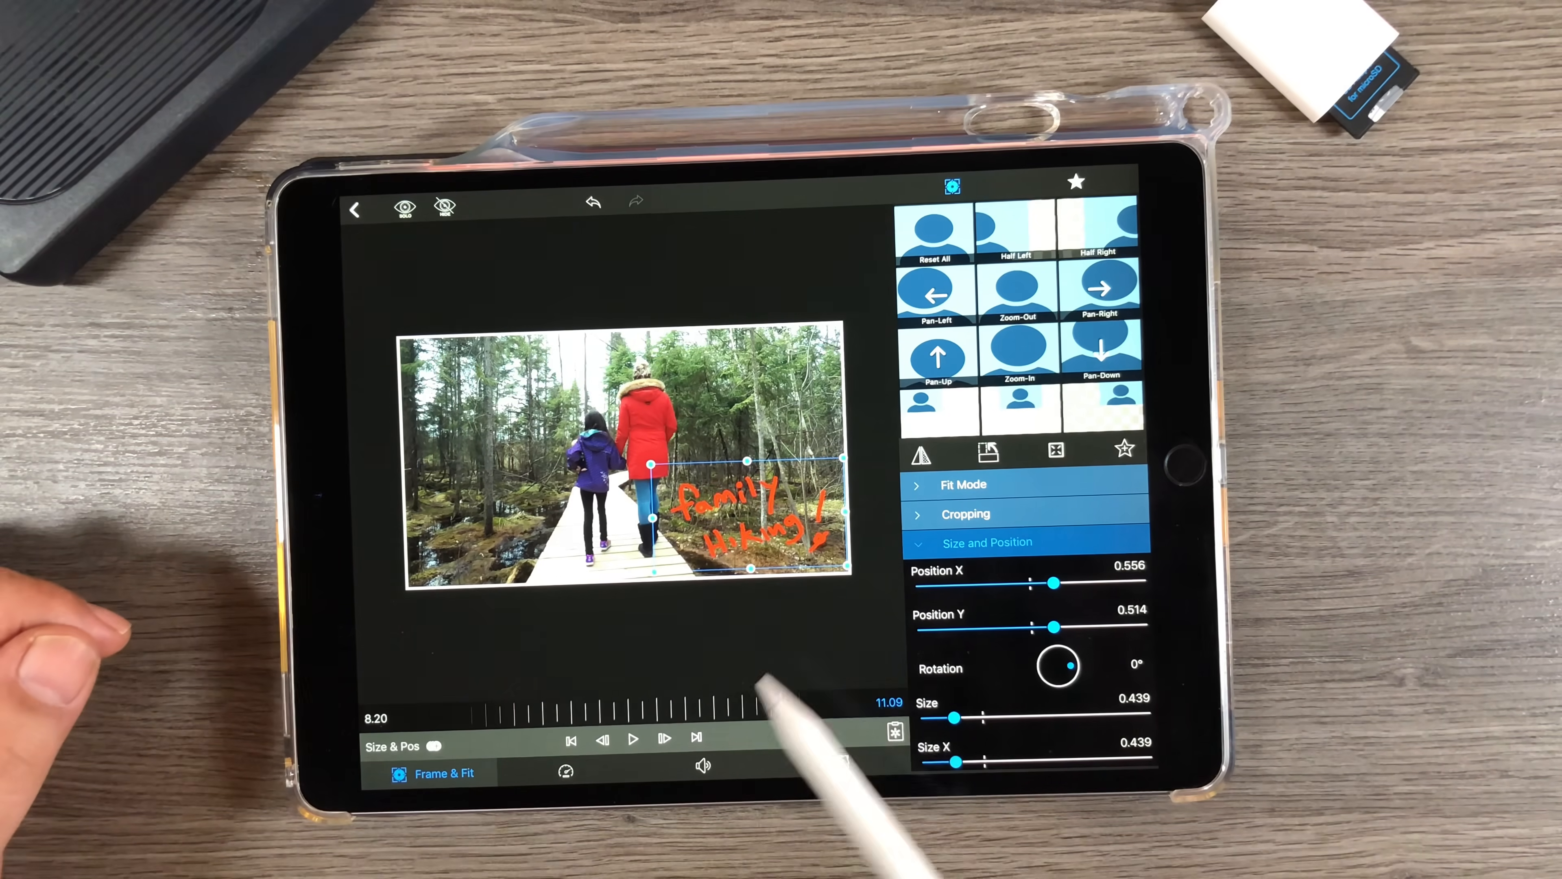
# Preview the repositioned title from the clip start and leave the playhead at about 2 seconds
pyautogui.click(633, 738)
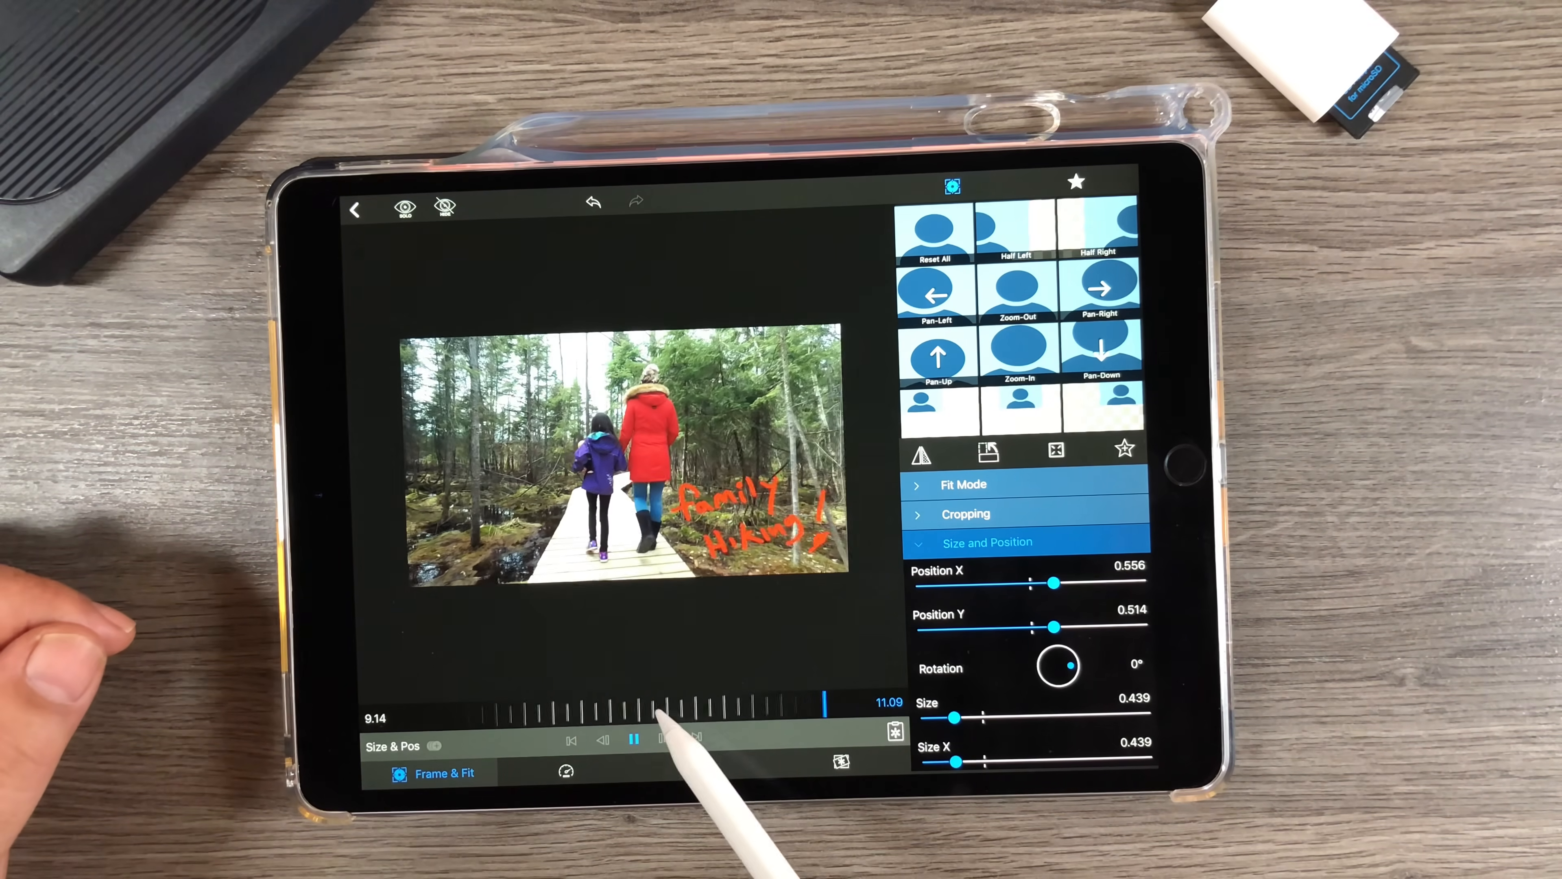
pyautogui.click(633, 738)
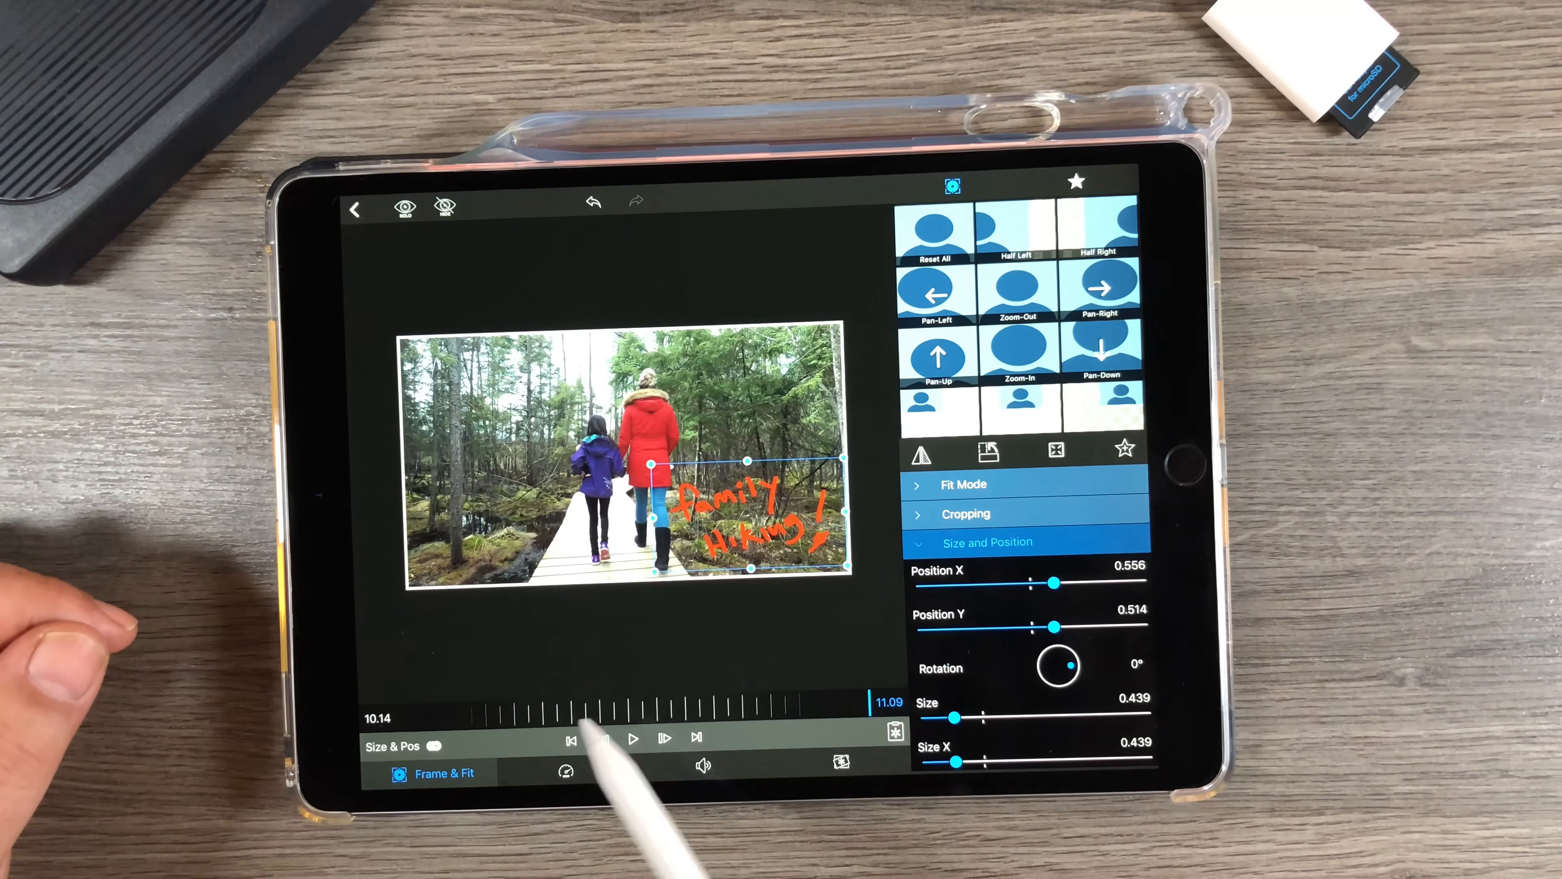
pyautogui.click(571, 738)
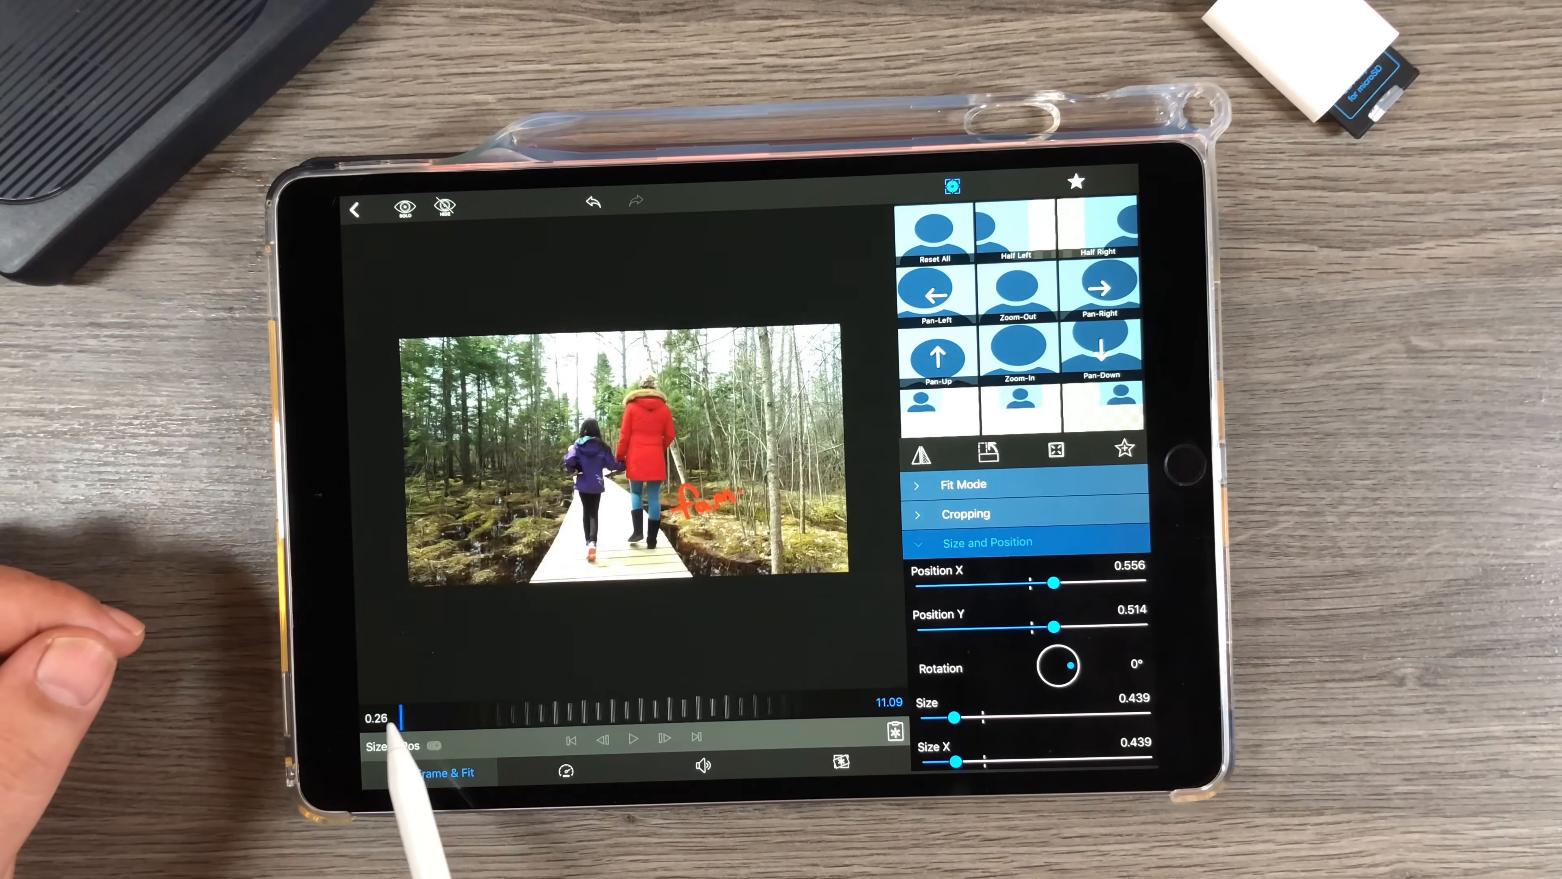
pyautogui.click(633, 738)
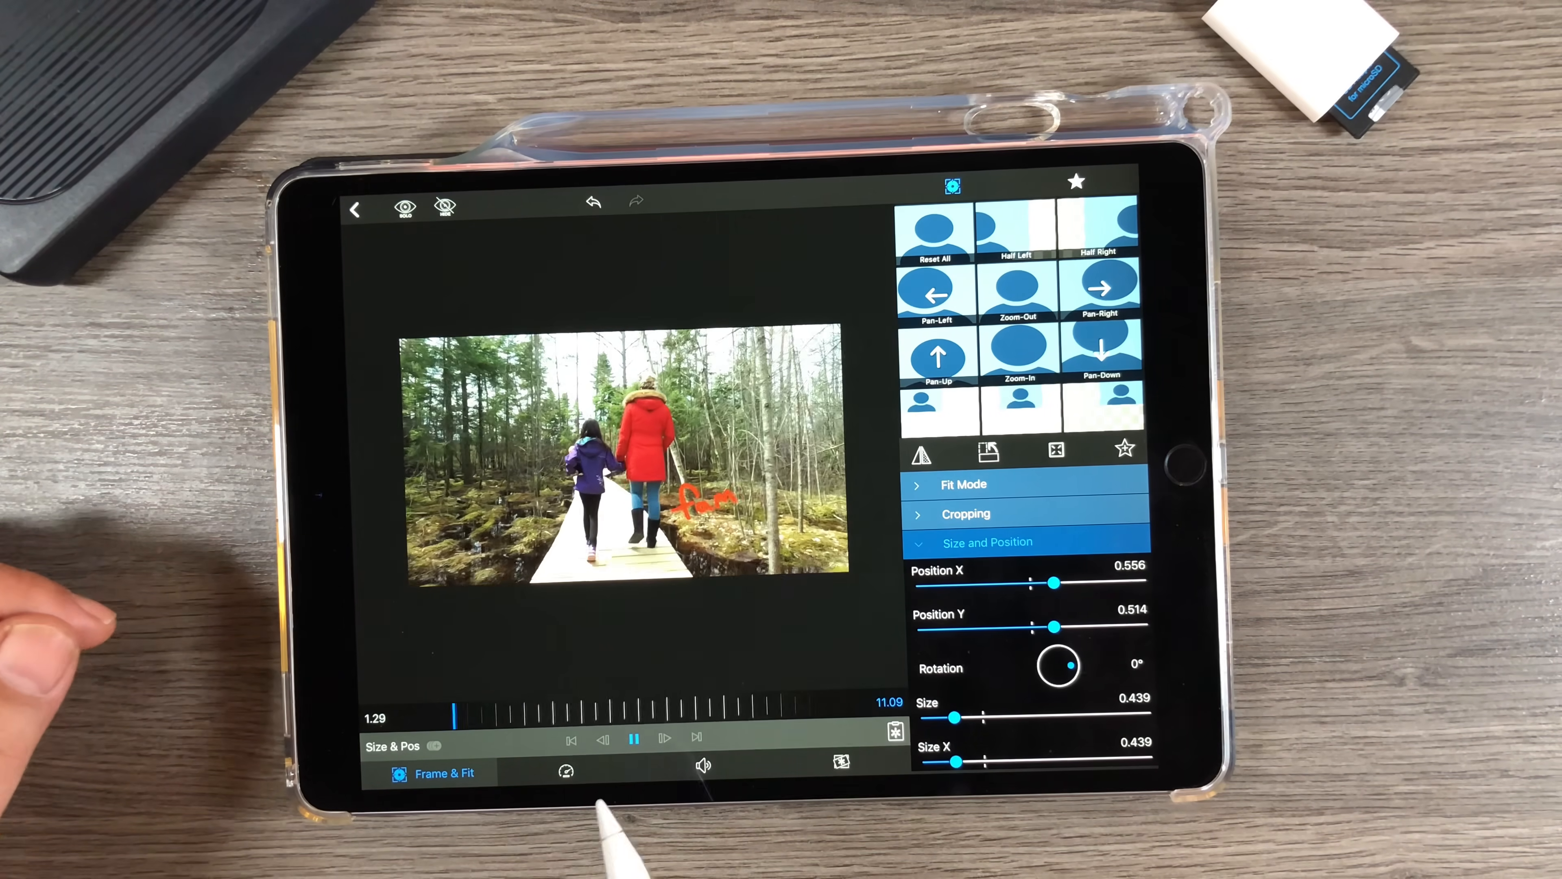
pyautogui.click(634, 738)
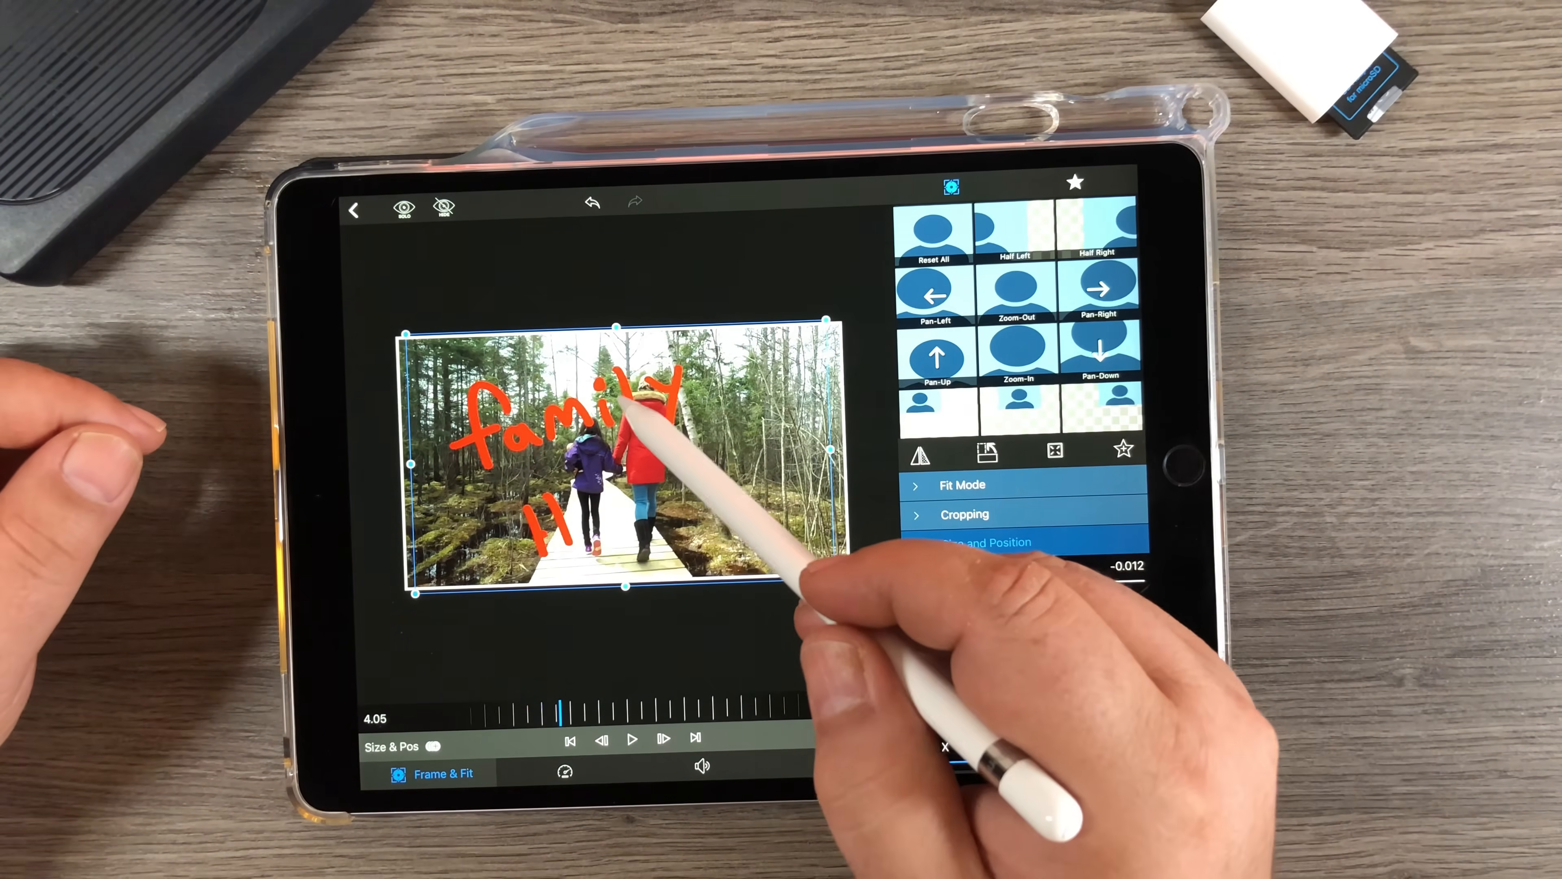
pyautogui.click(986, 542)
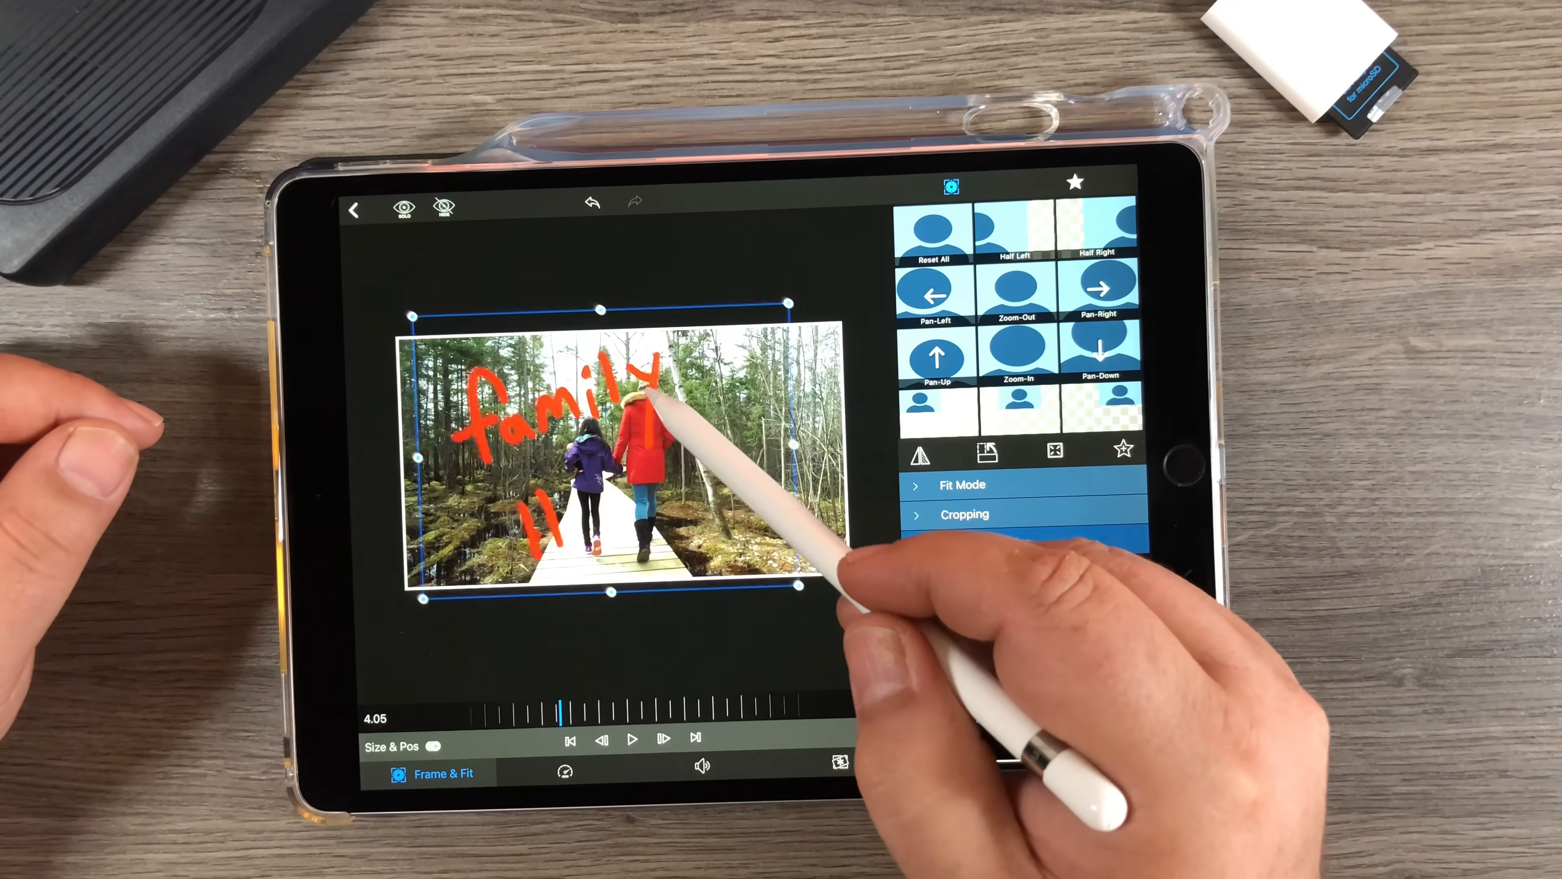
pyautogui.click(986, 542)
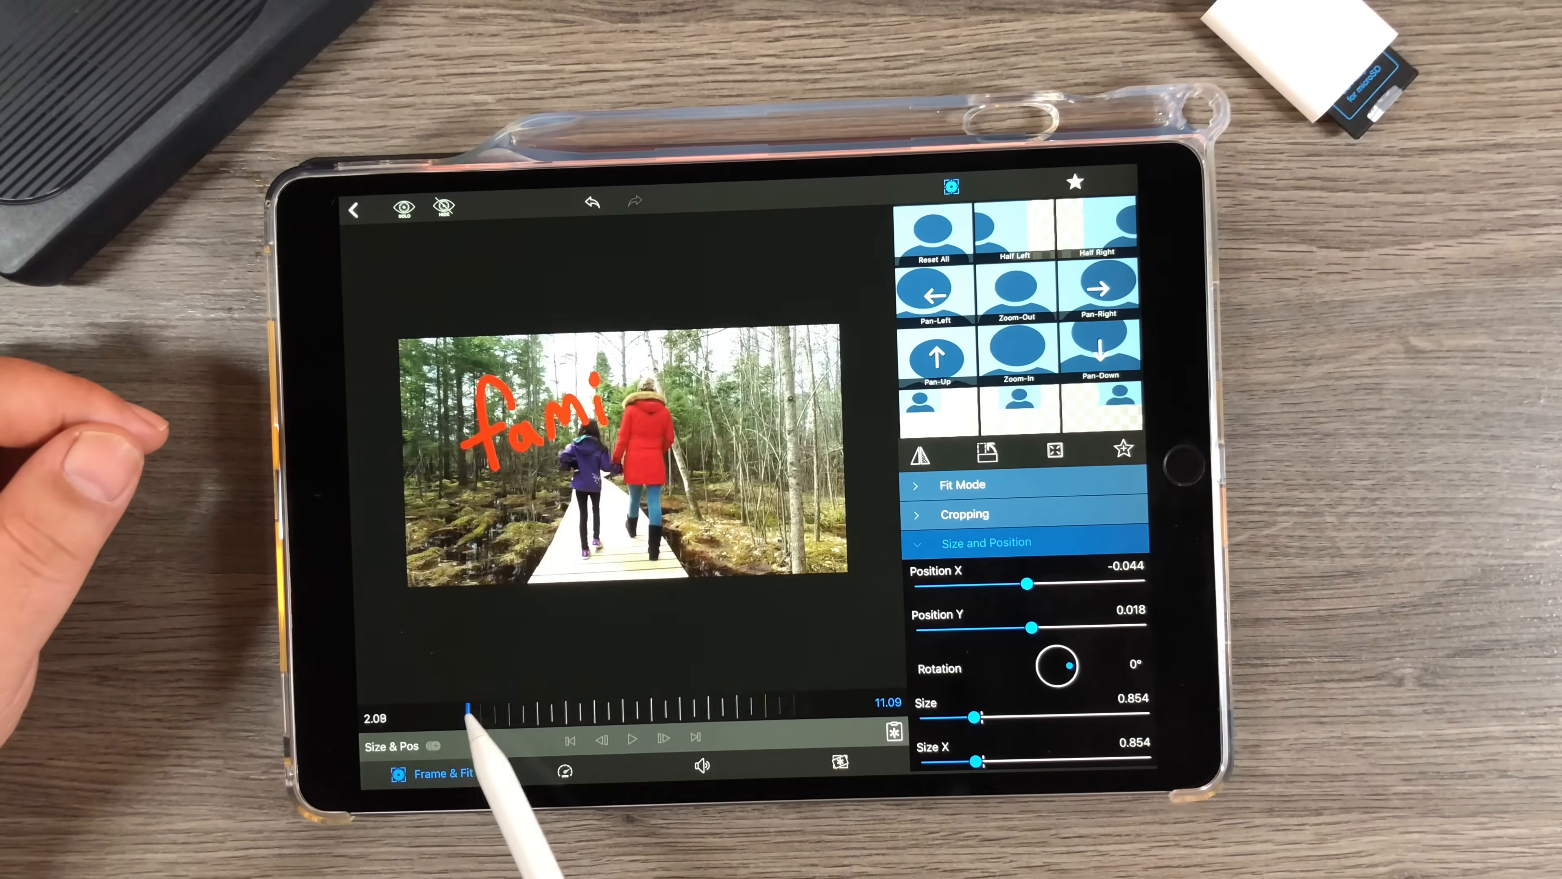
pyautogui.moveTo(465, 707); pyautogui.dragTo(449, 707)
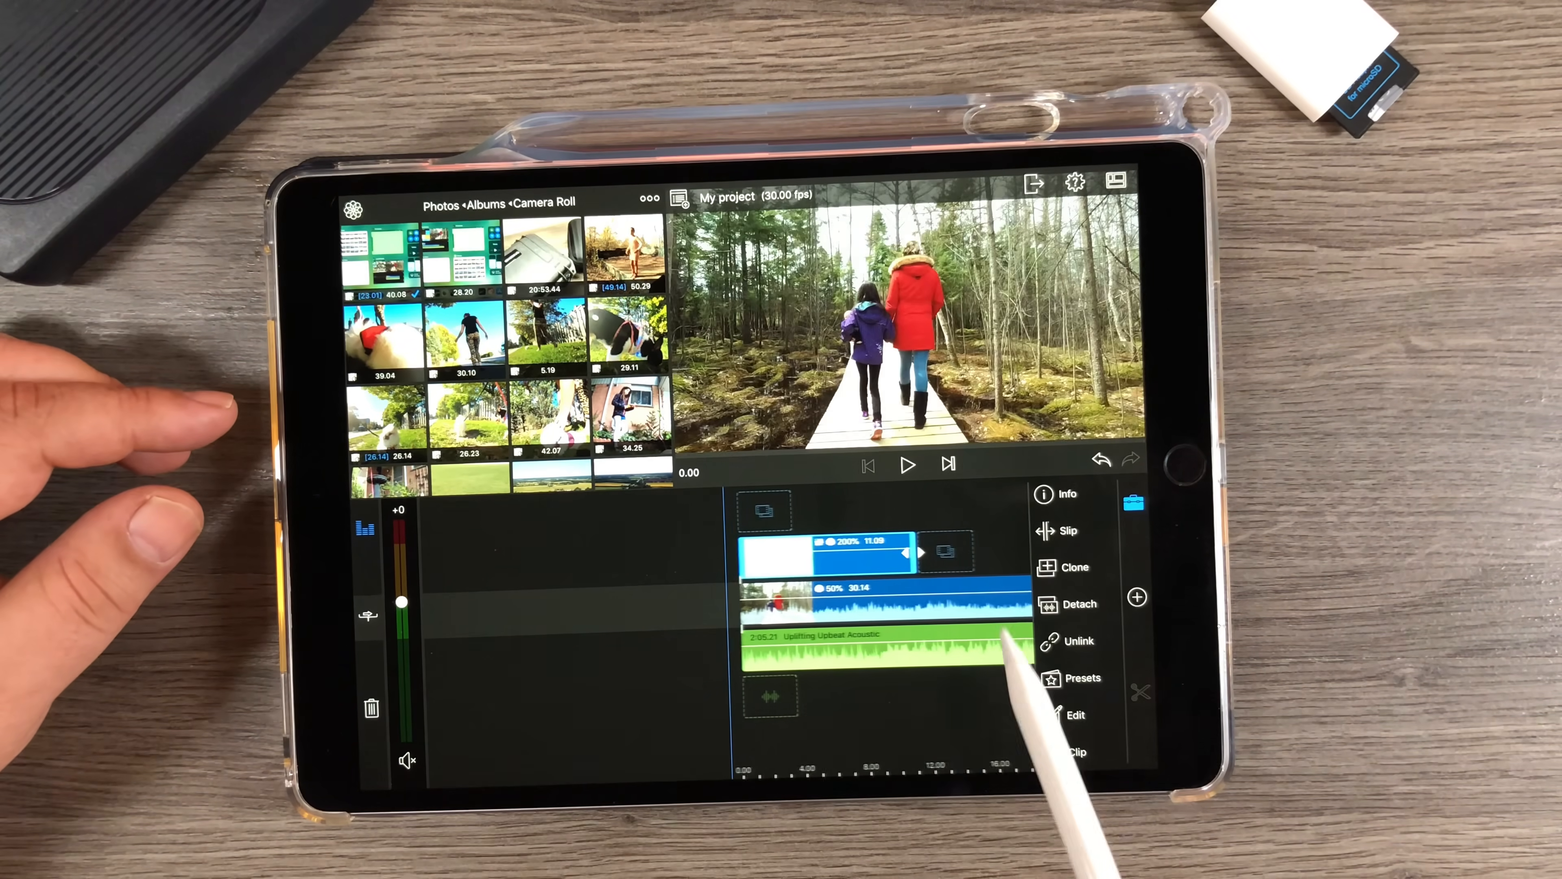
# Play the main timeline preview showing the full red title keyed over the hiking footage
pyautogui.click(905, 464)
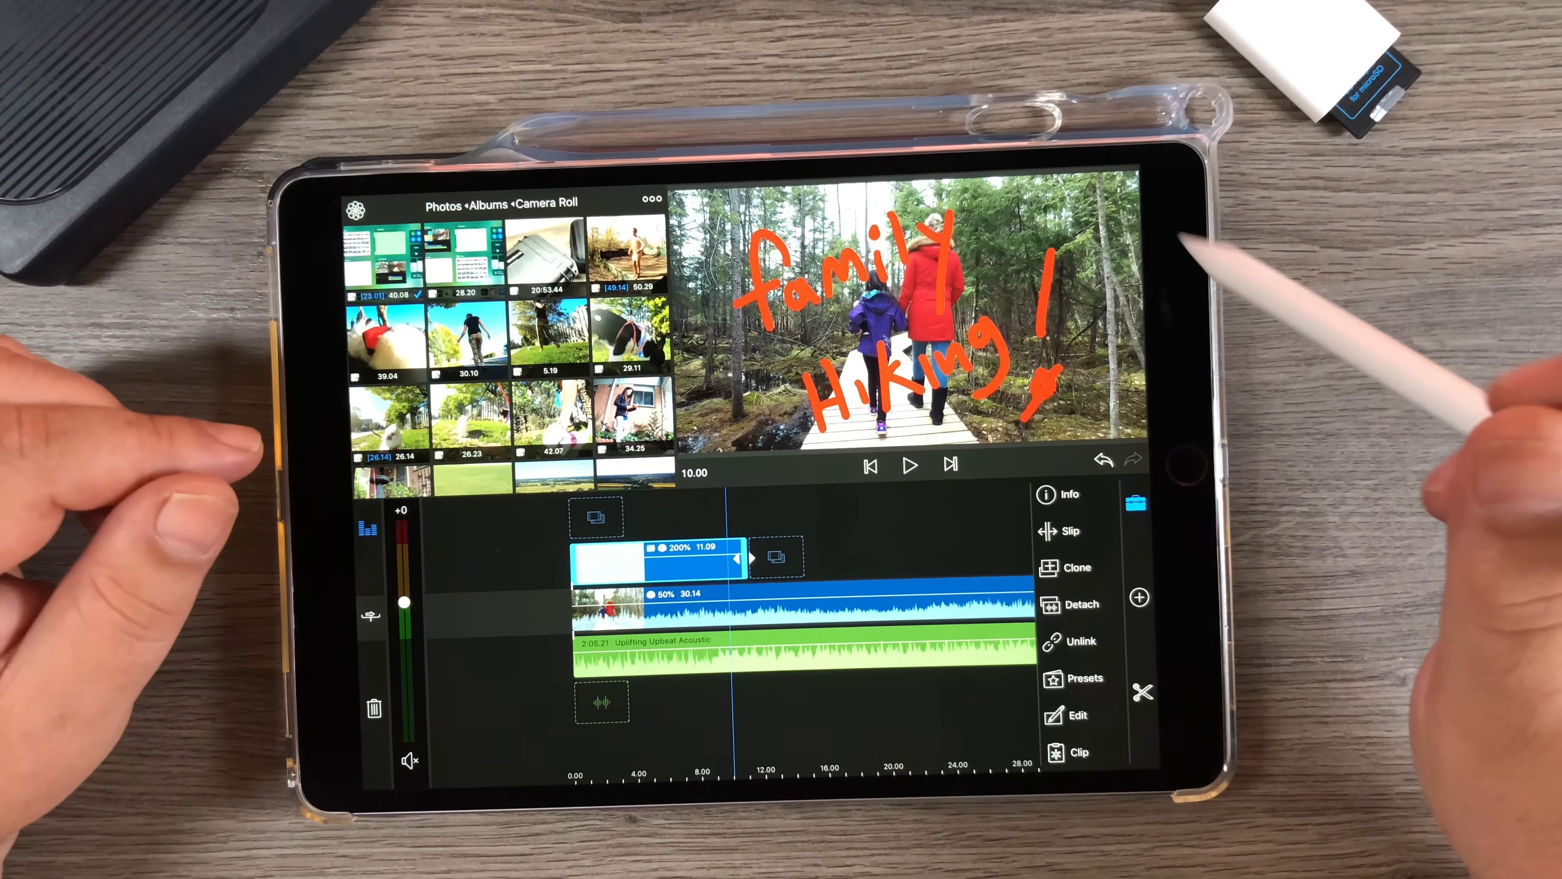
pyautogui.moveTo(1295, 299)
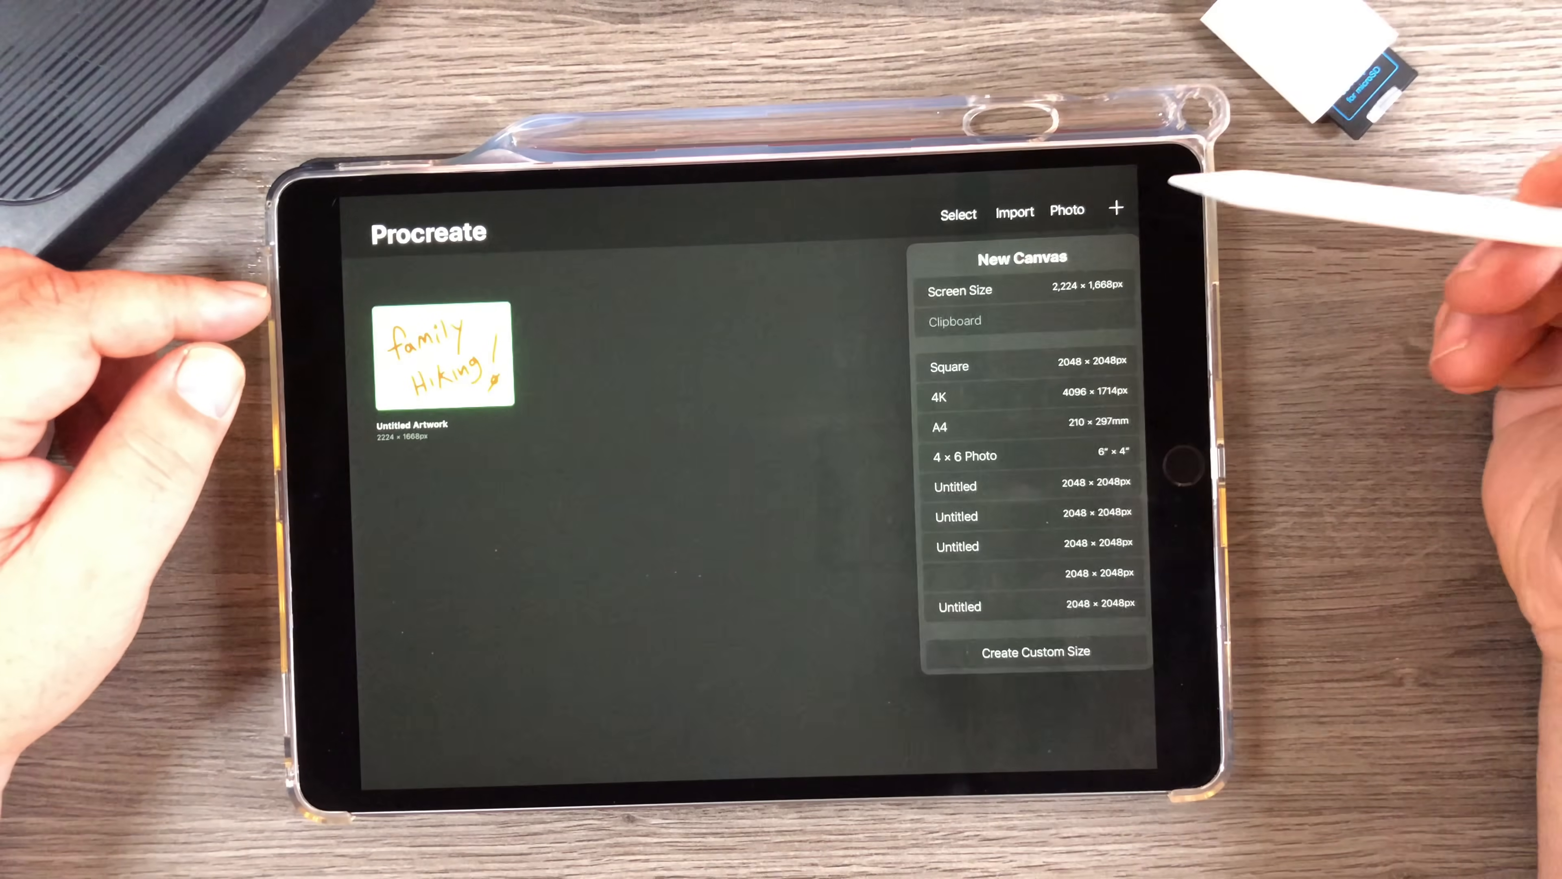
# Create a new screen-size canvas and enable Time-lapse recording in Actions > Video
pyautogui.click(1022, 289)
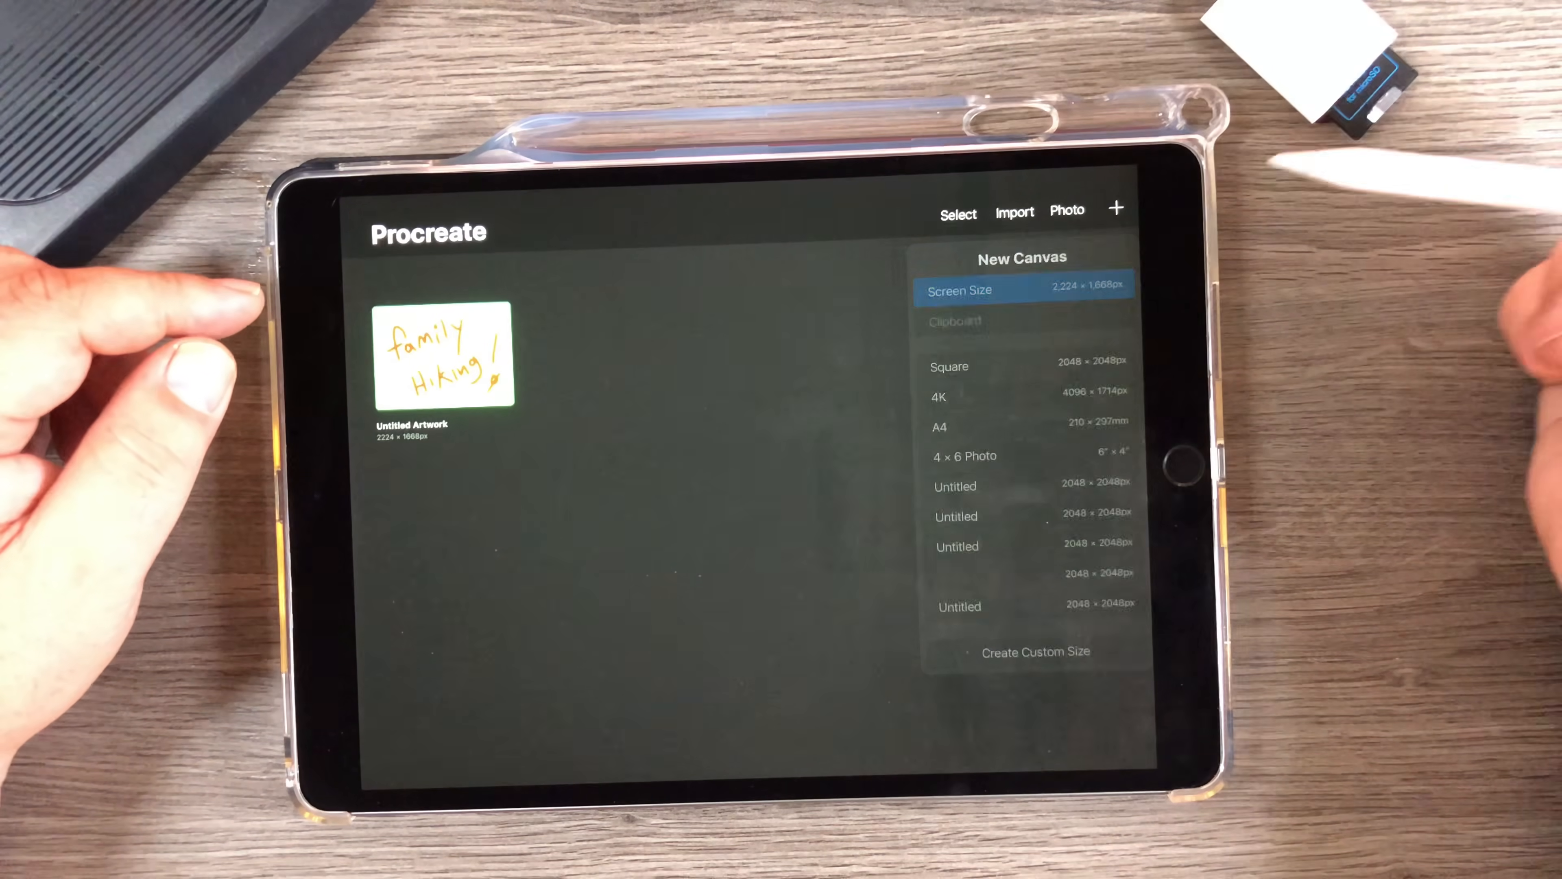
pyautogui.click(959, 289)
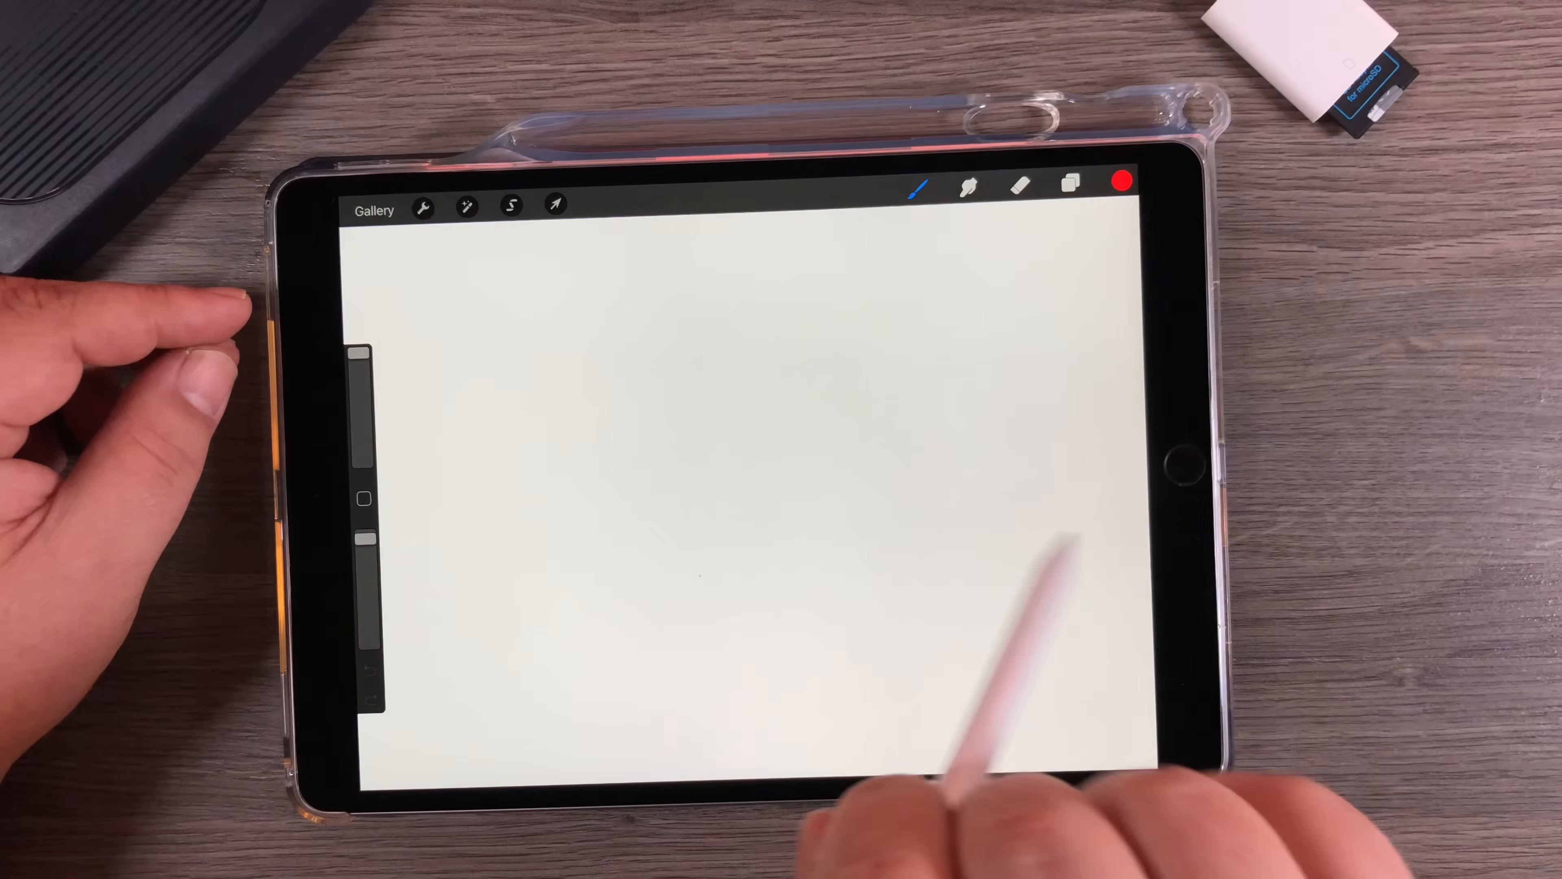
pyautogui.click(423, 205)
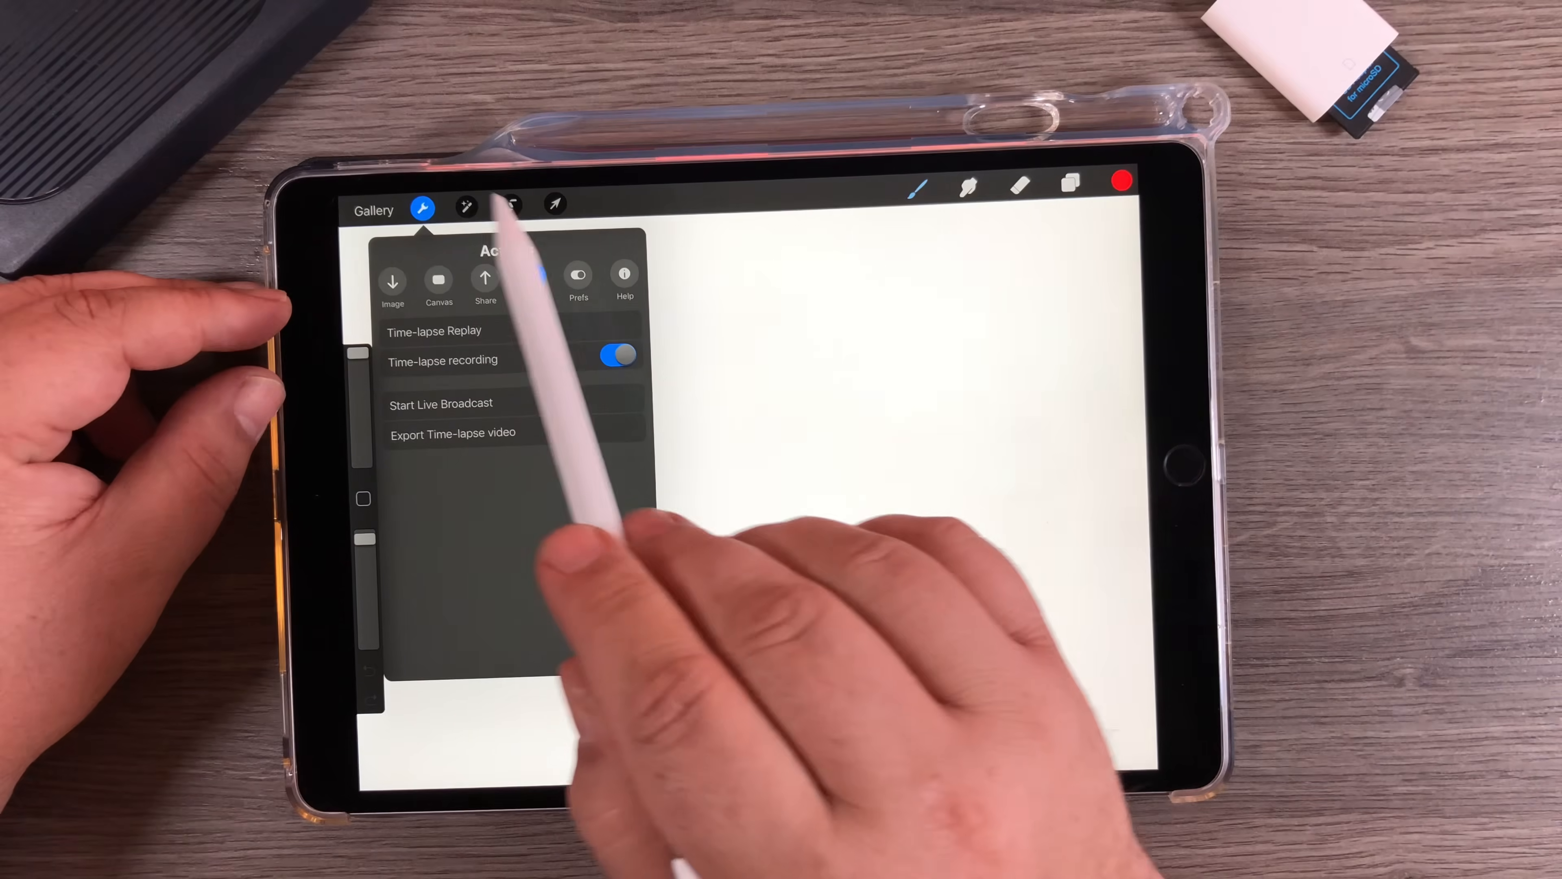
pyautogui.click(531, 282)
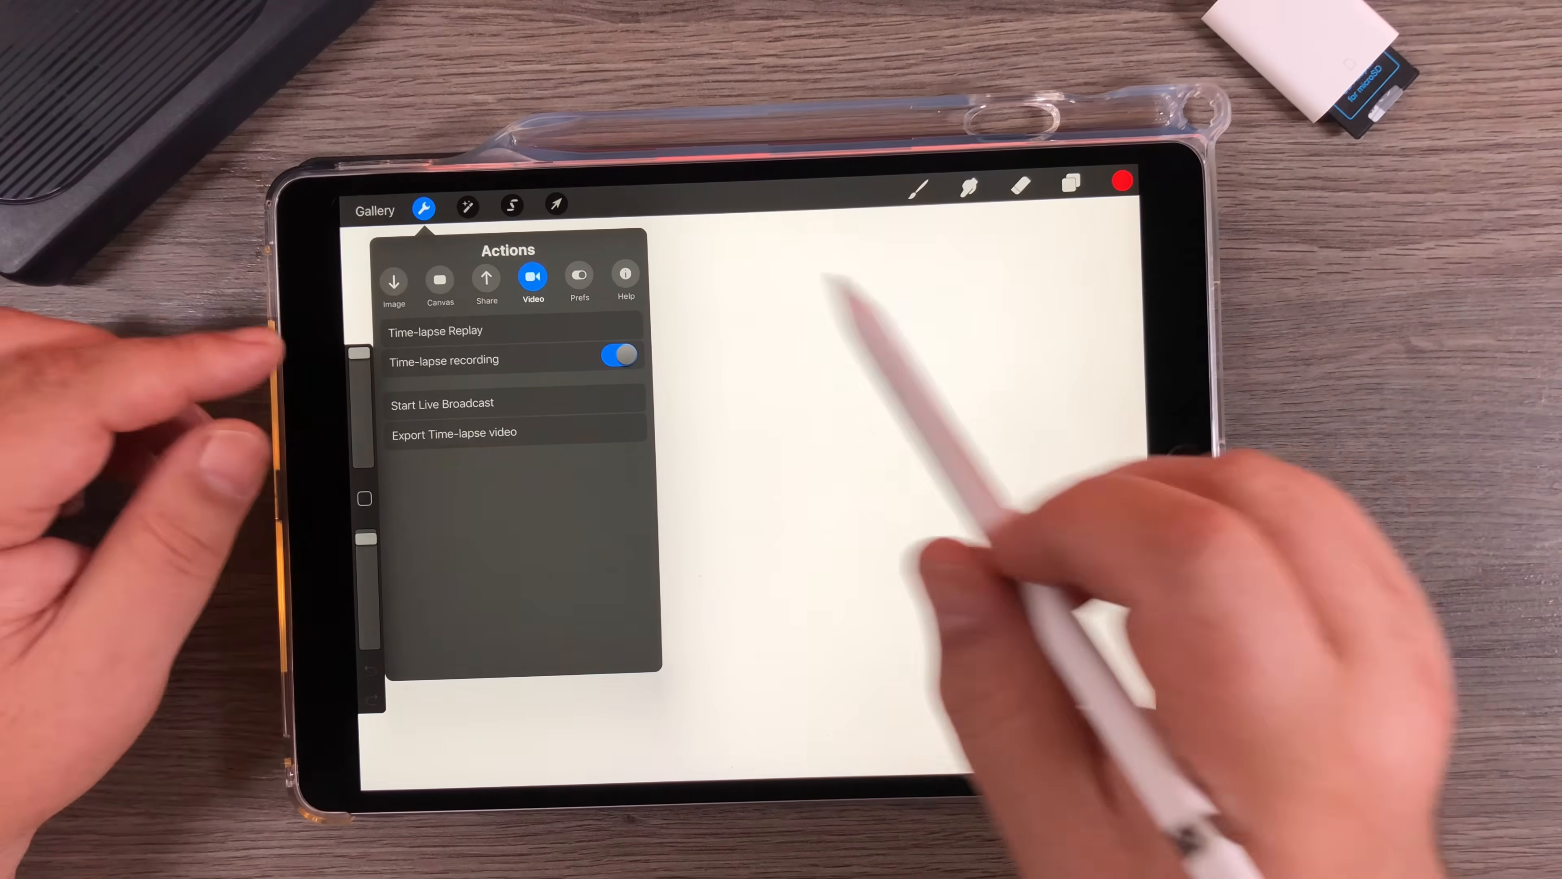
pyautogui.click(423, 208)
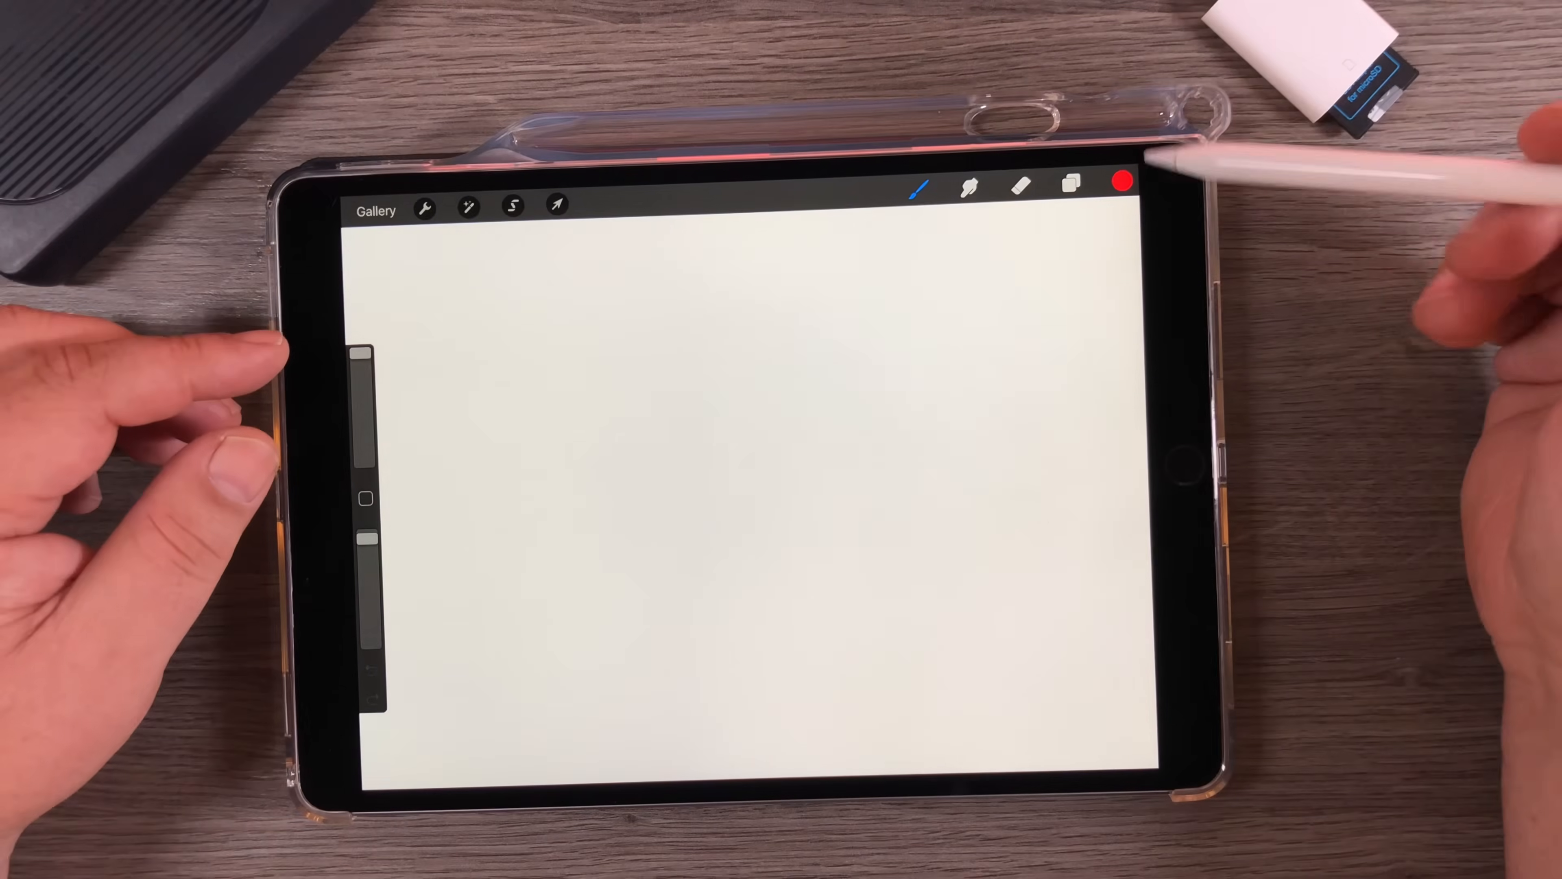
# Fill the canvas bright green and set the drawing colour to white
pyautogui.click(1070, 181)
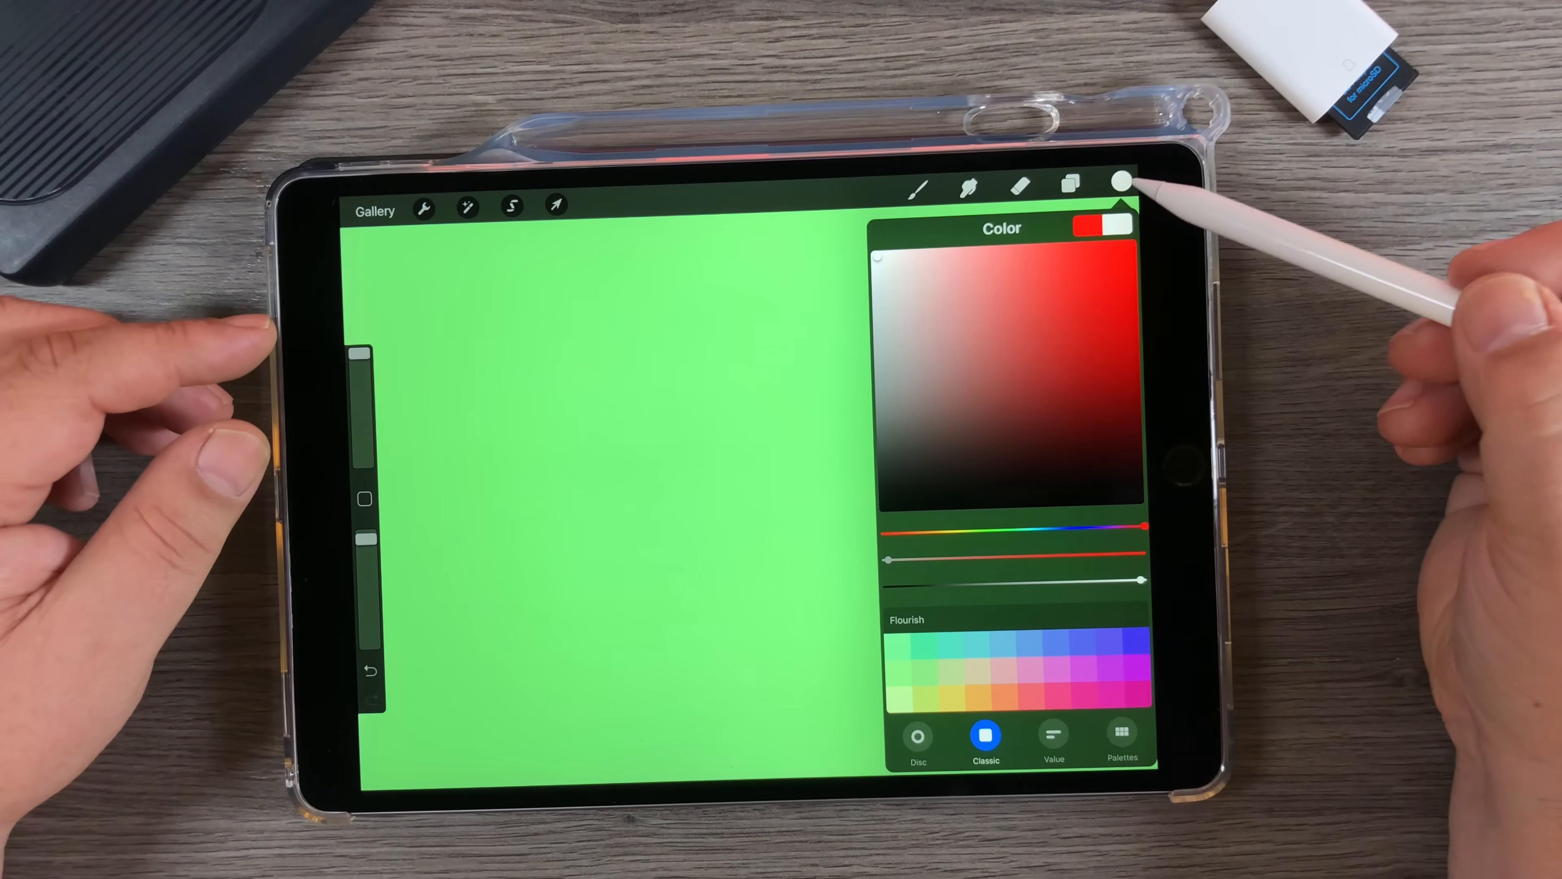
pyautogui.click(912, 190)
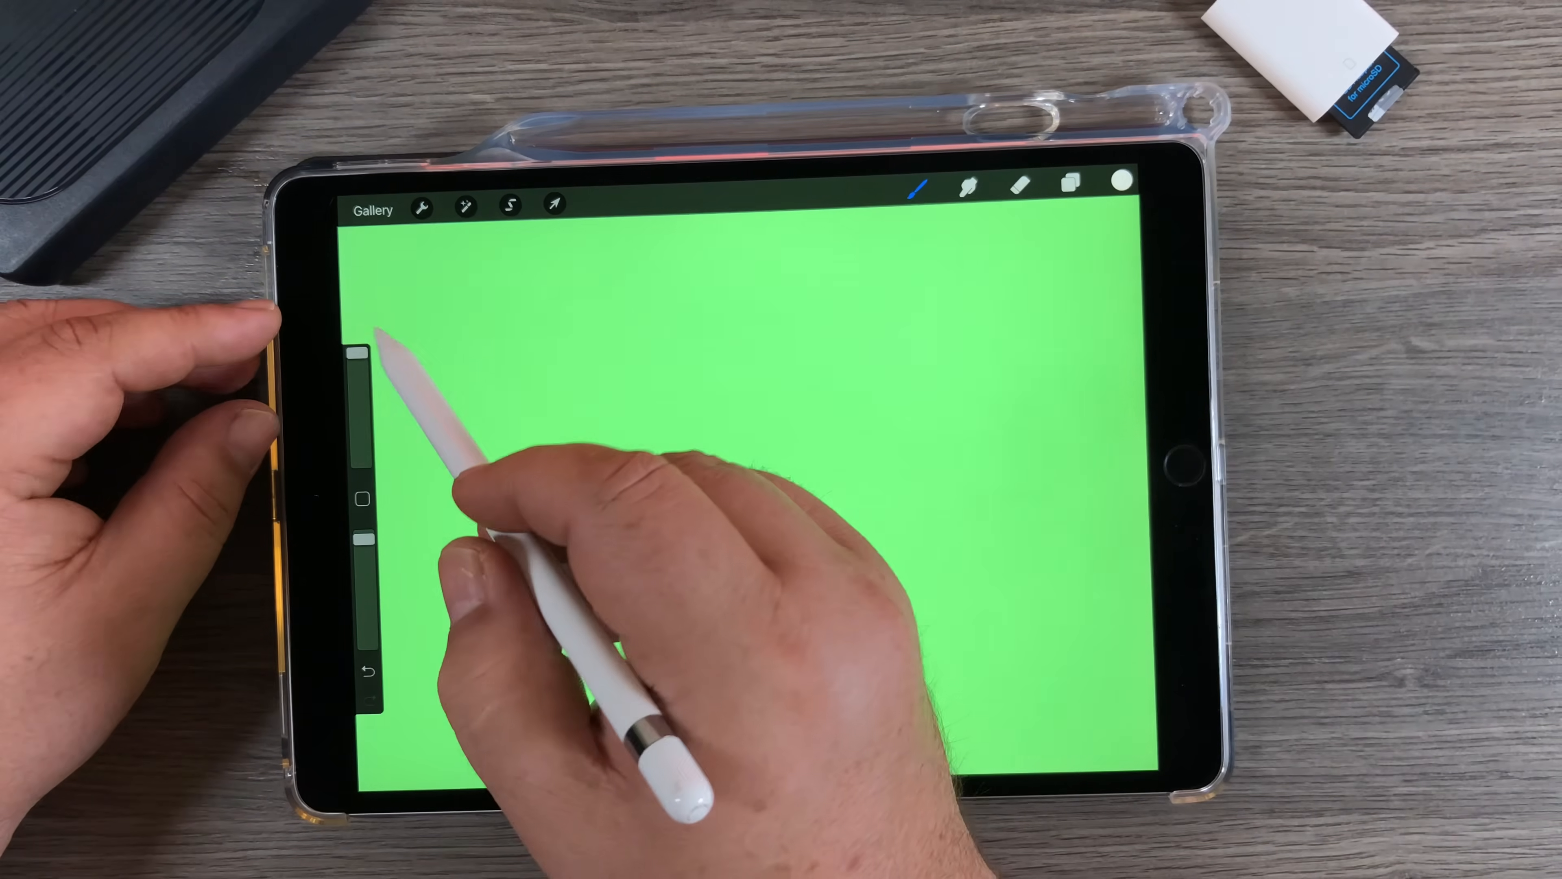
# Hand-letter white FAMILY over HIKING with a rough underline on the green canvas
pyautogui.moveTo(359, 369); pyautogui.dragTo(359, 399)
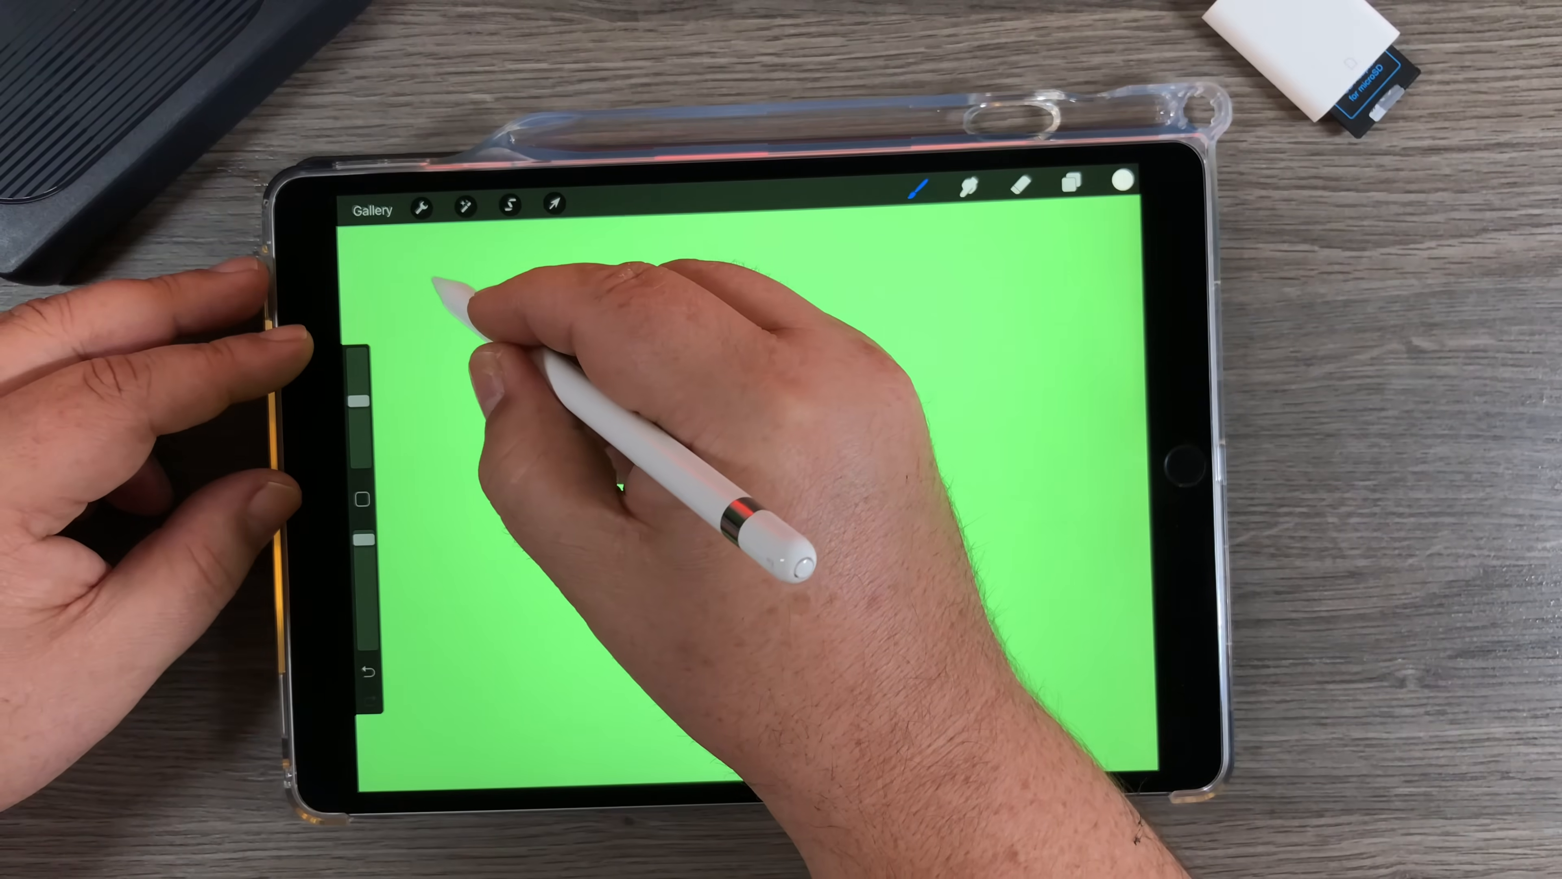
pyautogui.moveTo(444, 280); pyautogui.dragTo(438, 458)
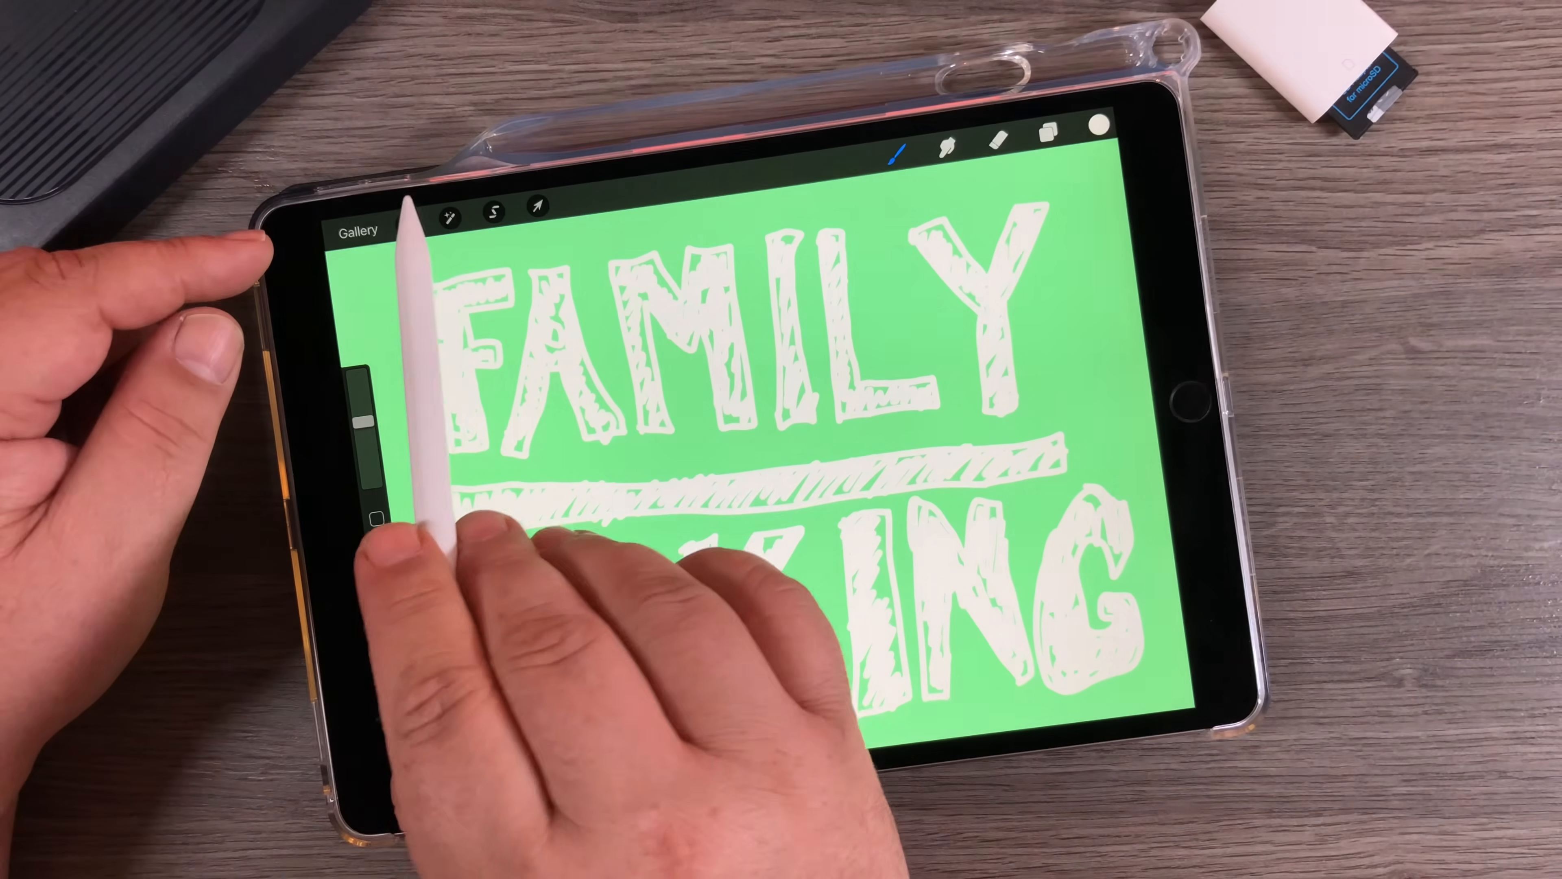
# Replay the lettering as a time-lapse, then export it as a time-lapse video
pyautogui.click(449, 209)
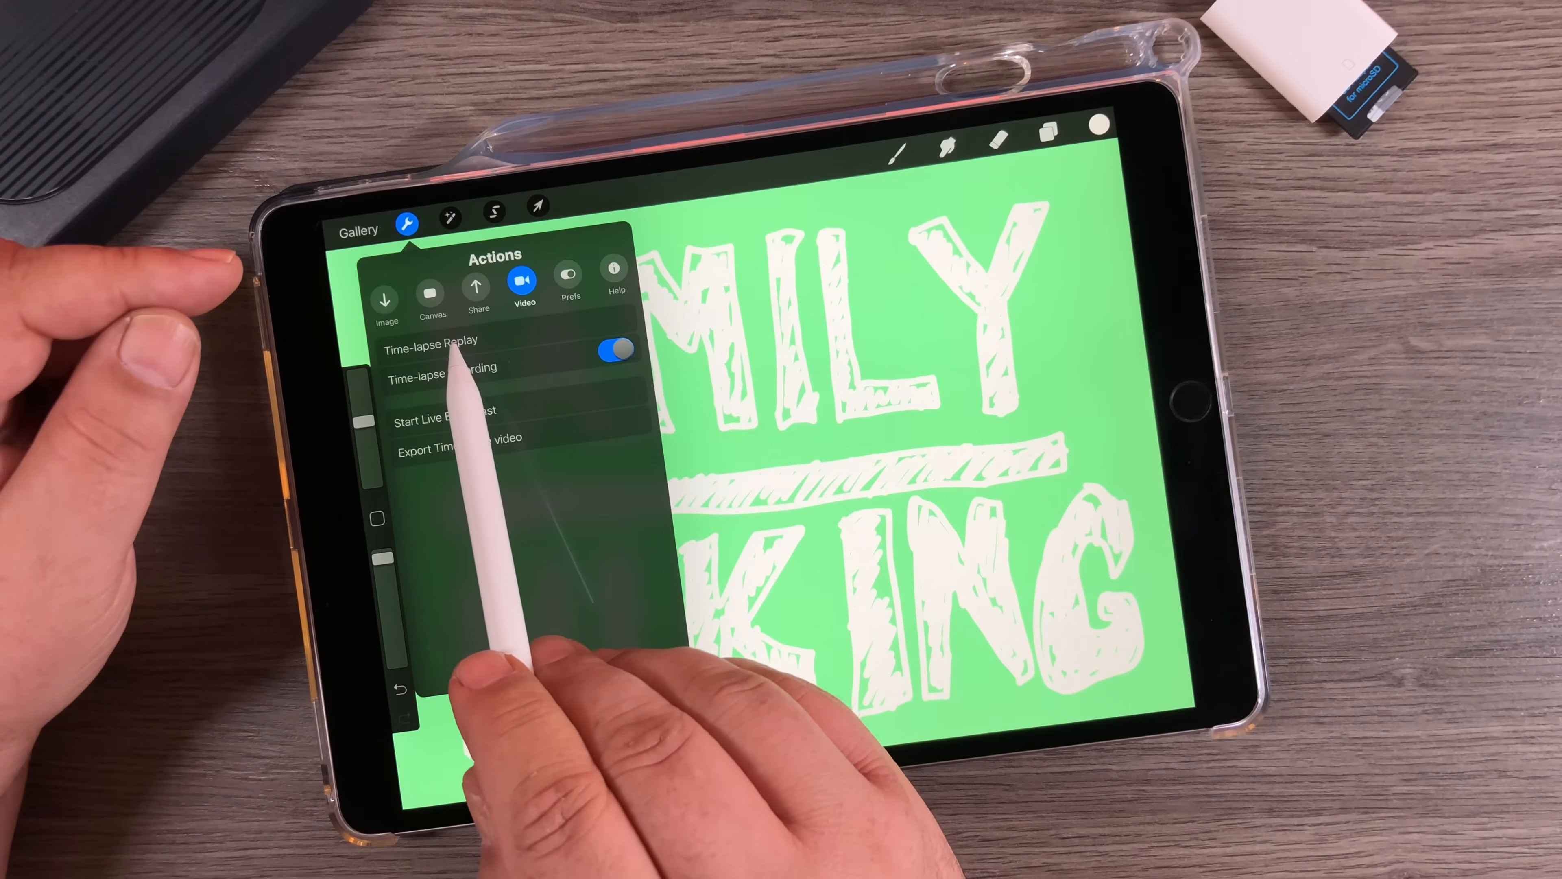
pyautogui.click(432, 338)
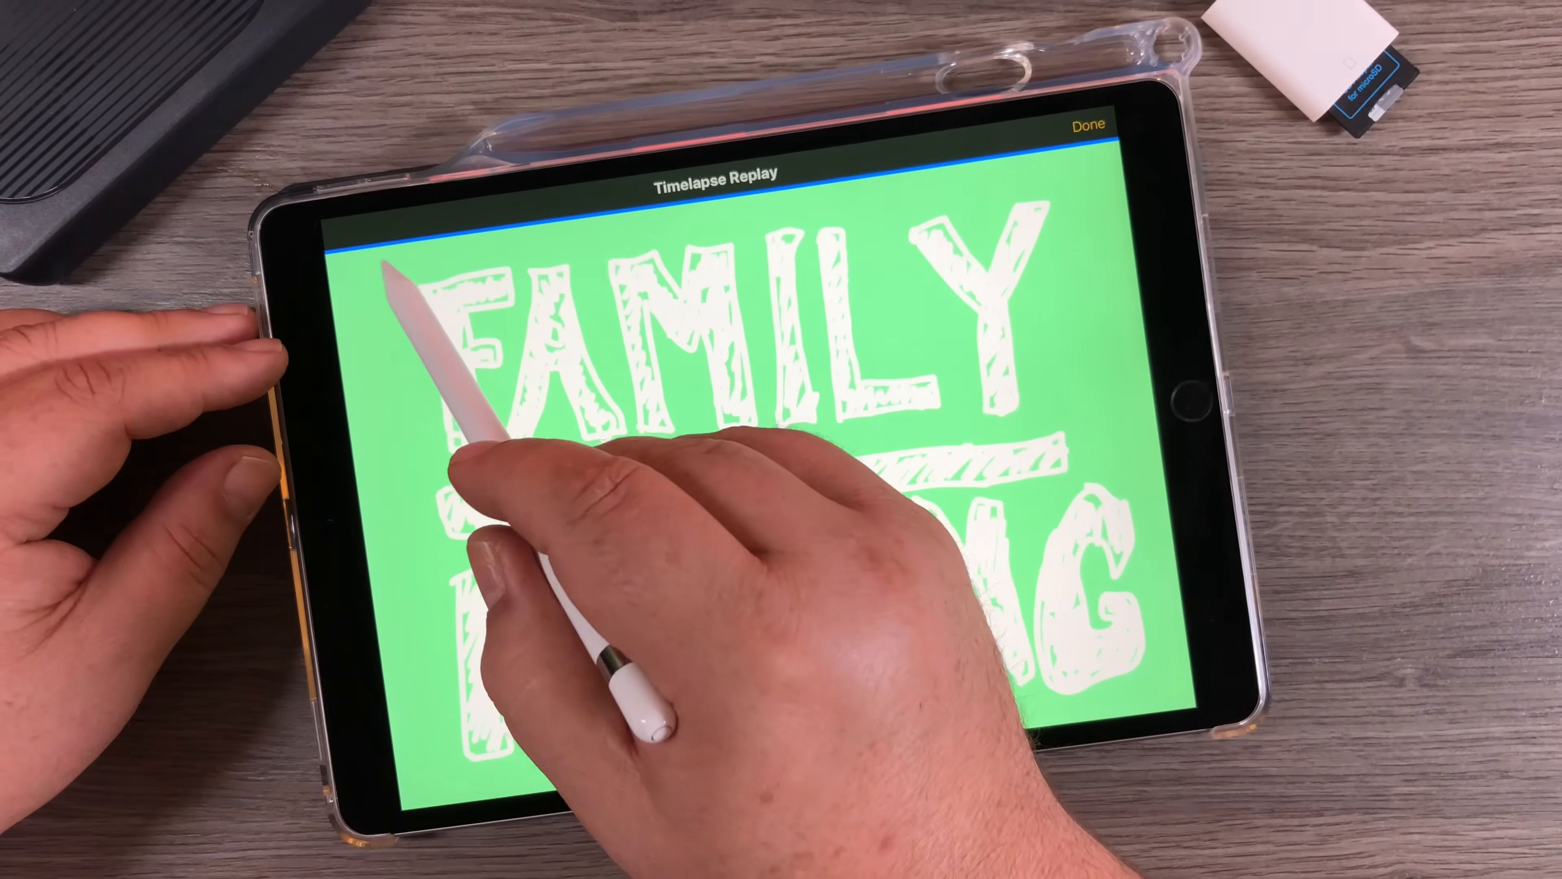
pyautogui.click(1088, 126)
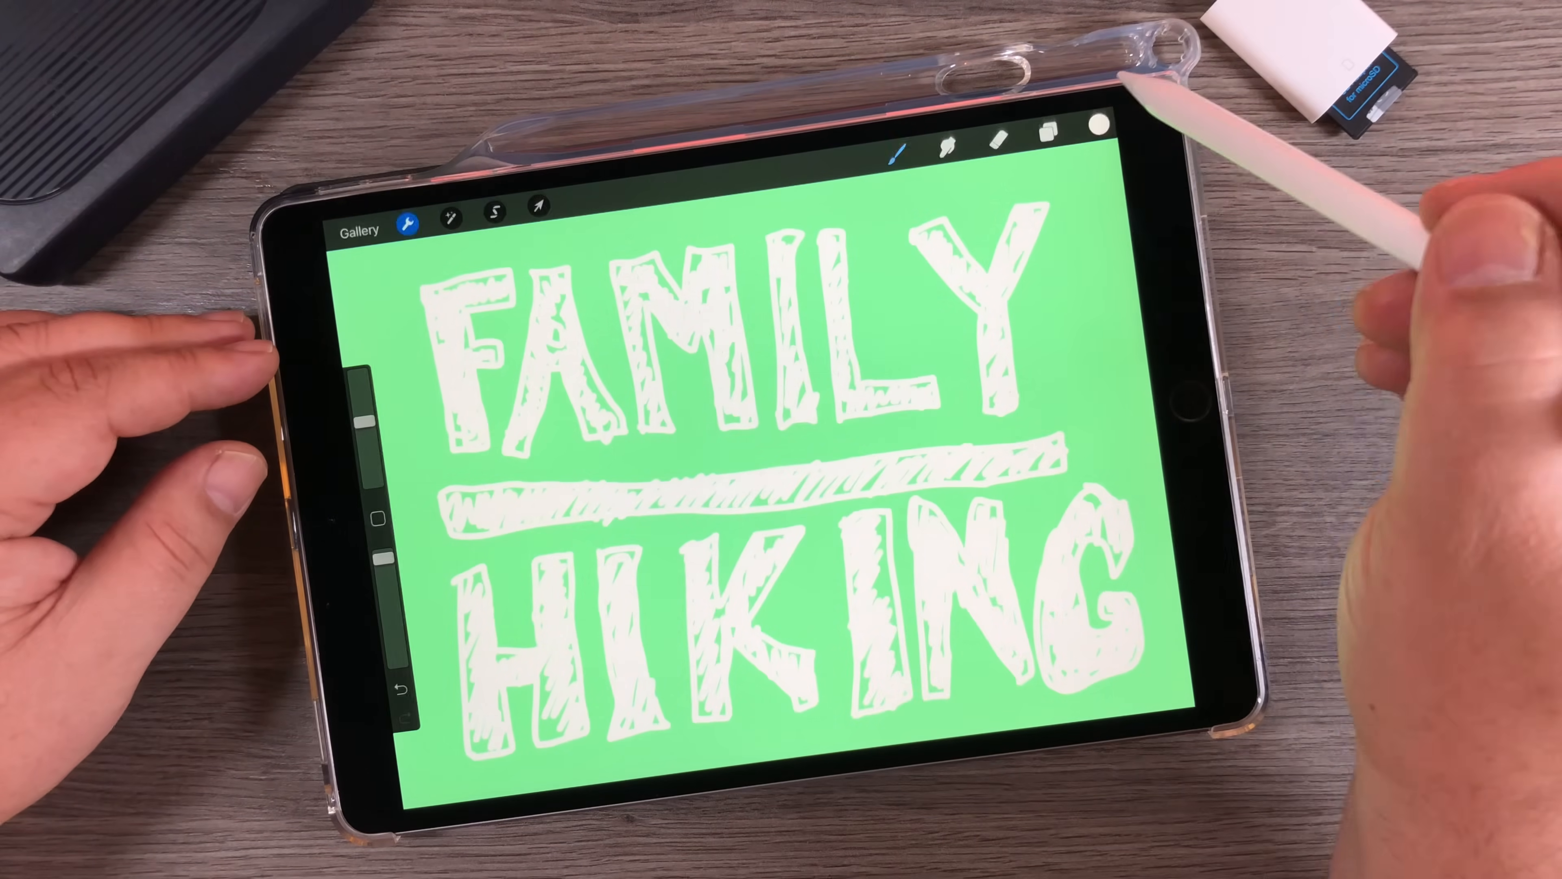
pyautogui.click(405, 223)
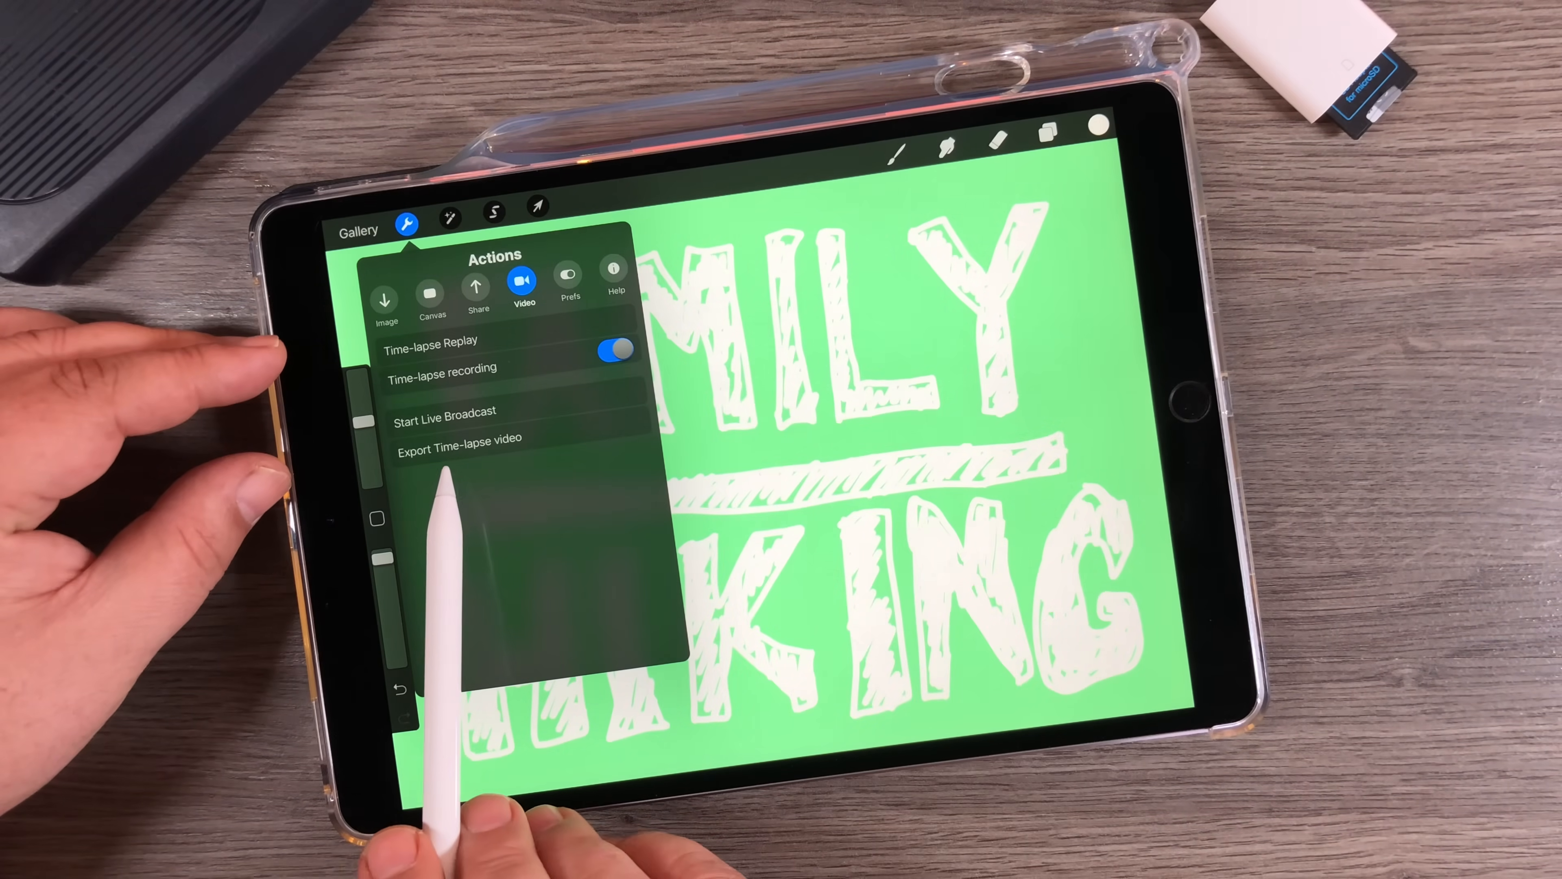
pyautogui.click(459, 437)
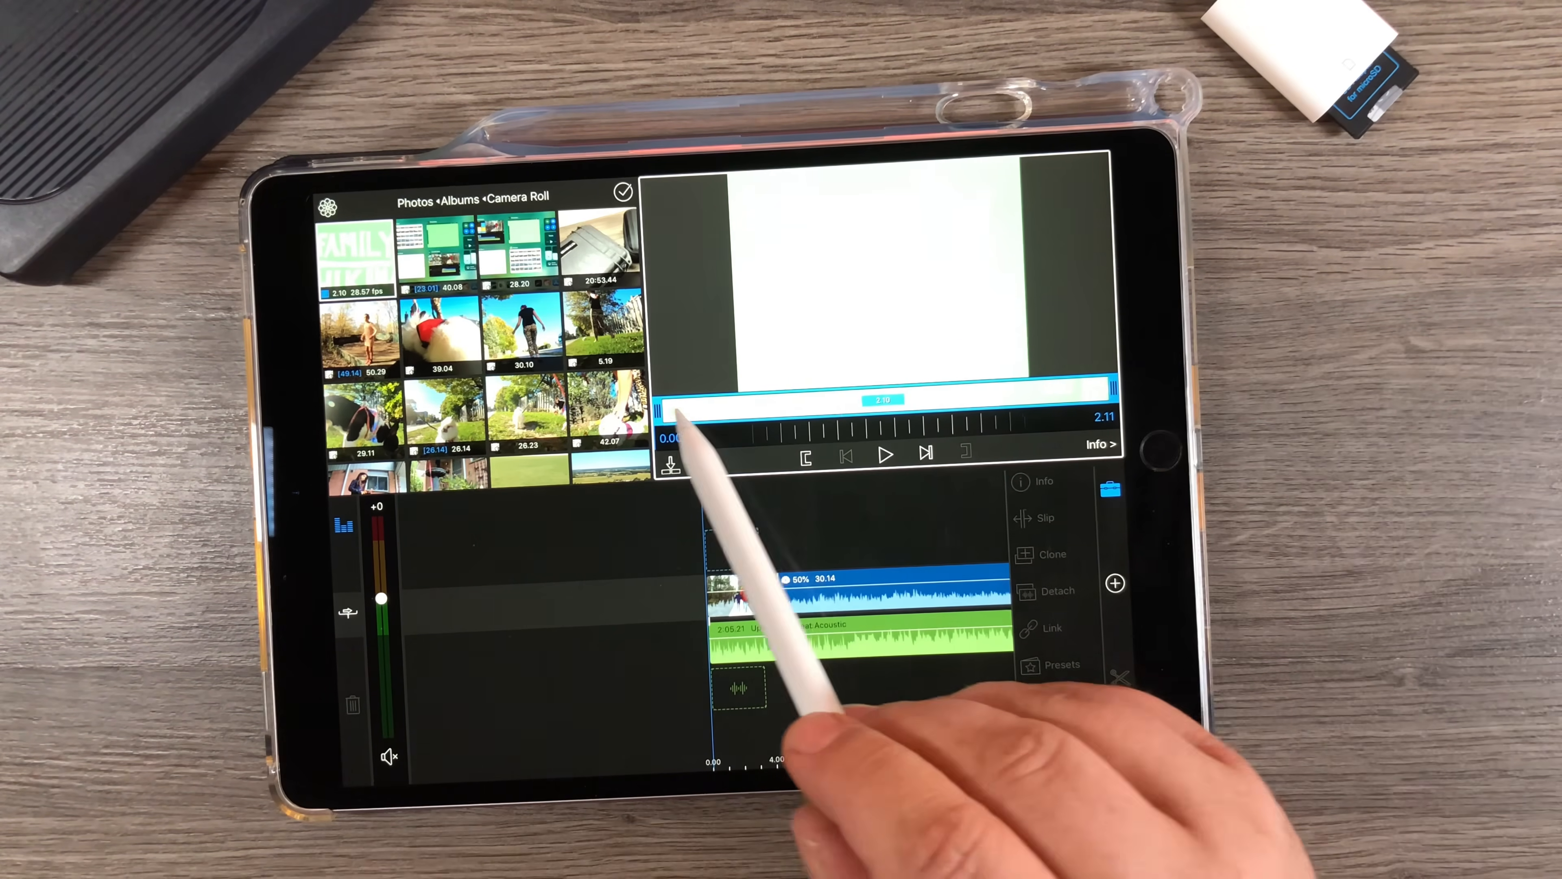
# Place the exported time-lapse title clip on the overlay track above the hiking clip
pyautogui.moveTo(678, 409); pyautogui.dragTo(763, 408)
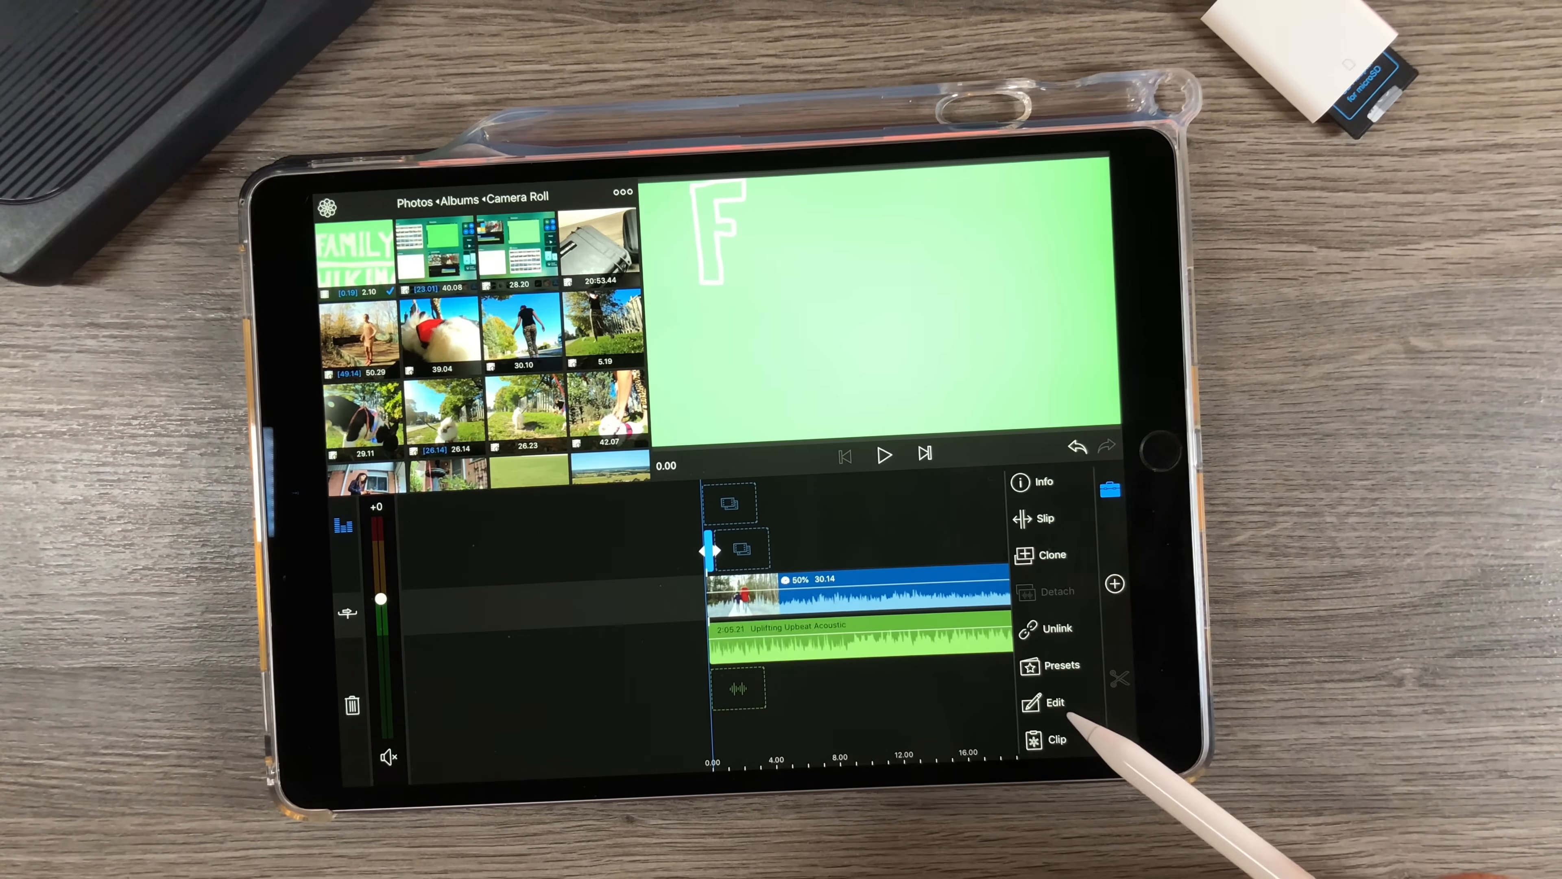
# Slow the title overlay clip to 0.48x speed and preview it
pyautogui.click(1052, 702)
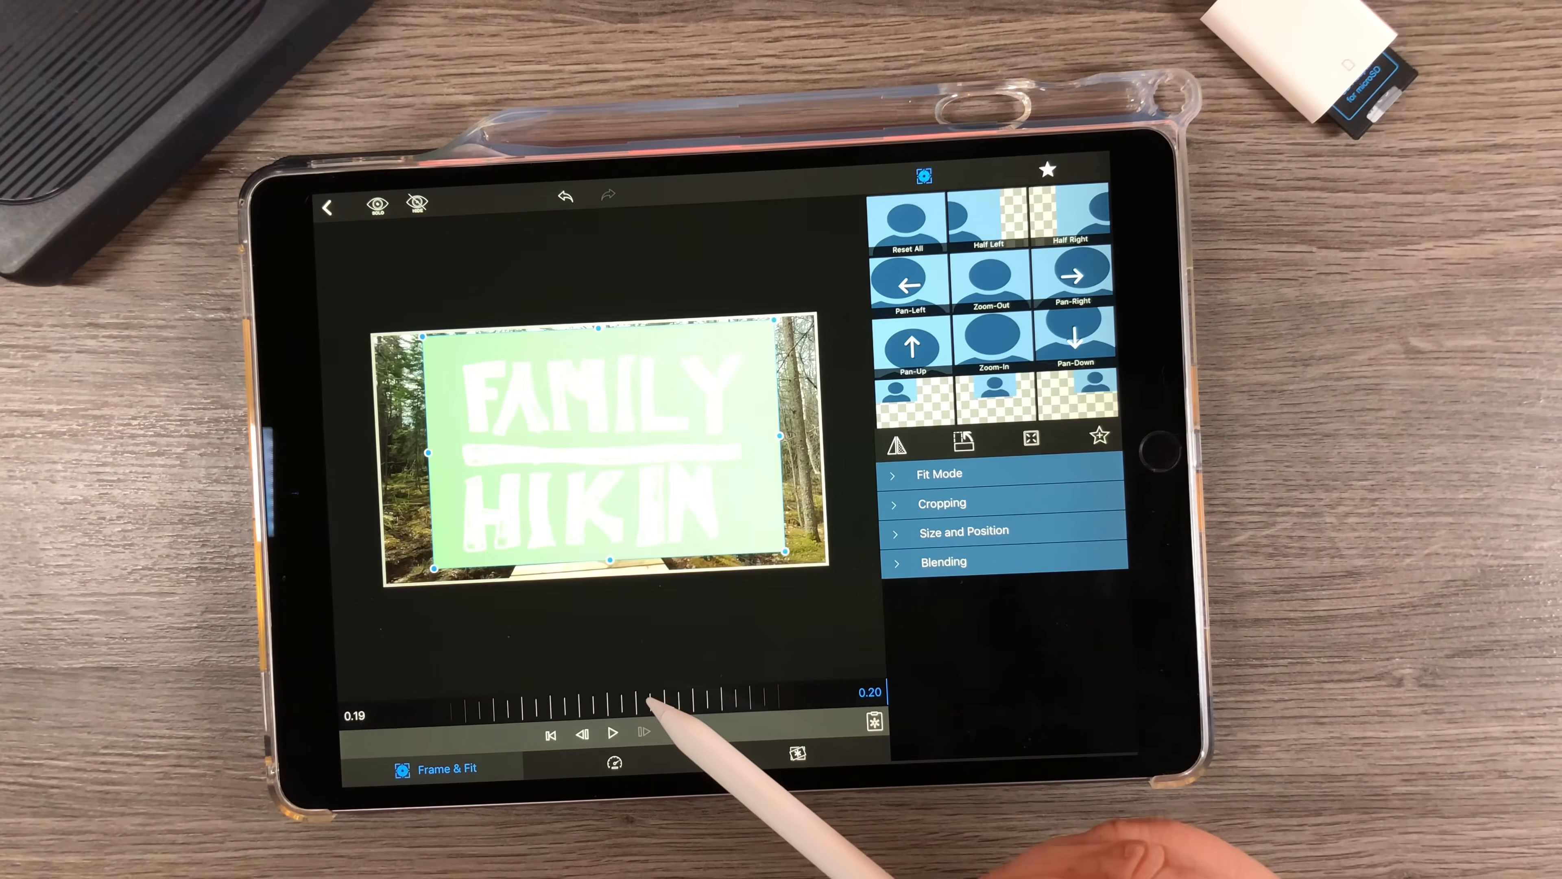
pyautogui.click(963, 532)
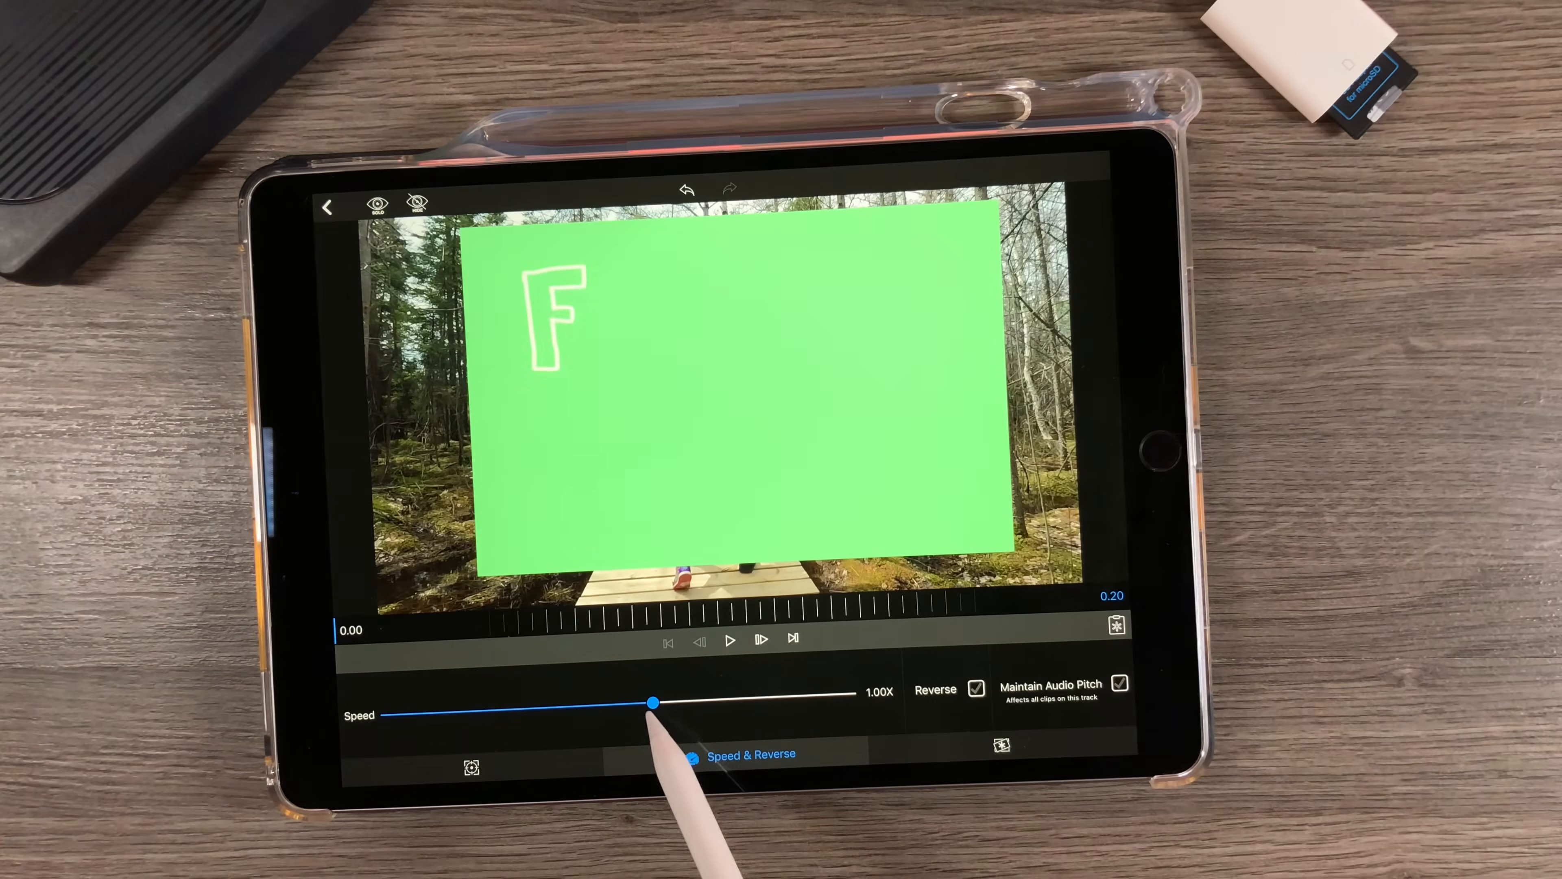
pyautogui.moveTo(652, 705); pyautogui.dragTo(528, 709)
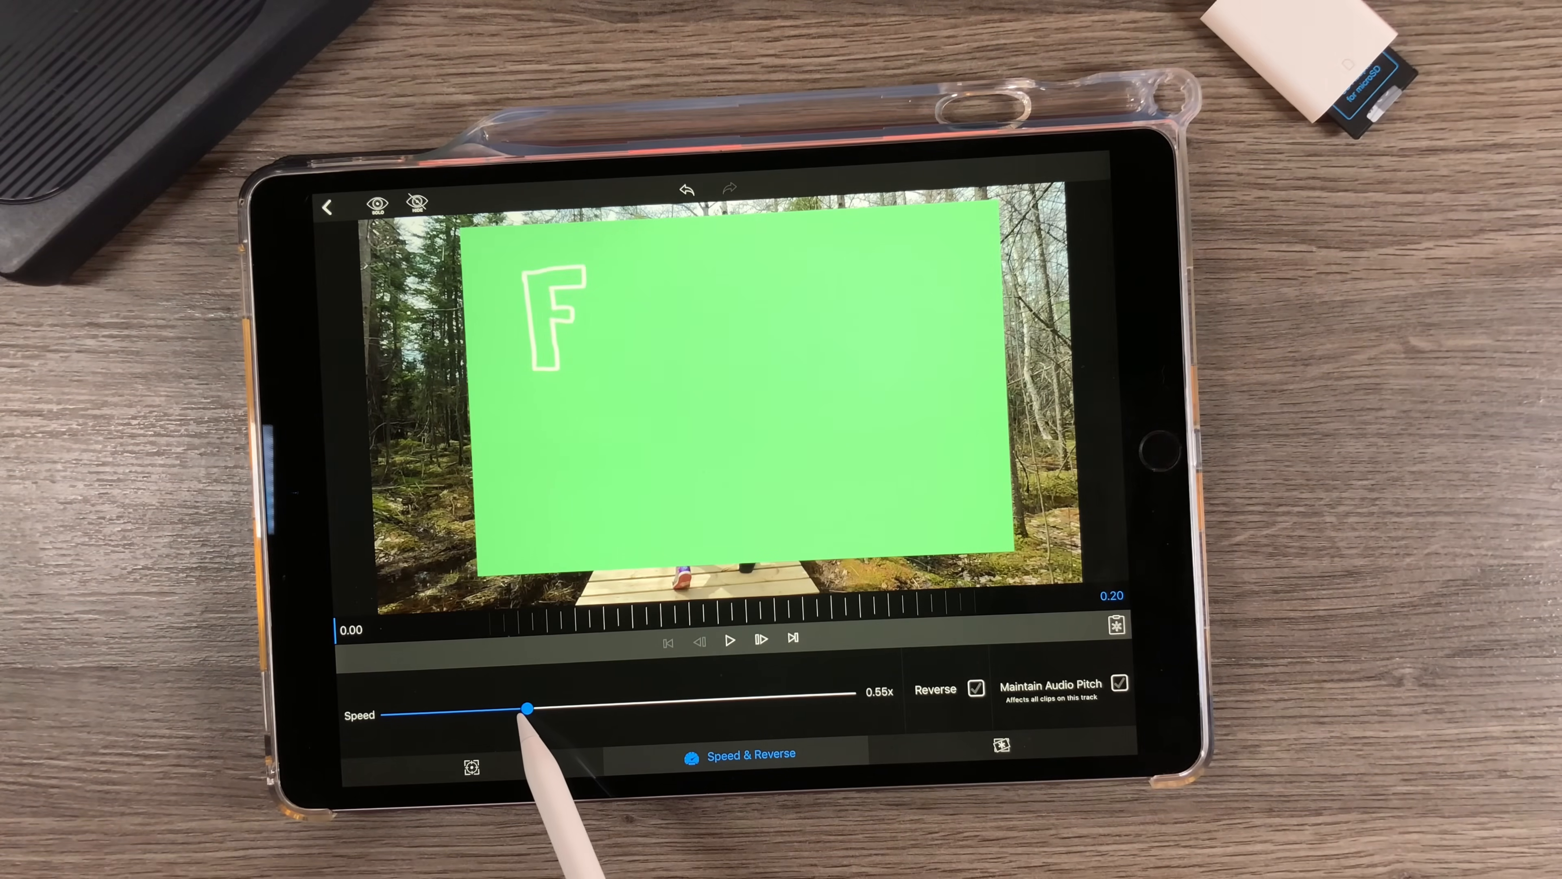
pyautogui.moveTo(526, 709); pyautogui.dragTo(506, 709)
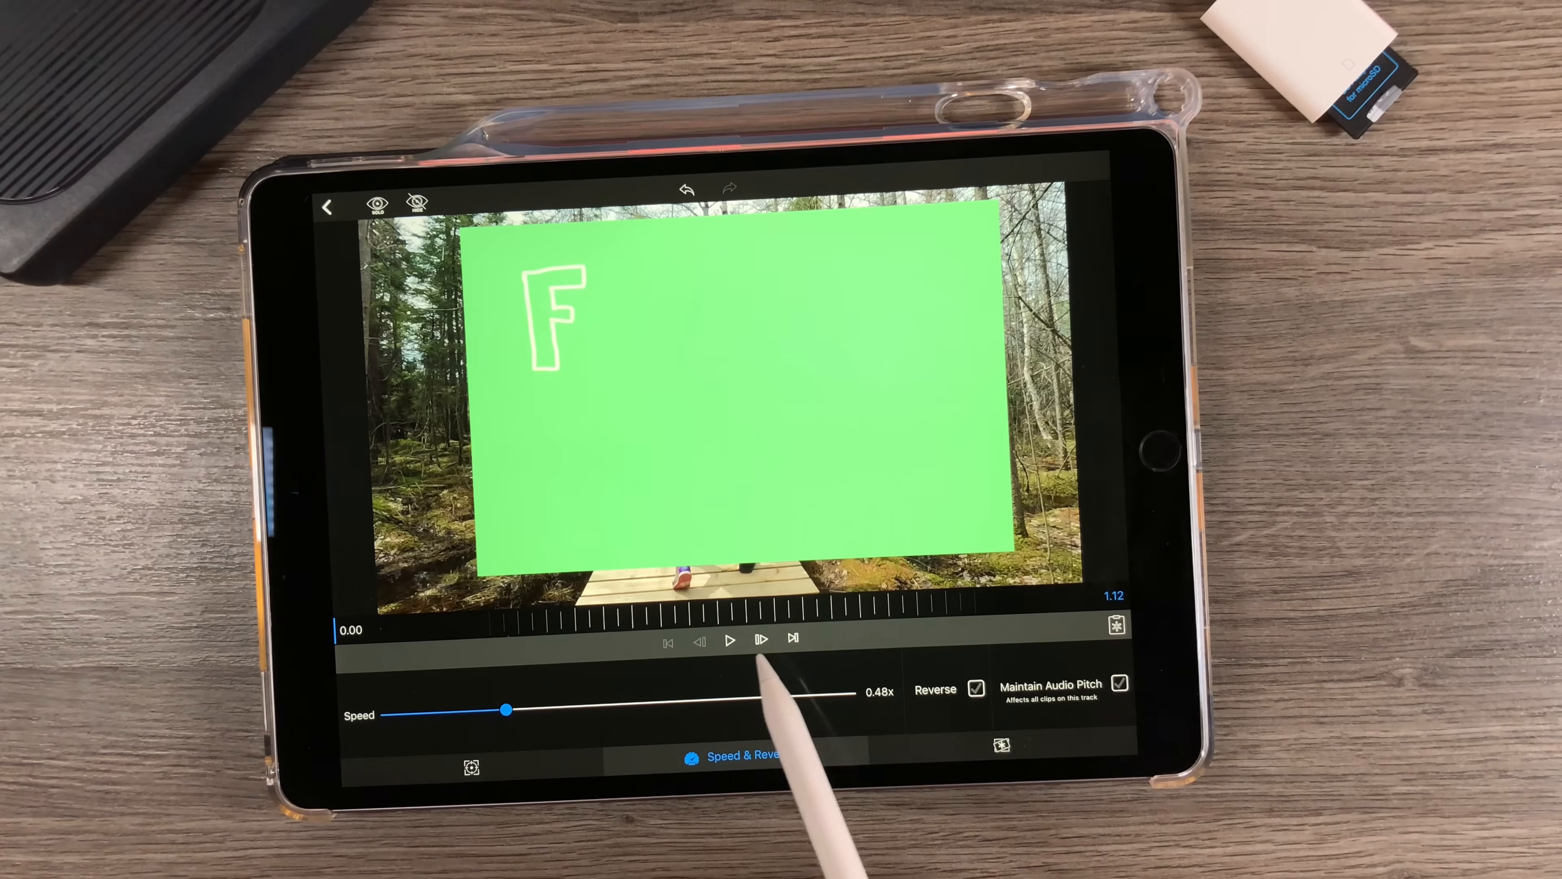
pyautogui.click(731, 639)
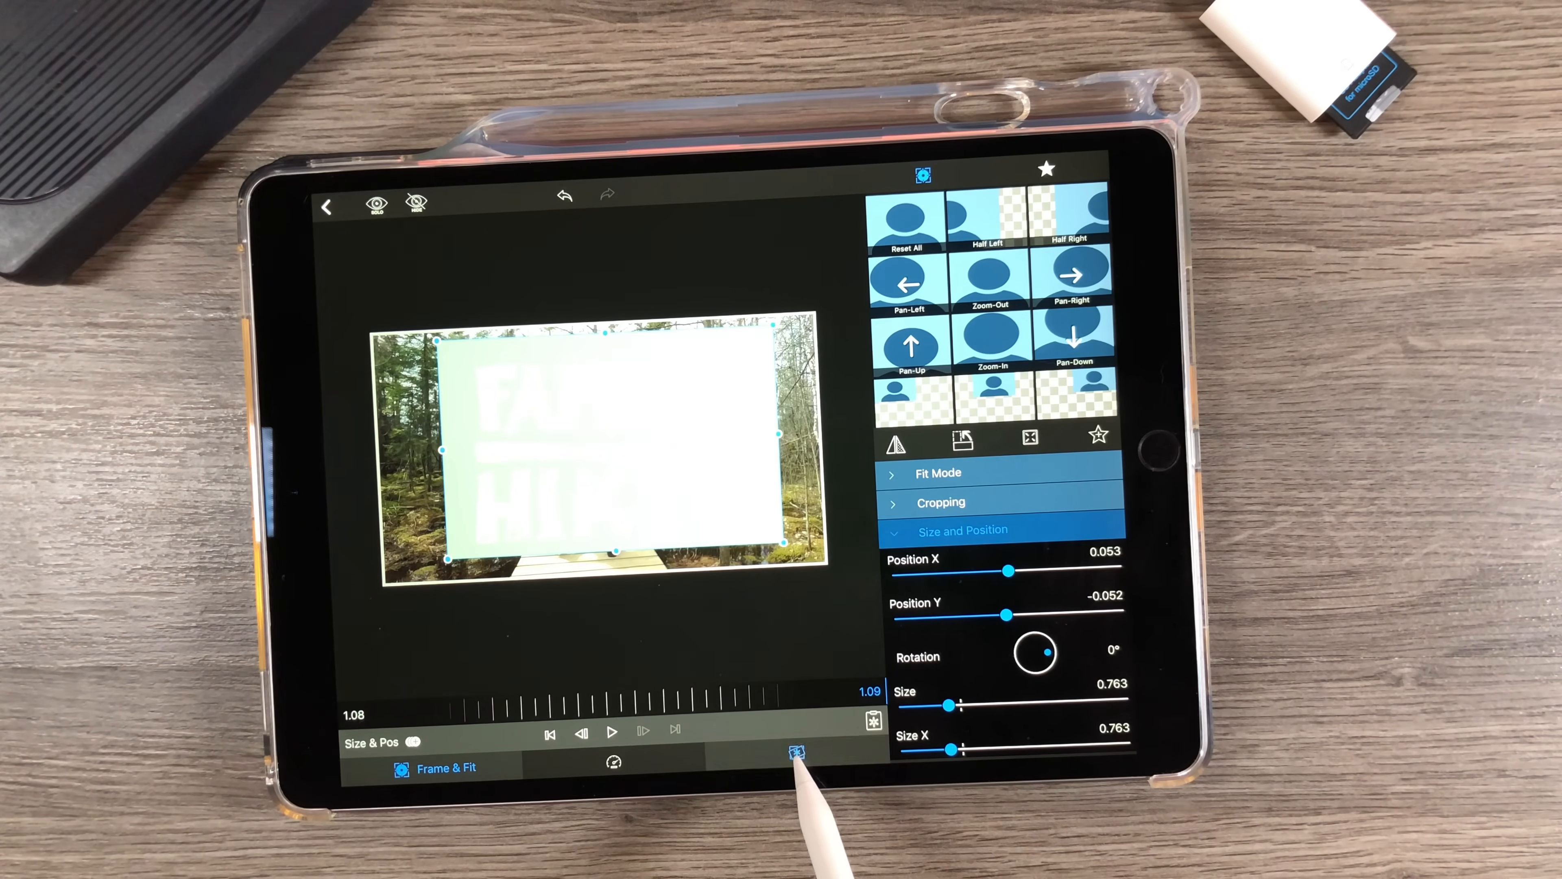
# Key out the green with the Green Screen Key at Saturation Range 78.4 and play it back
pyautogui.click(795, 755)
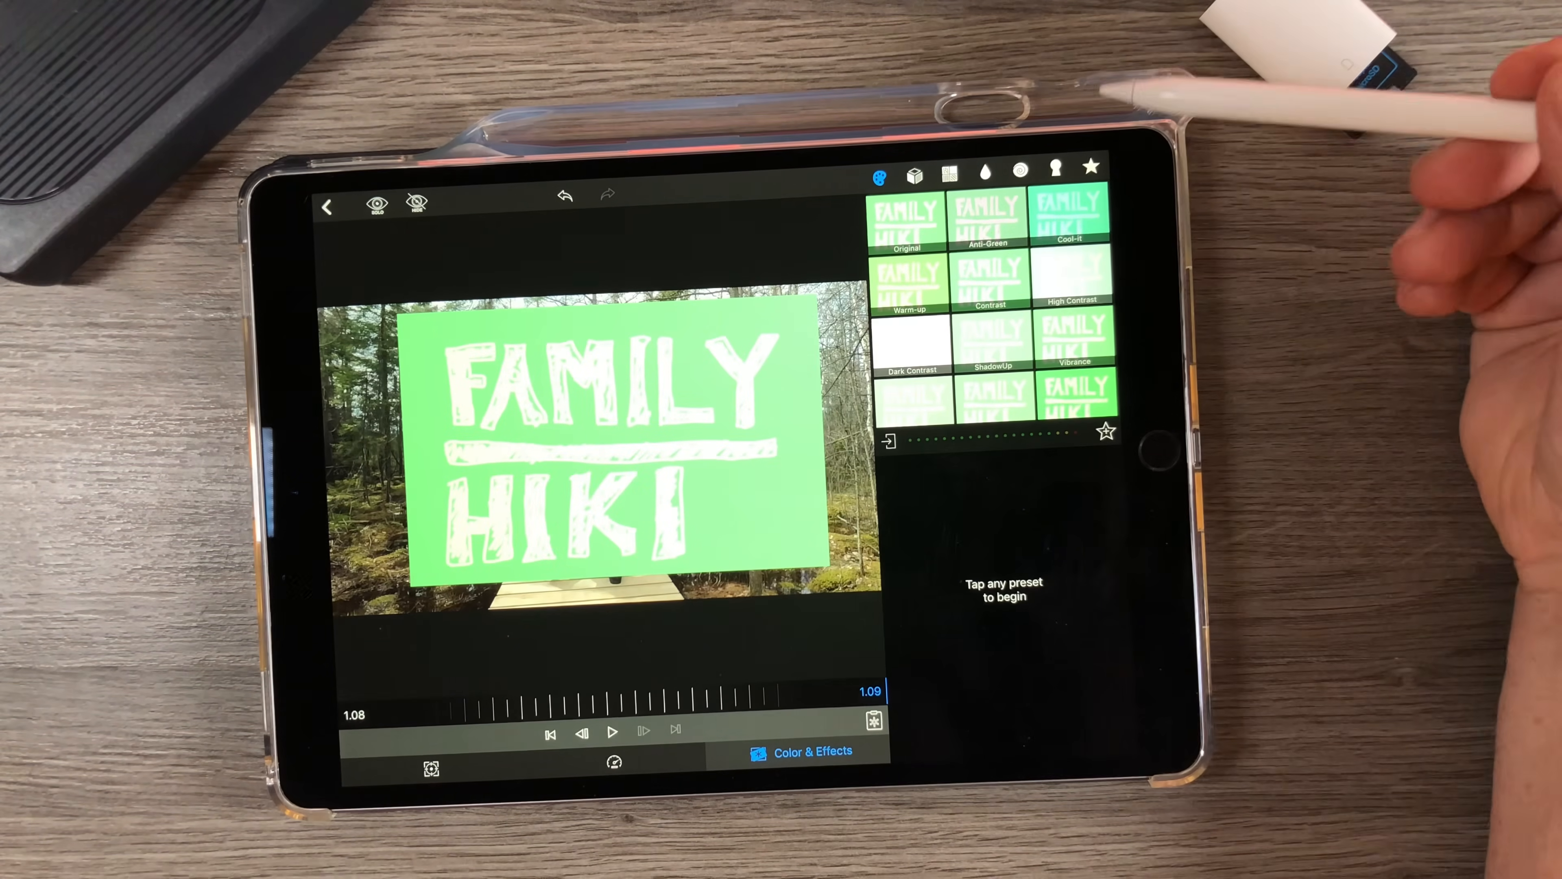
pyautogui.click(1053, 168)
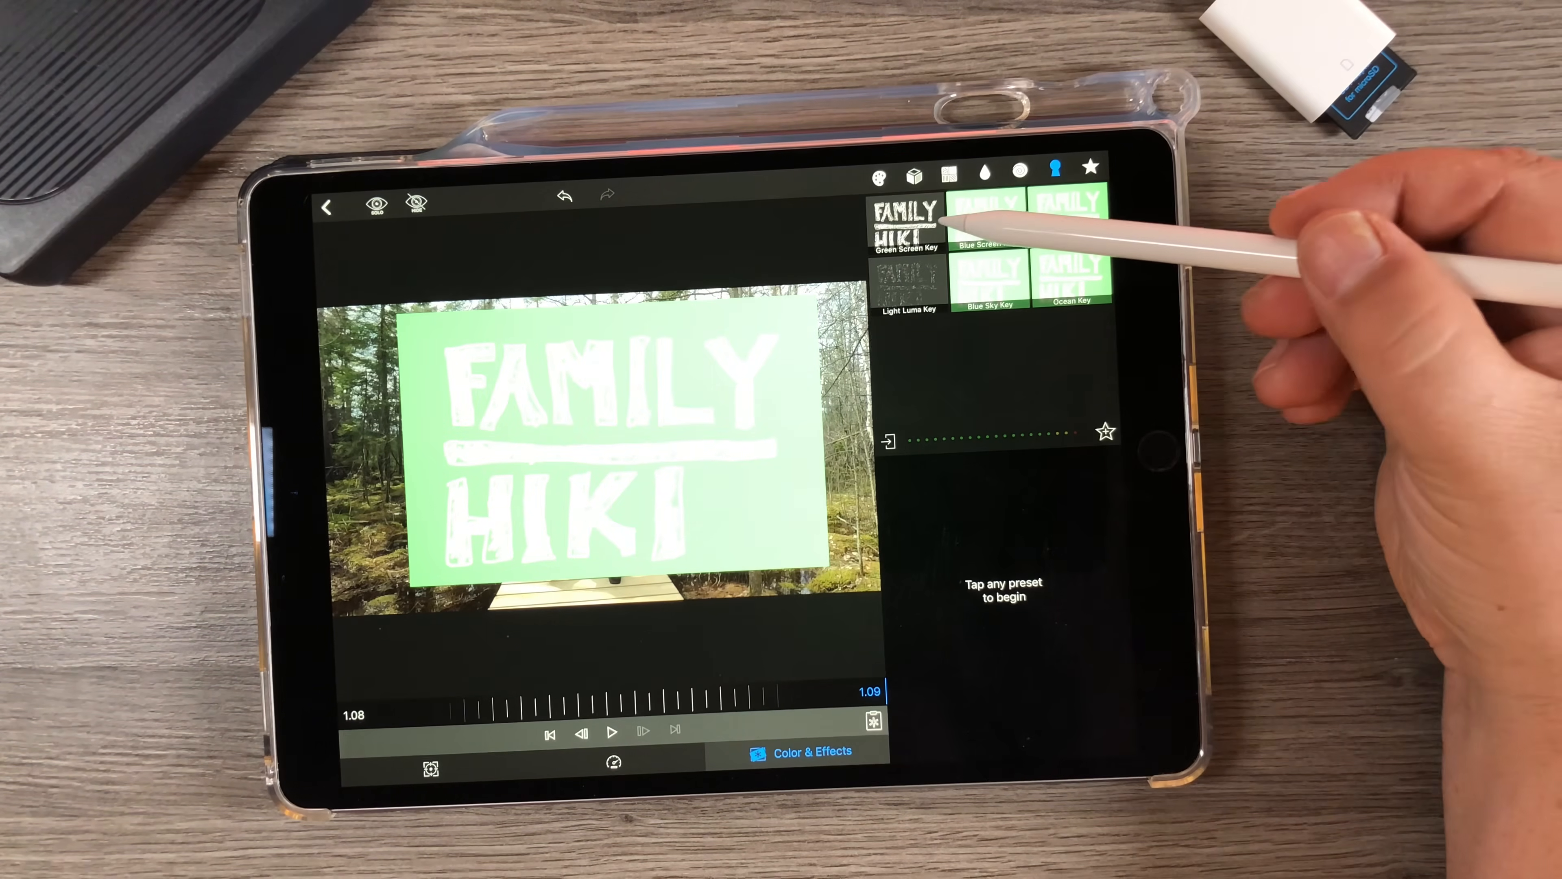
pyautogui.click(906, 218)
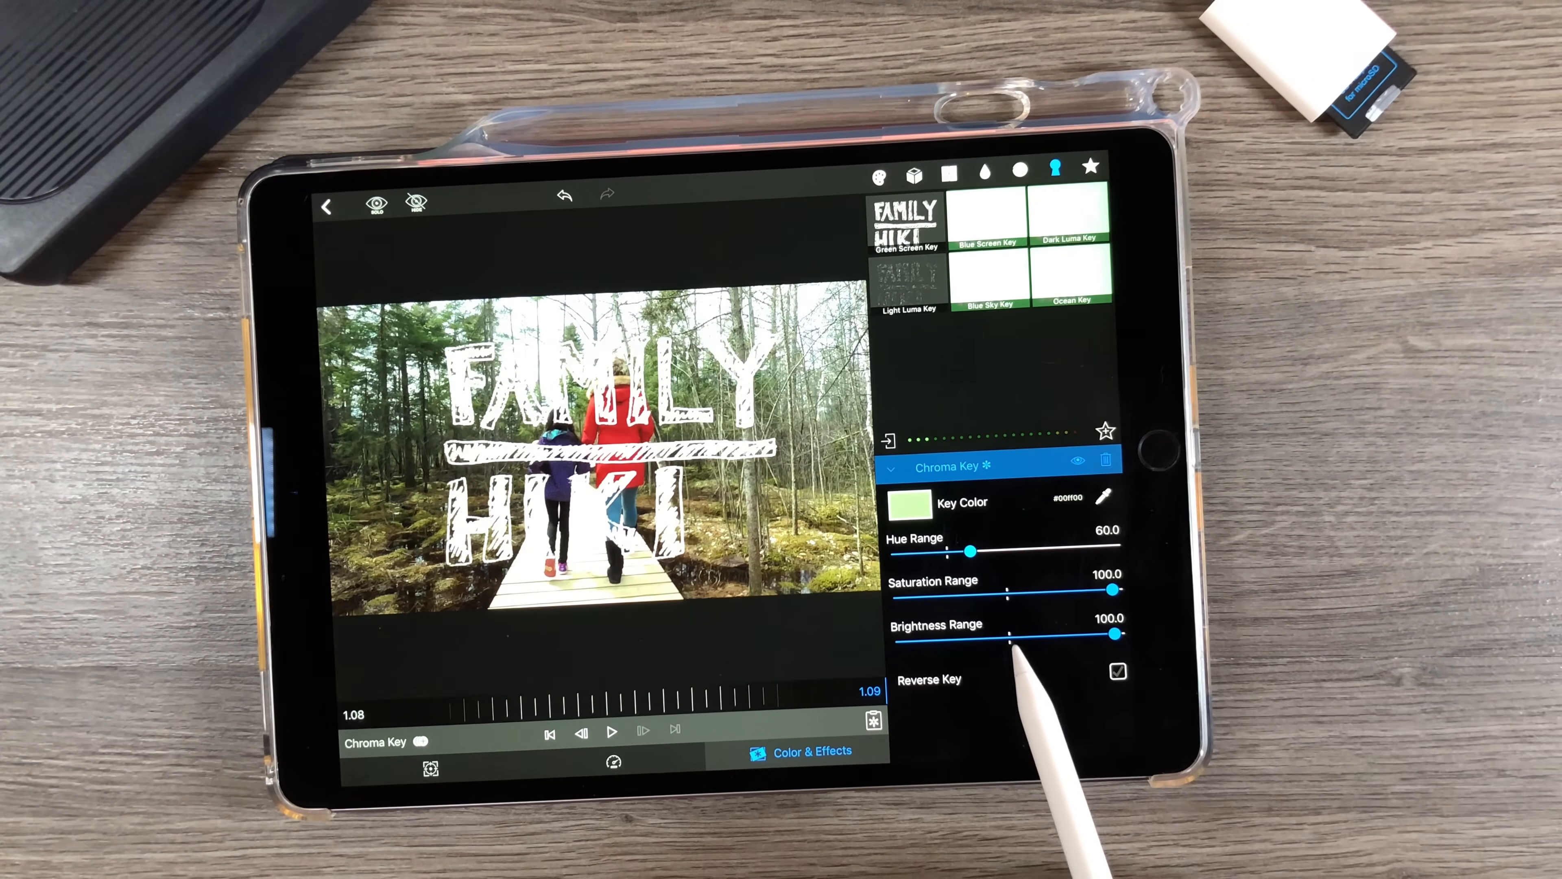
pyautogui.moveTo(1111, 594); pyautogui.dragTo(1033, 593)
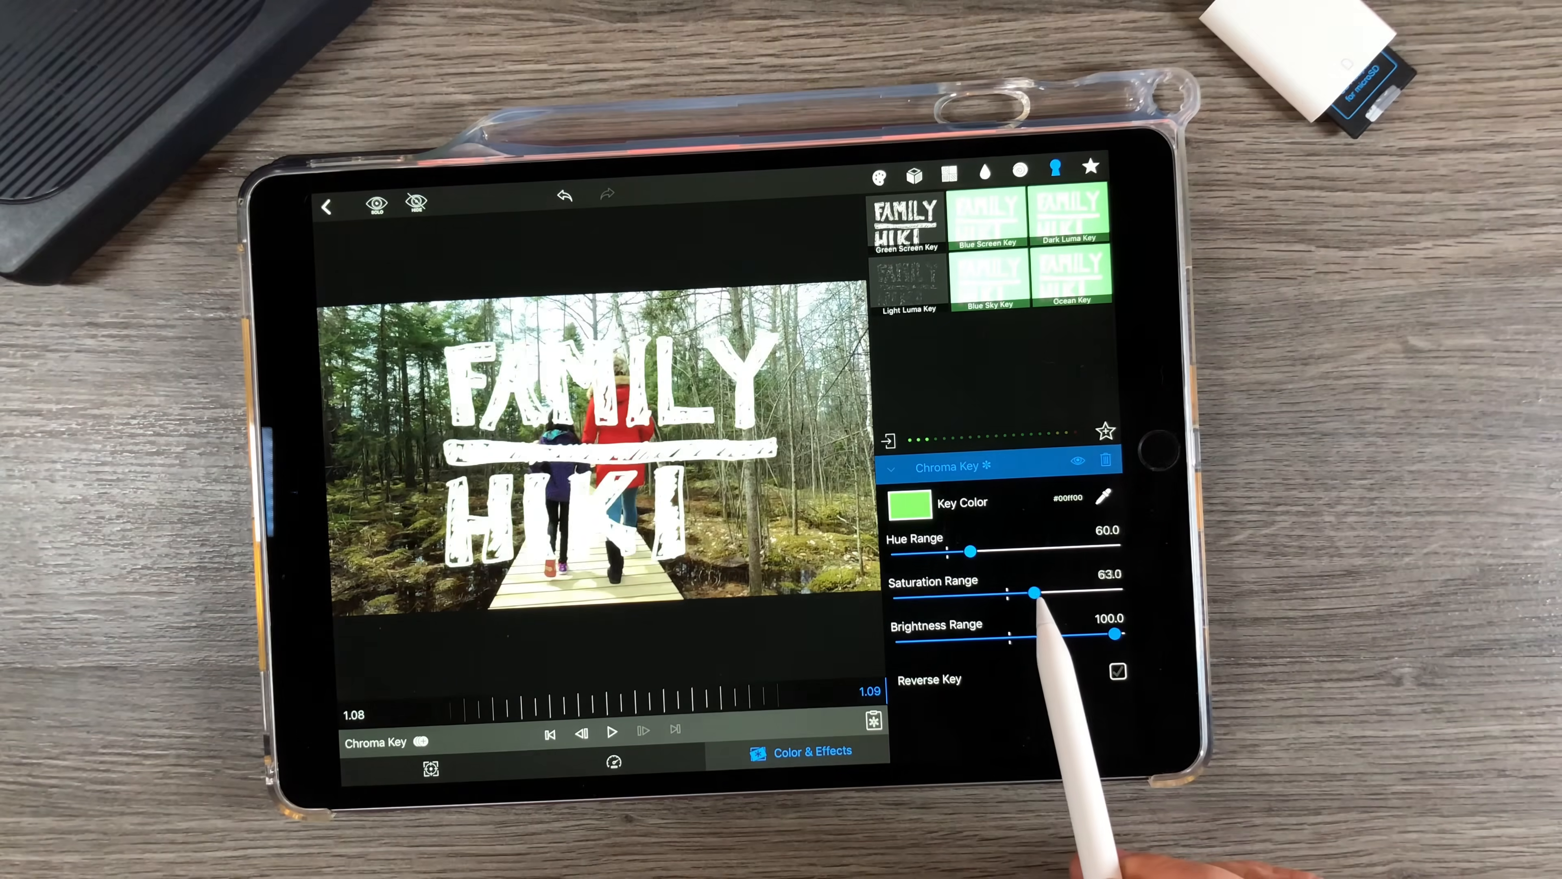
pyautogui.moveTo(1033, 594); pyautogui.dragTo(1036, 594)
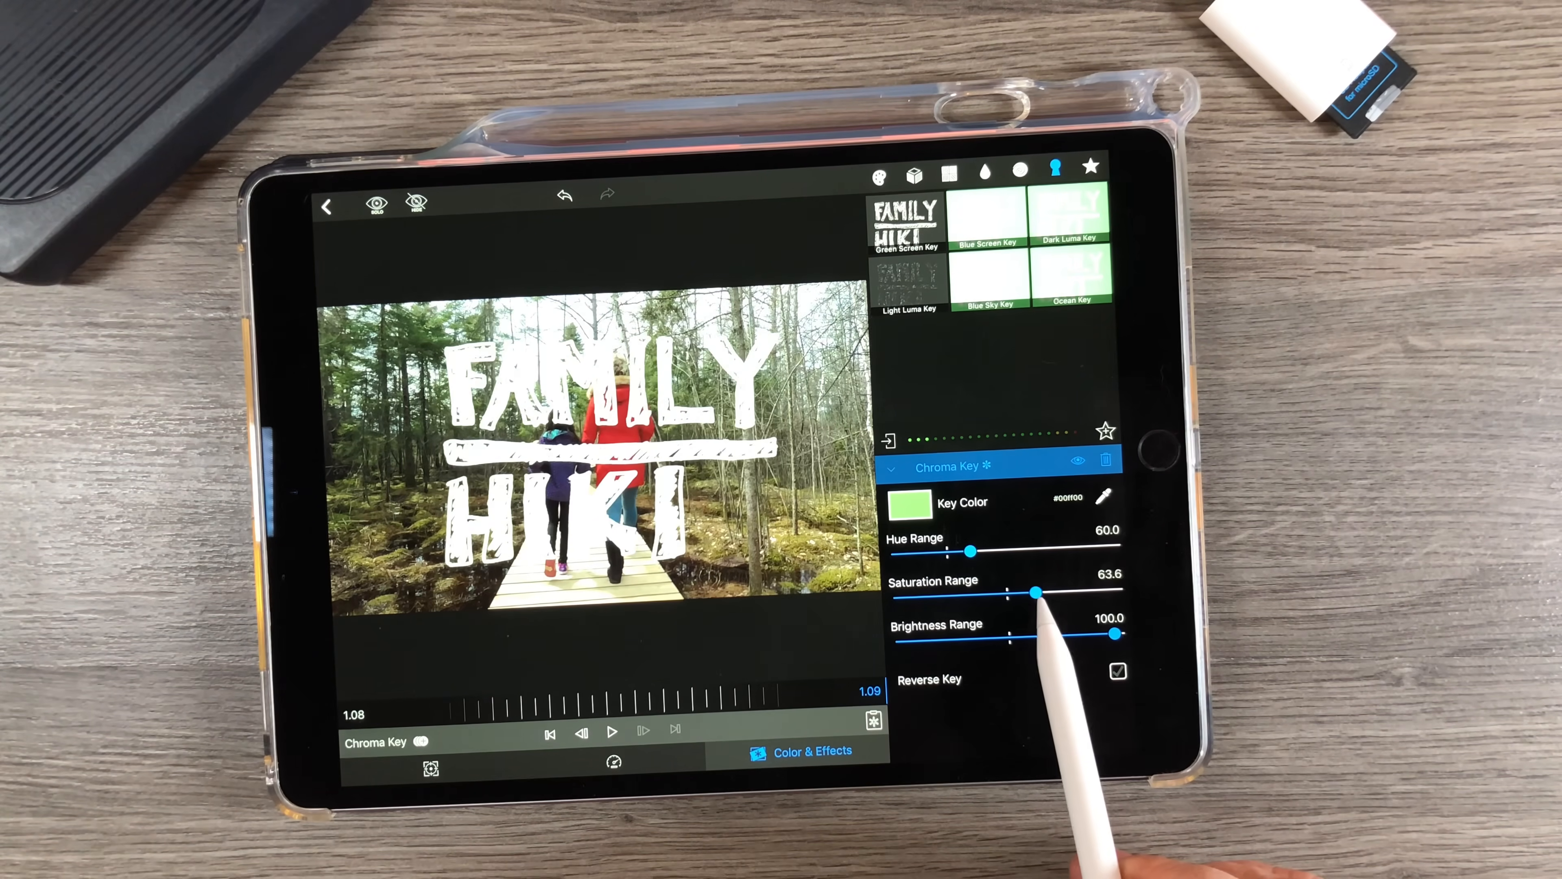
pyautogui.moveTo(1036, 593); pyautogui.dragTo(1066, 594)
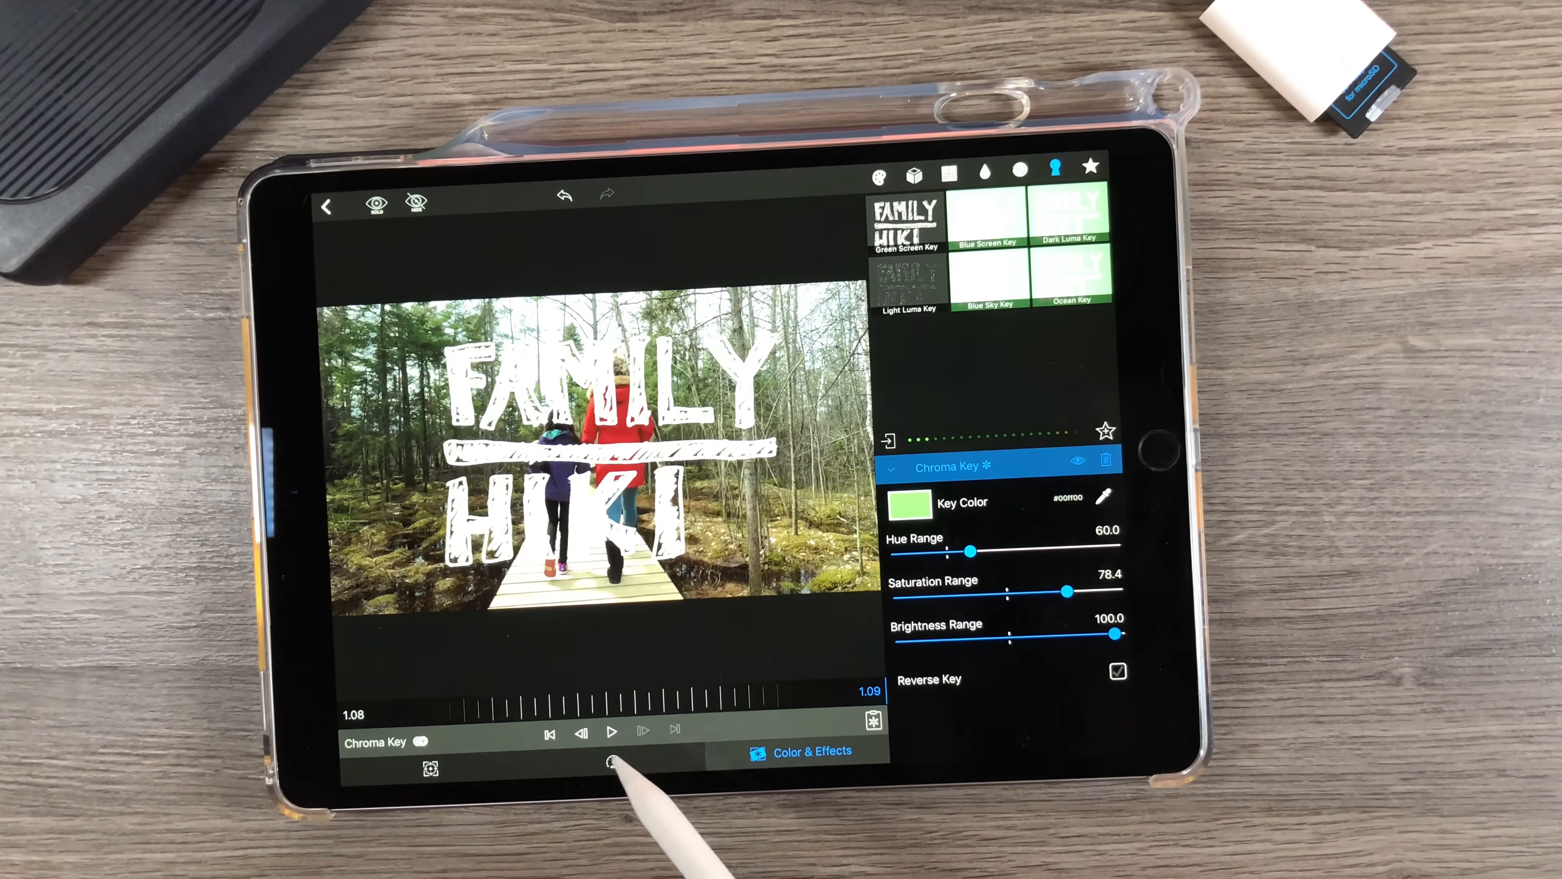
pyautogui.click(611, 732)
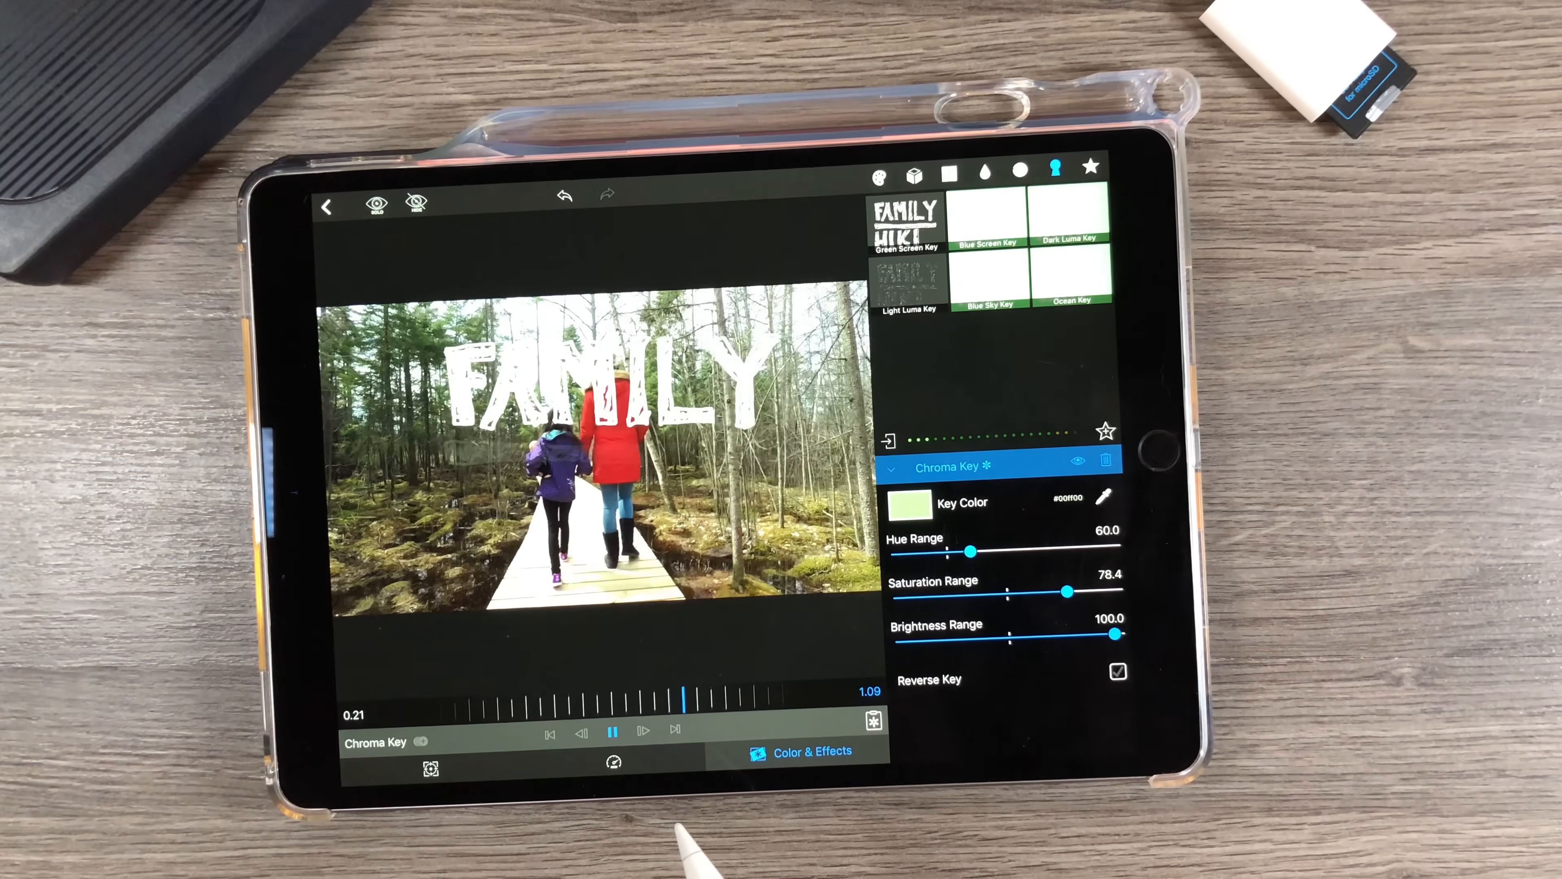
# Slow the keyed title further to a tenth of its speed and preview it
pyautogui.click(612, 732)
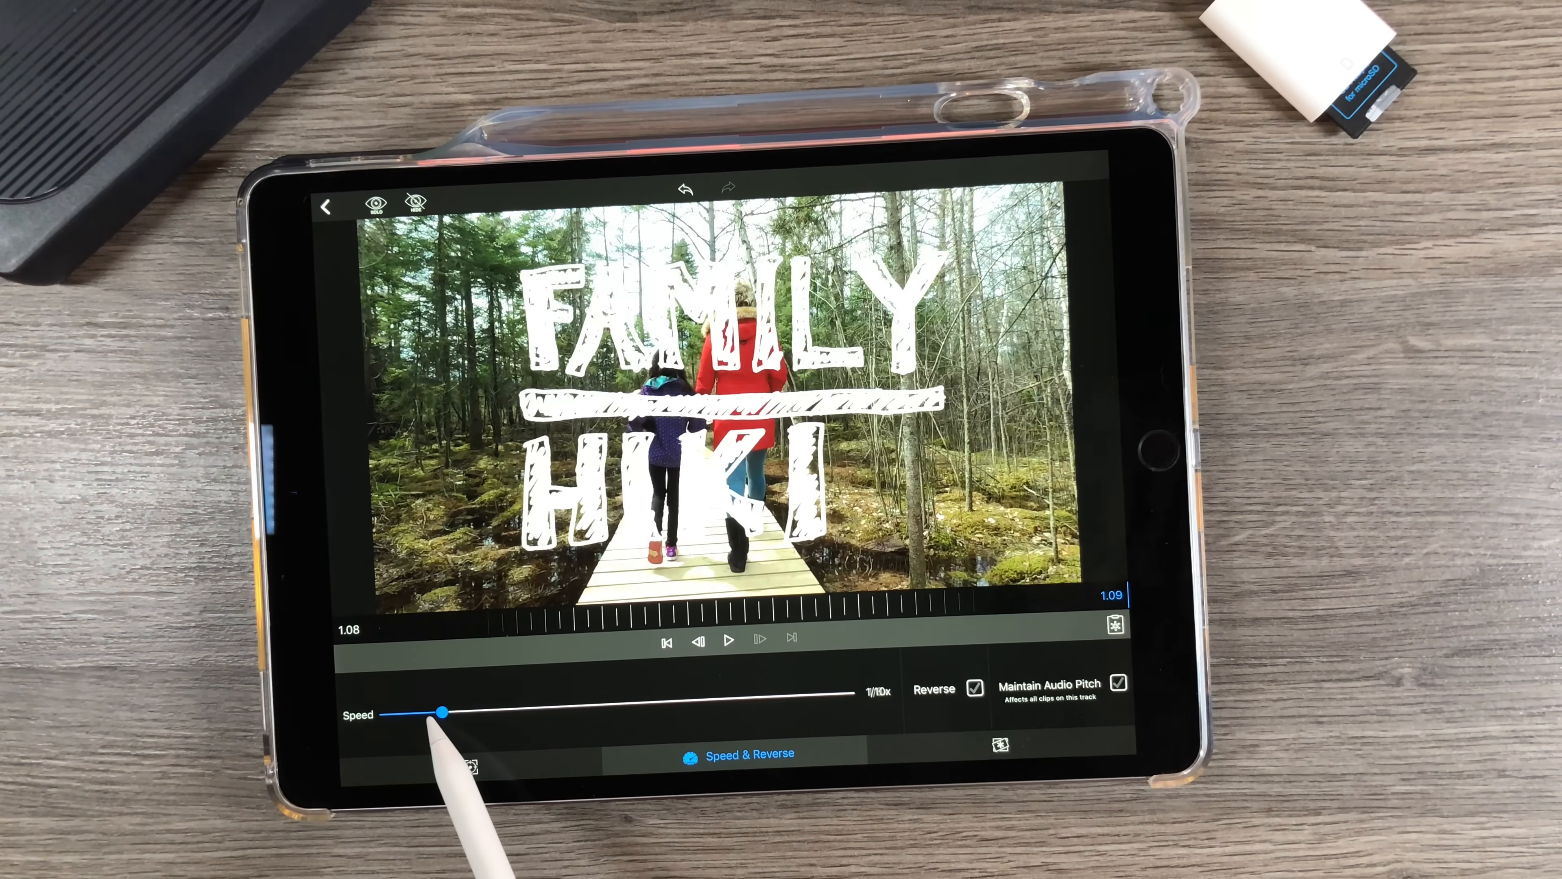
pyautogui.click(728, 640)
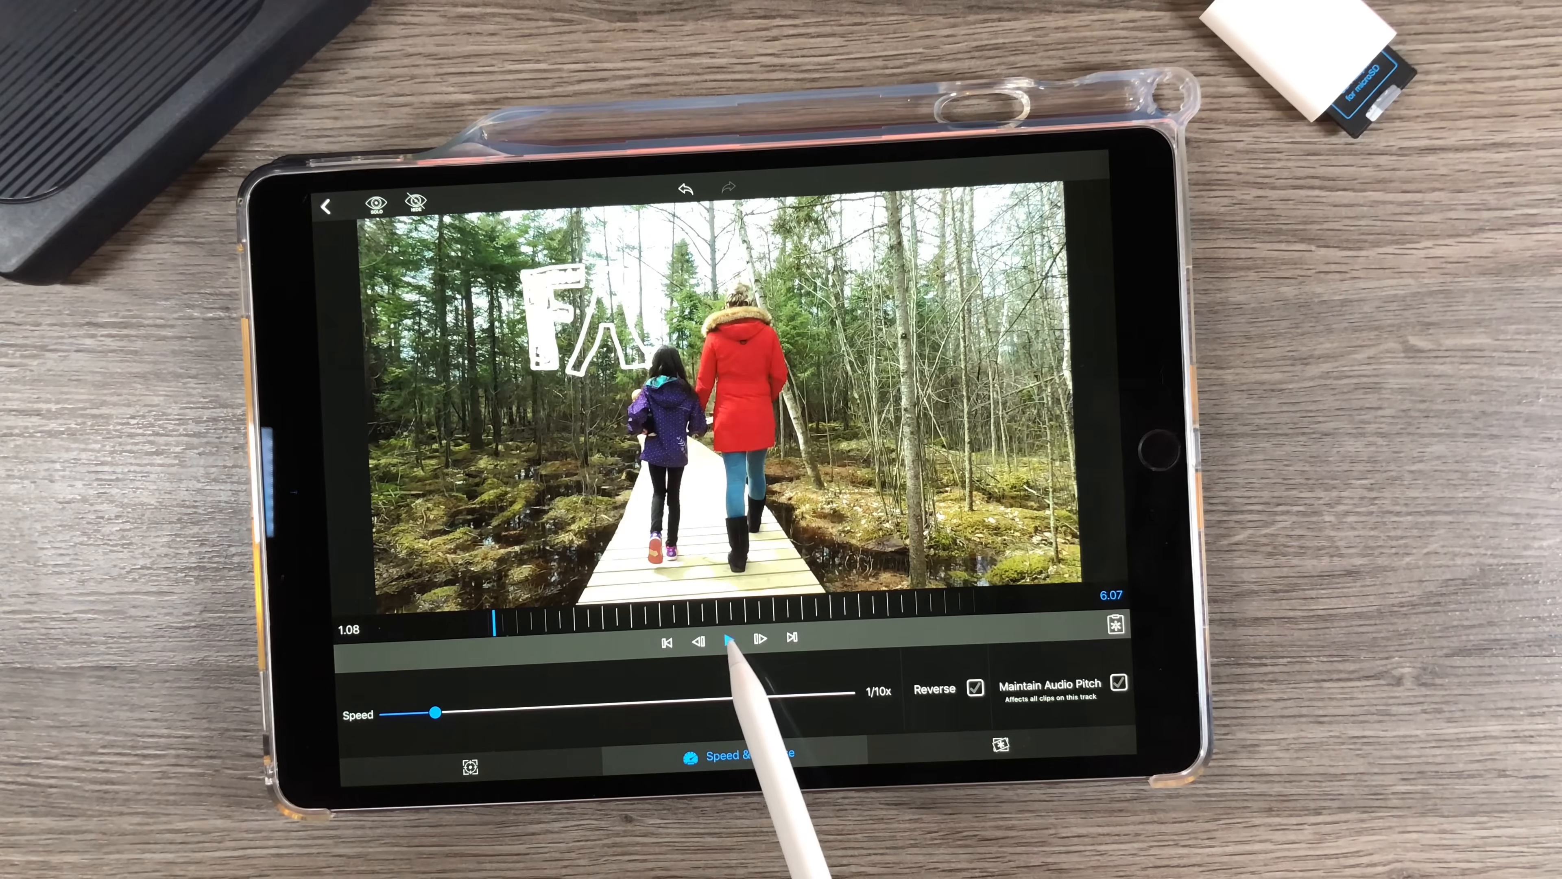
pyautogui.click(728, 640)
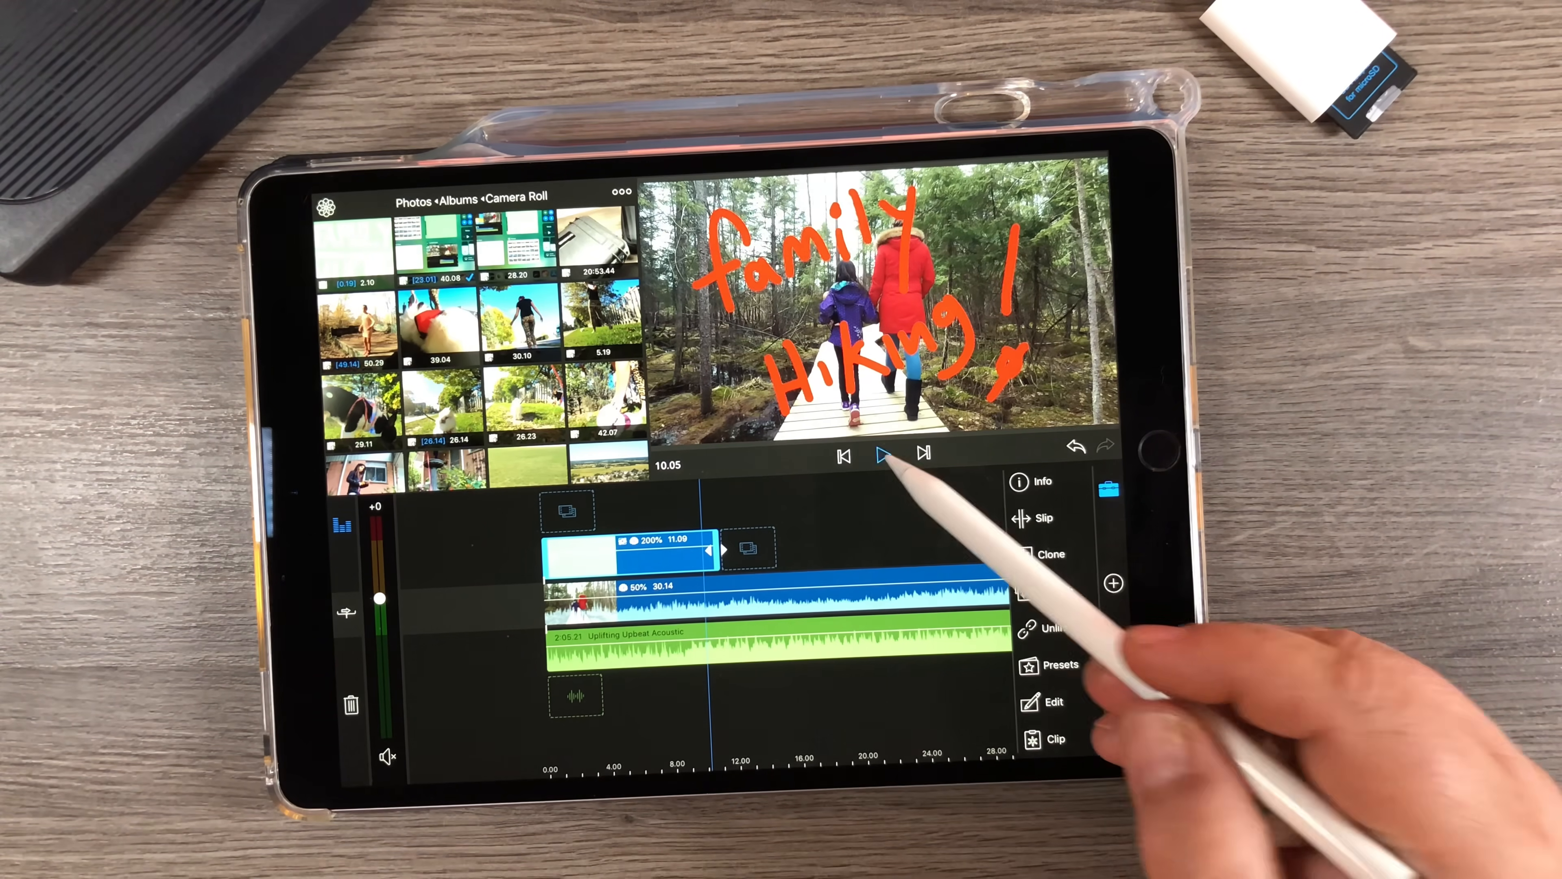
# Add a transition from the library to the end of the red title clip and play it back
pyautogui.click(882, 454)
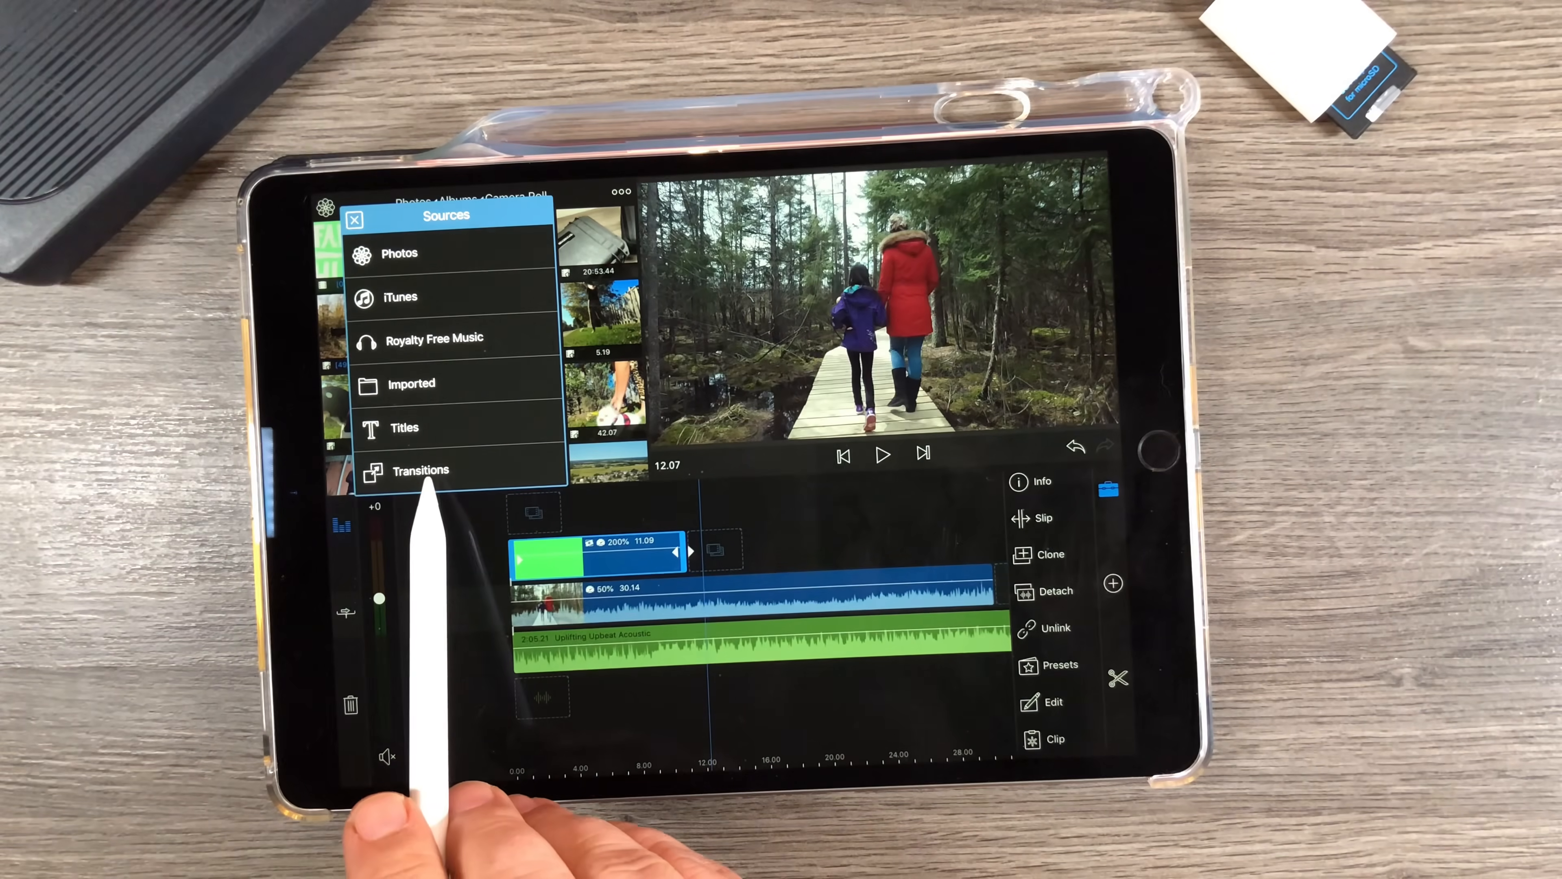
pyautogui.click(421, 470)
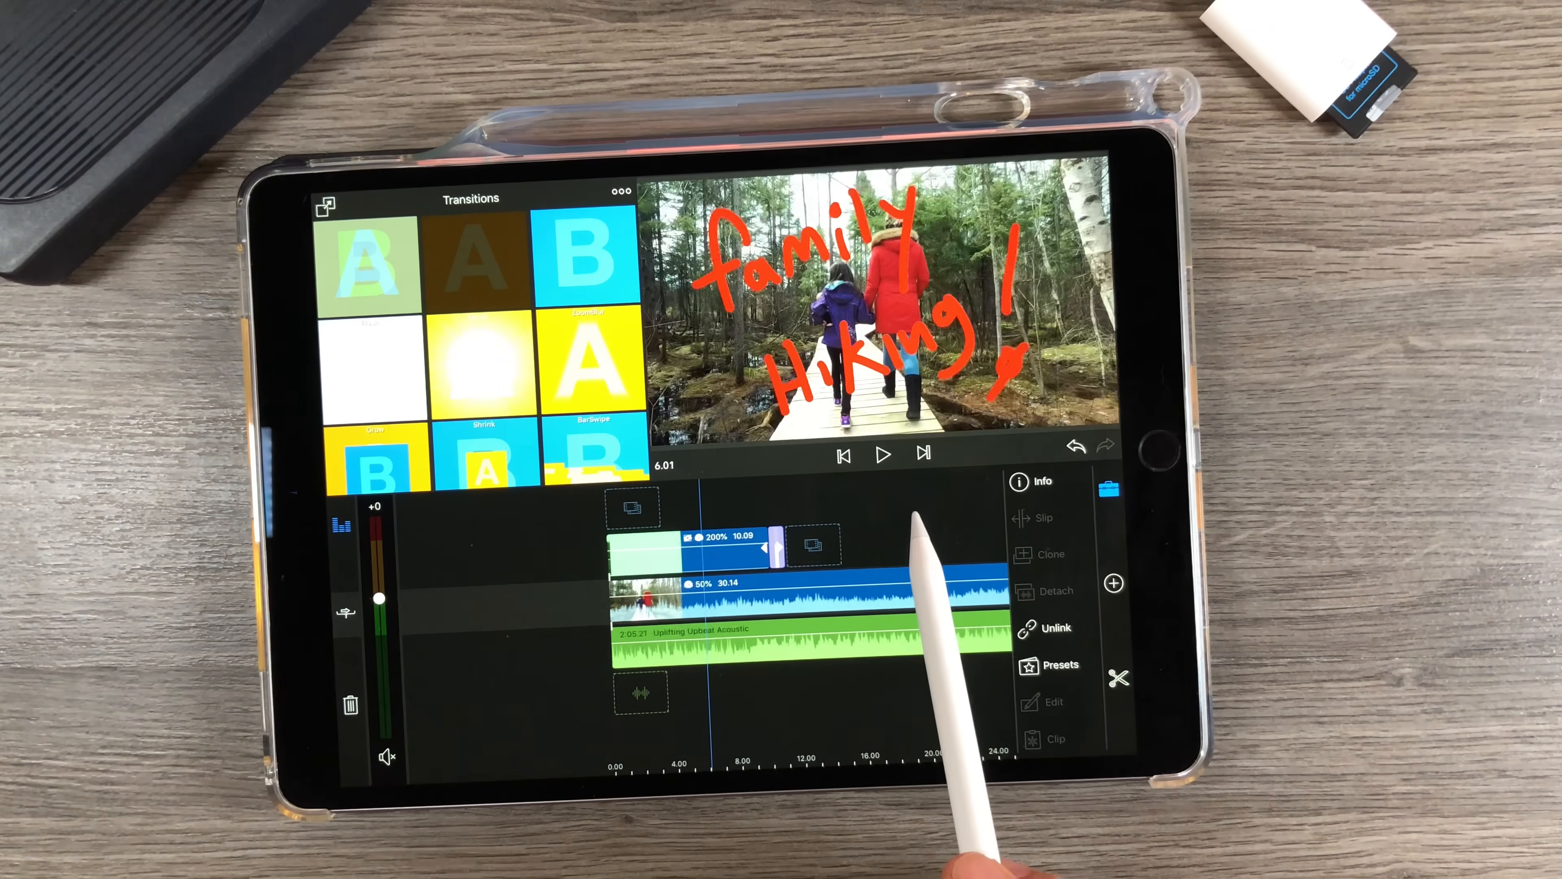
pyautogui.click(883, 454)
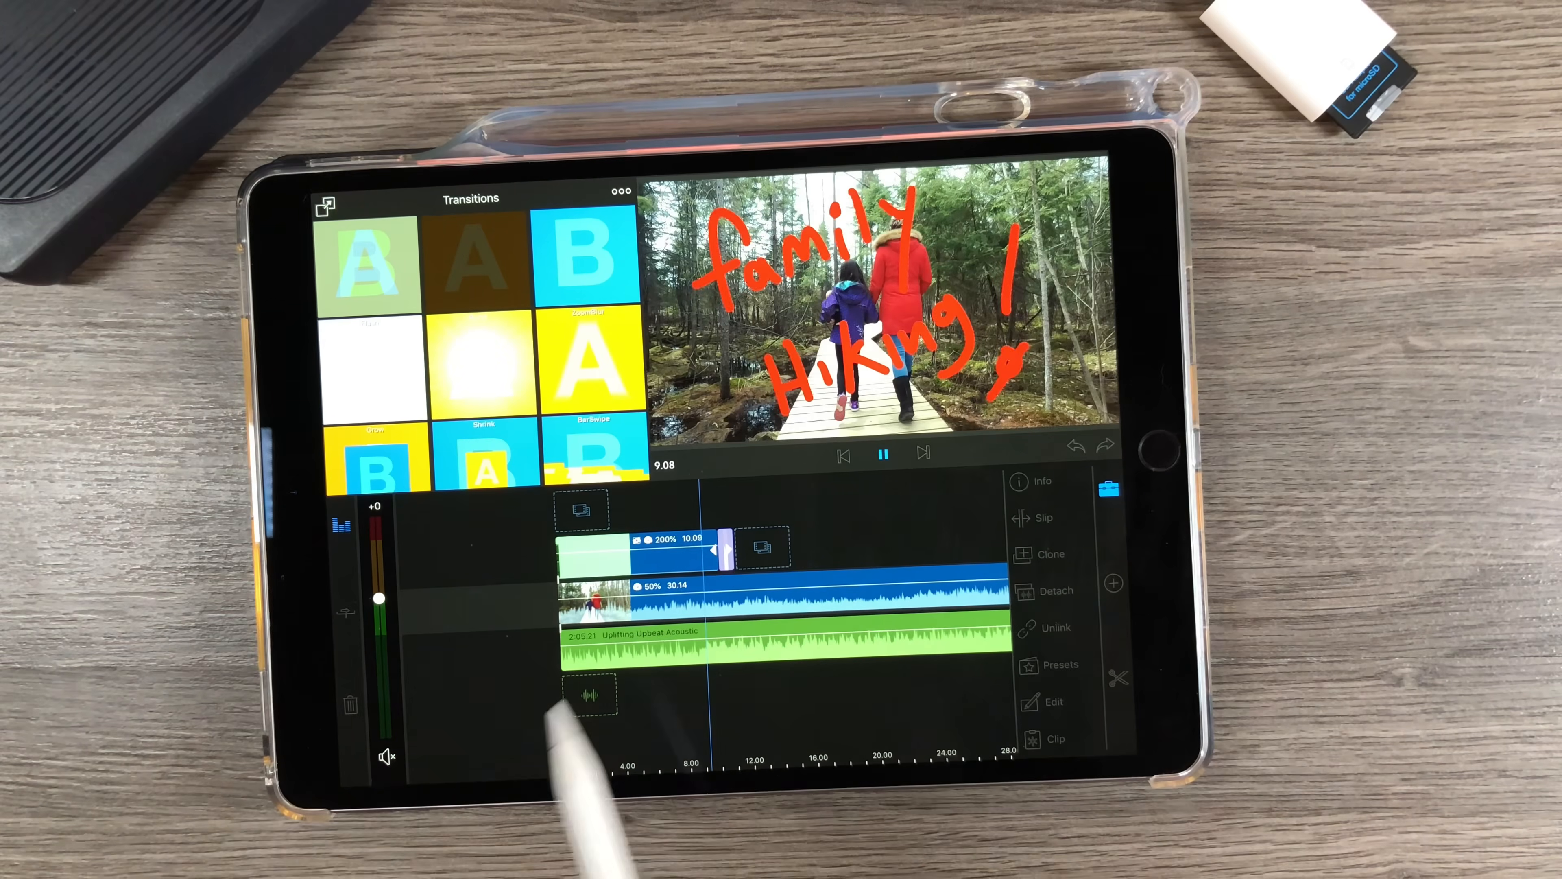